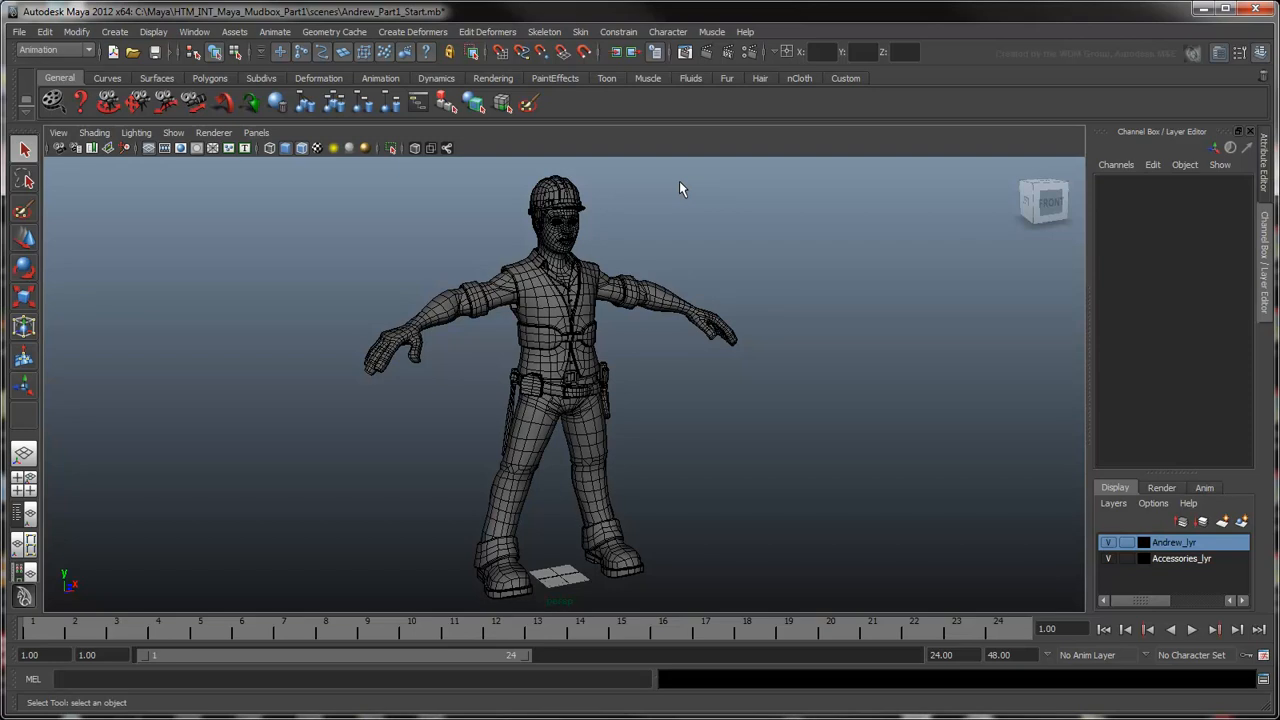
{"action": "mouse_move", "coordinate": [562, 270]}
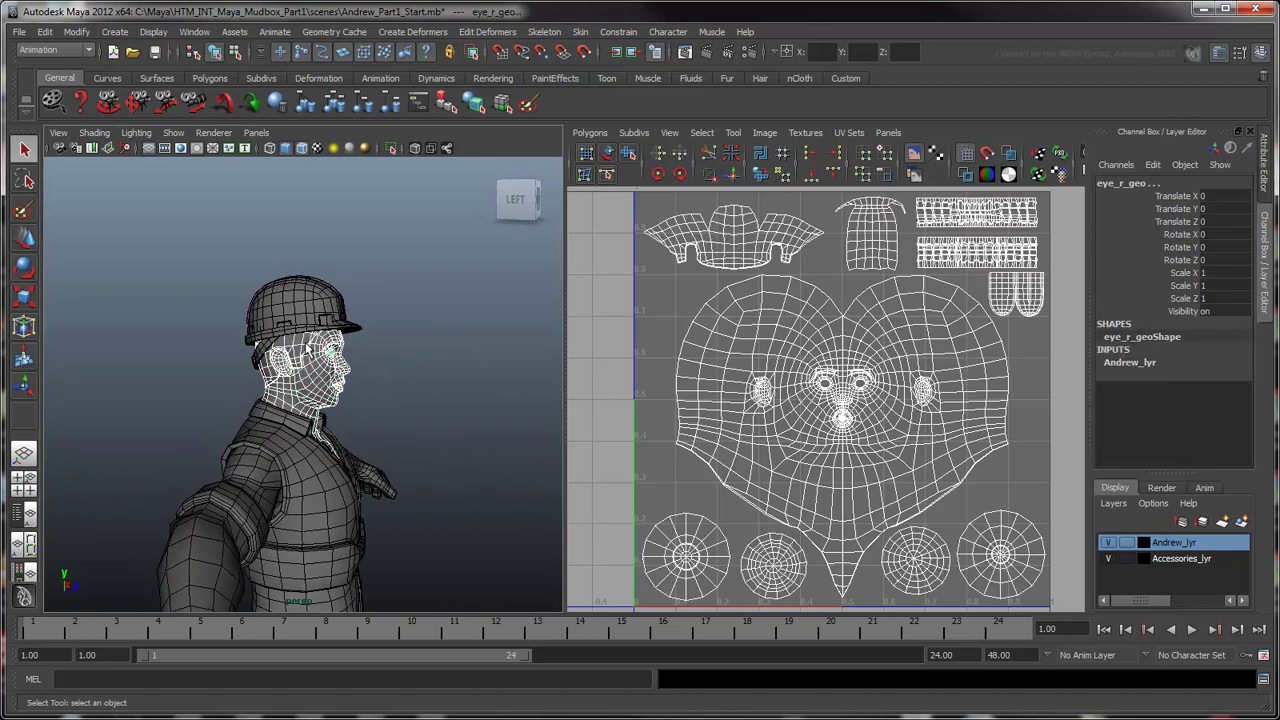
{"action": "mouse_move", "coordinate": [315, 310]}
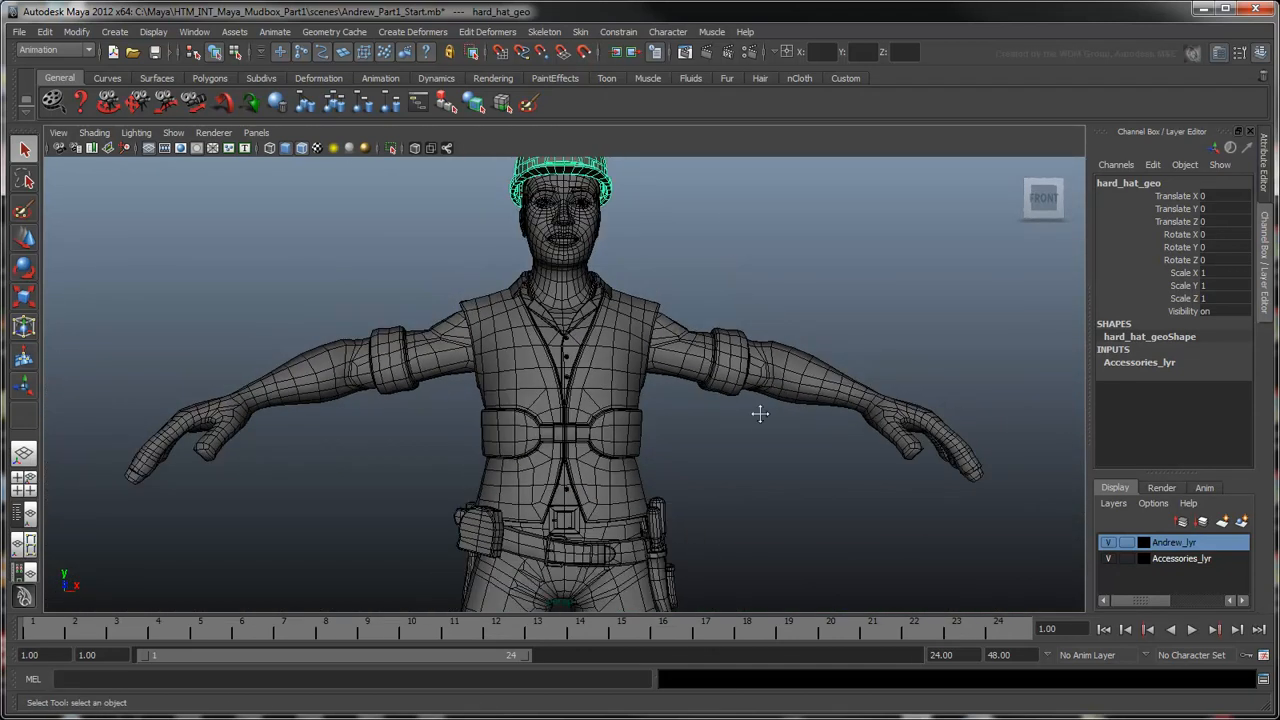
Orbit around Andrew to inspect his back, torso and collar, deselecting the toolbelt
{"action": "left_click_drag", "start_coordinate": [760, 414], "coordinate": [870, 290]}
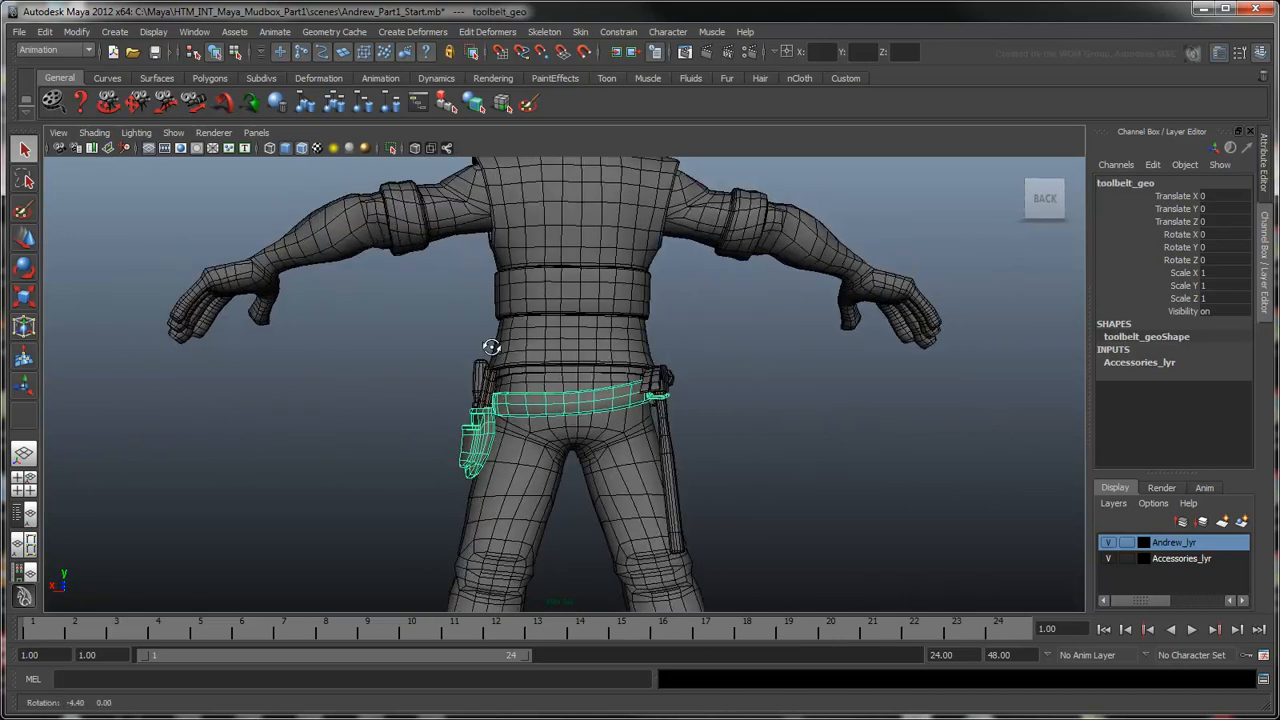
{"action": "left_click", "coordinate": [645, 382]}
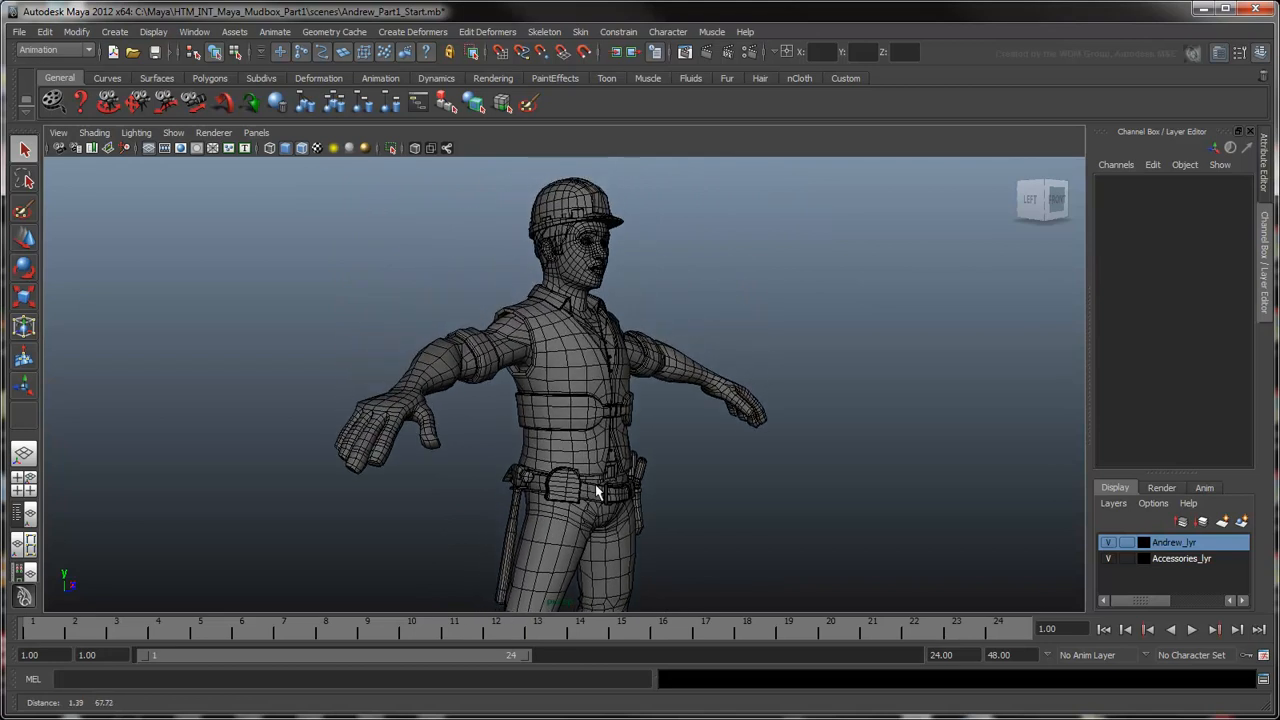
{"action": "left_click_drag", "start_coordinate": [595, 490], "coordinate": [391, 435]}
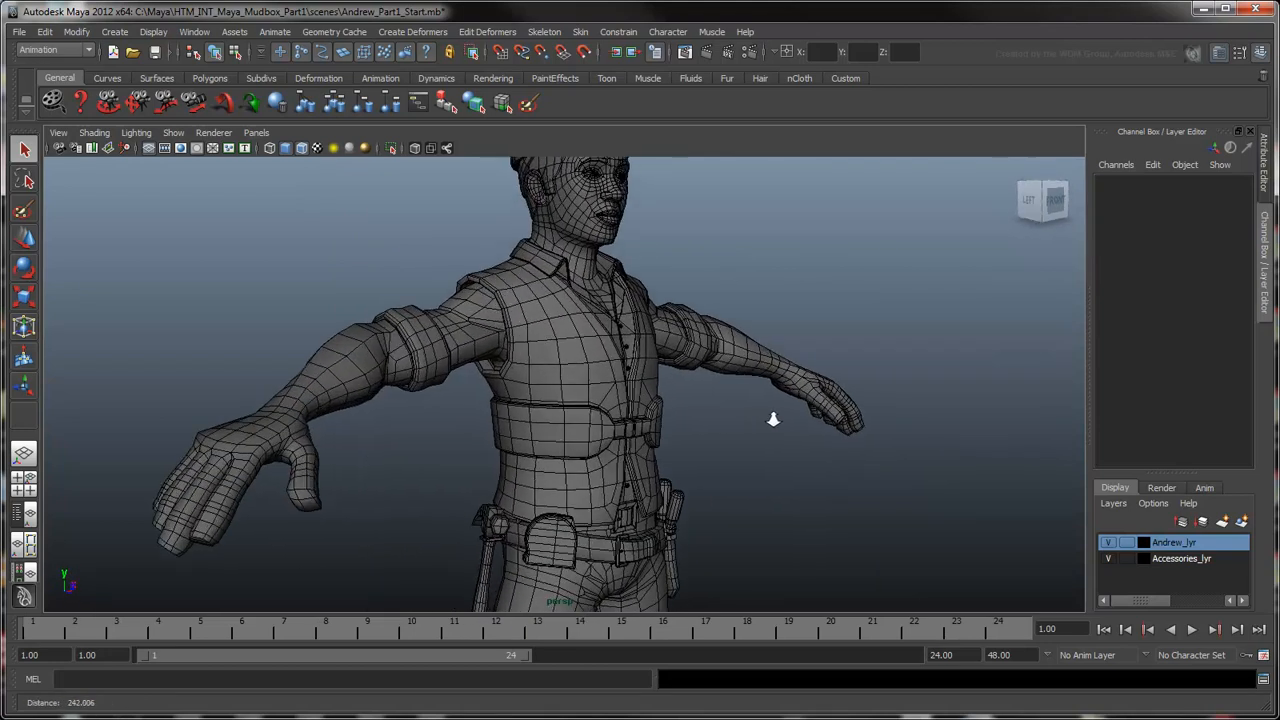
{"action": "left_click_drag", "start_coordinate": [773, 418], "coordinate": [718, 463]}
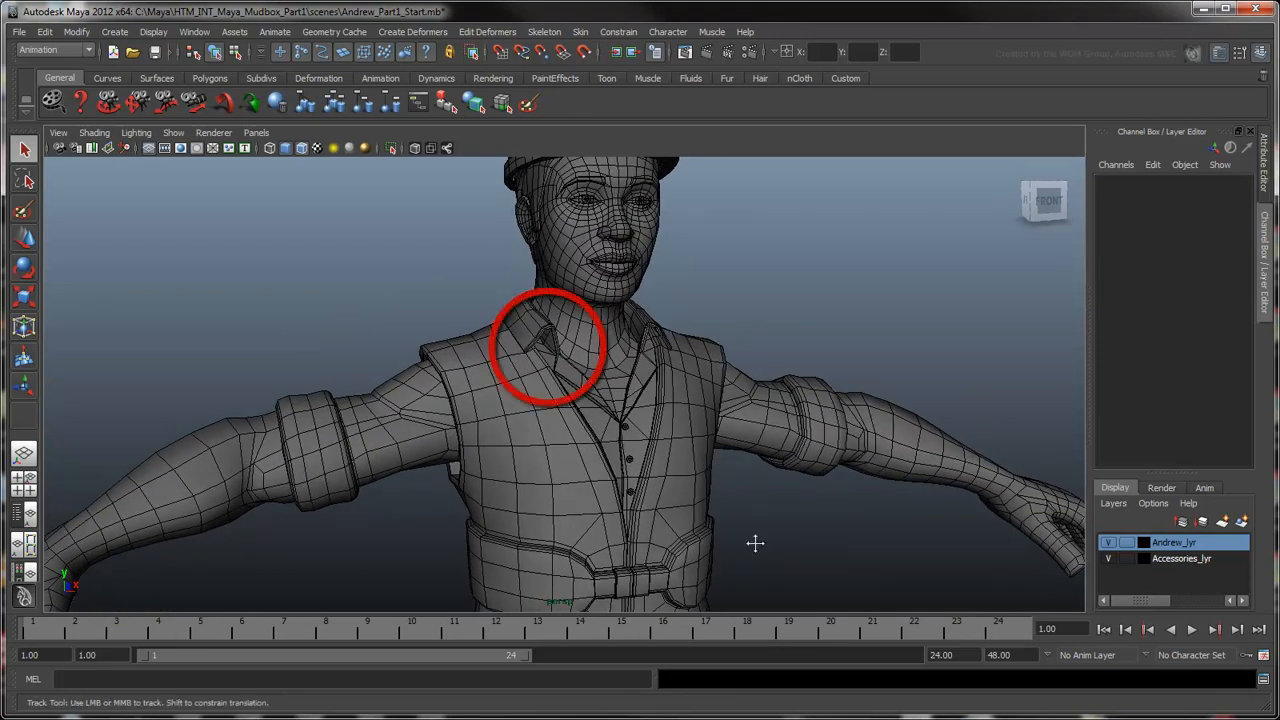
{"action": "left_click_drag", "start_coordinate": [755, 543], "coordinate": [755, 275]}
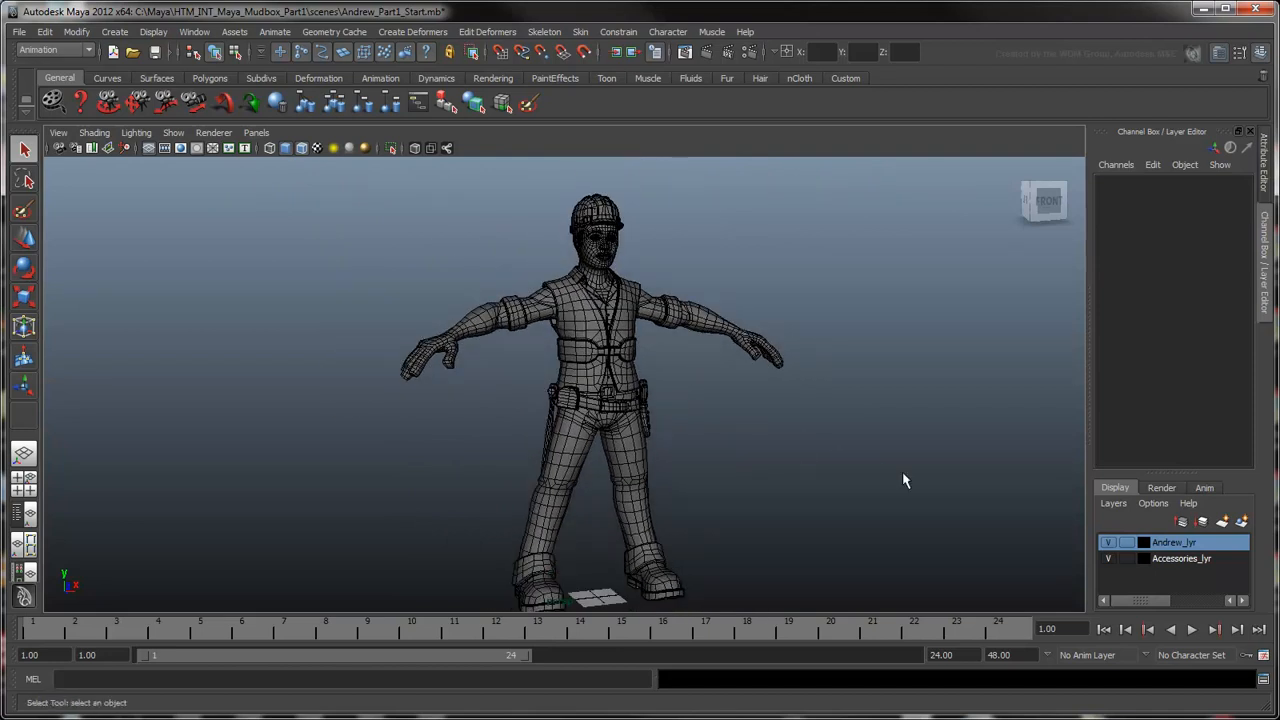
{"action": "mouse_move", "coordinate": [1115, 578]}
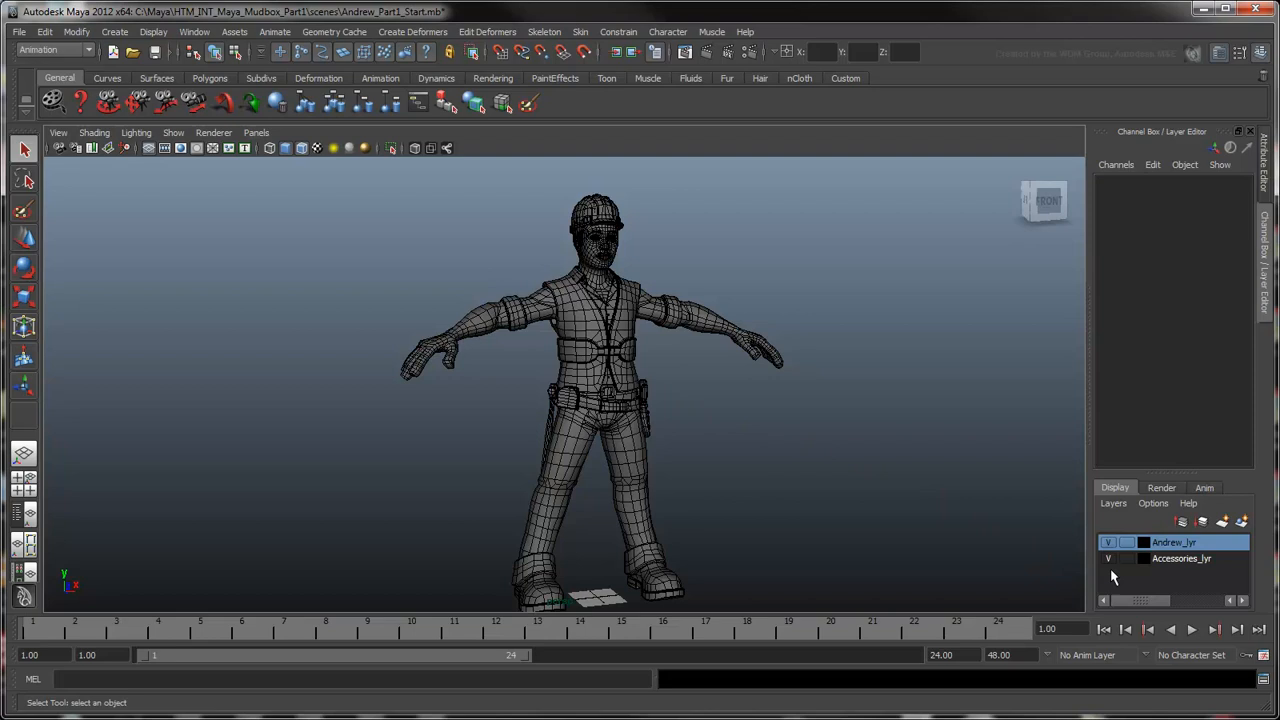
Hide Accessories_lyr and send the character to Mudbox as a new scene
{"action": "left_click", "coordinate": [1187, 561]}
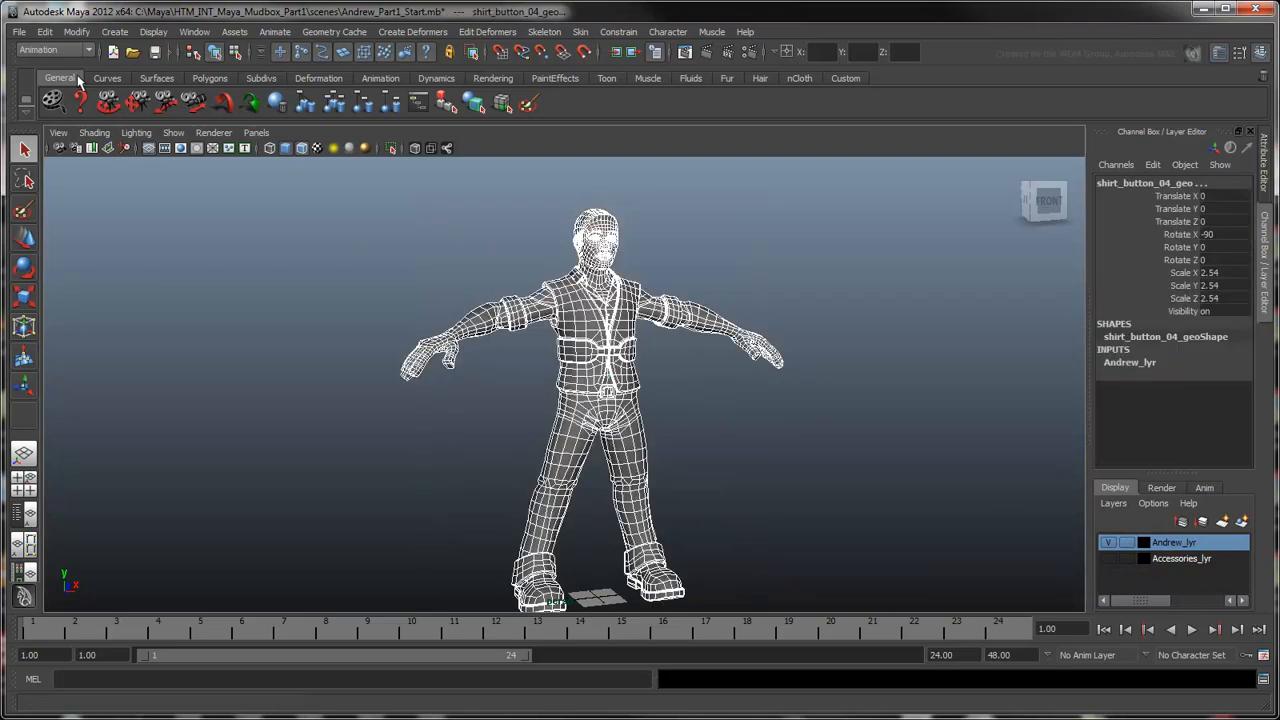
{"action": "left_click", "coordinate": [18, 35]}
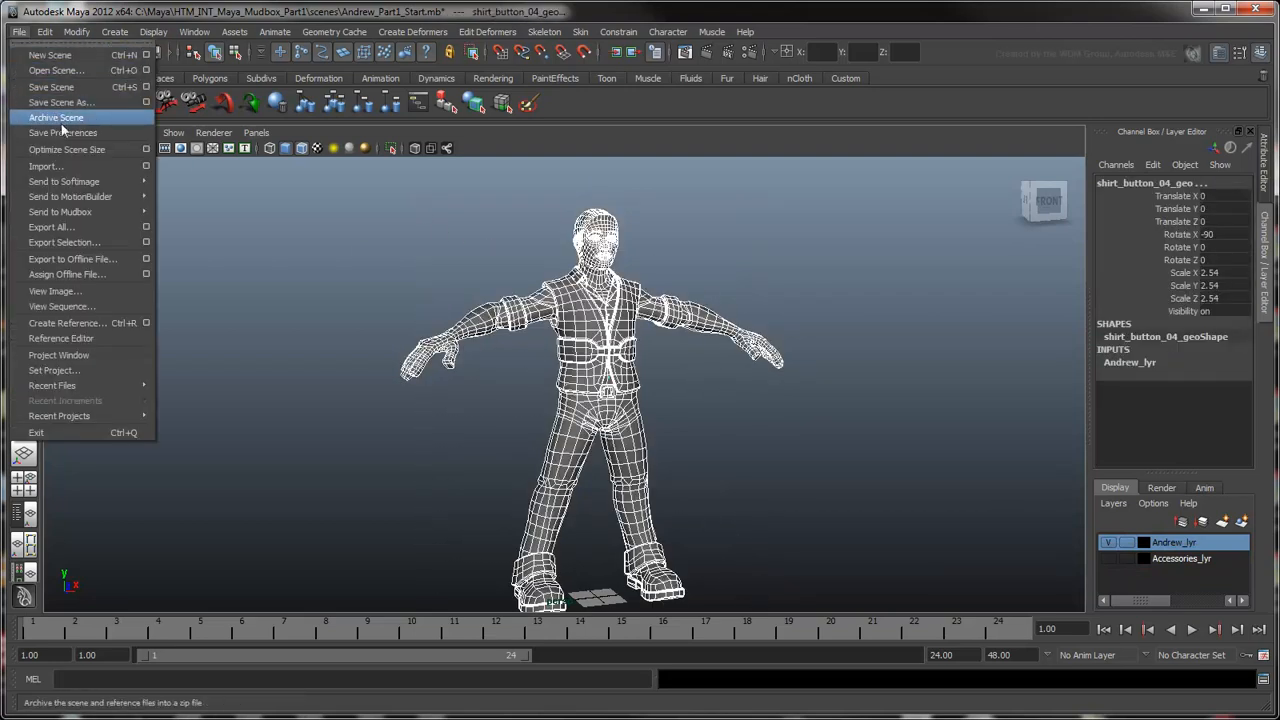
{"action": "mouse_move", "coordinate": [60, 211]}
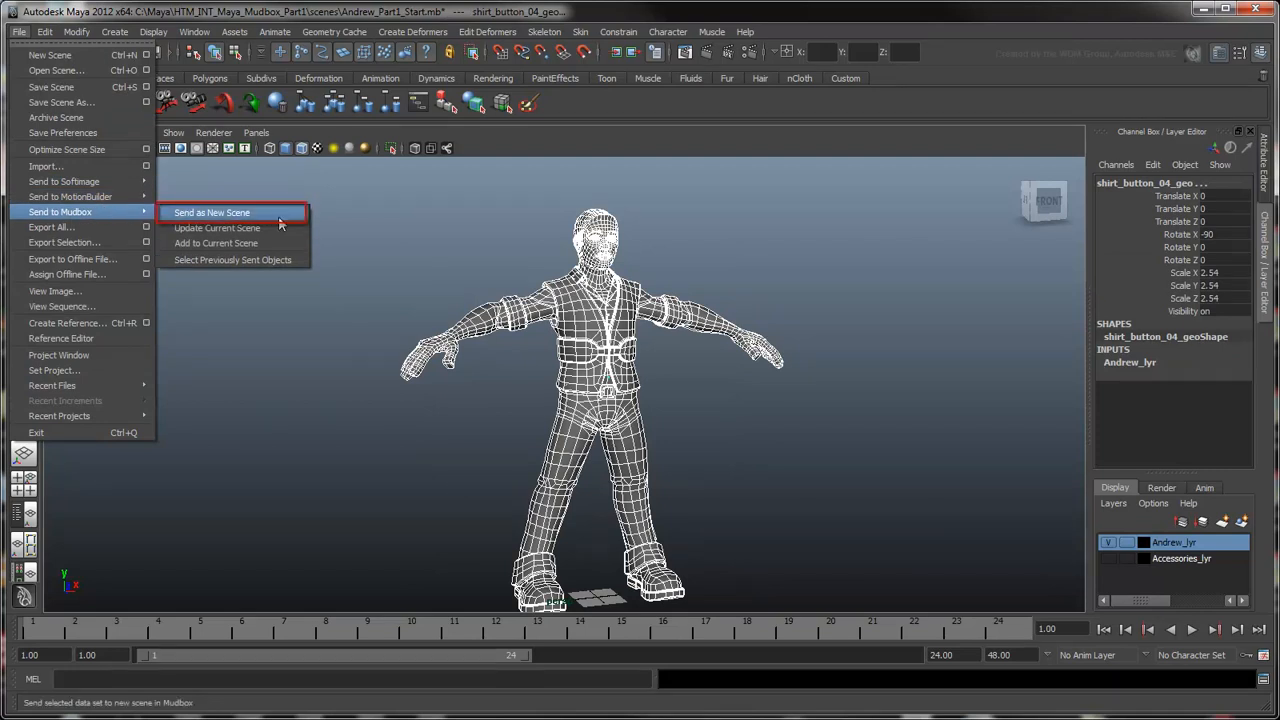
{"action": "left_click", "coordinate": [211, 212]}
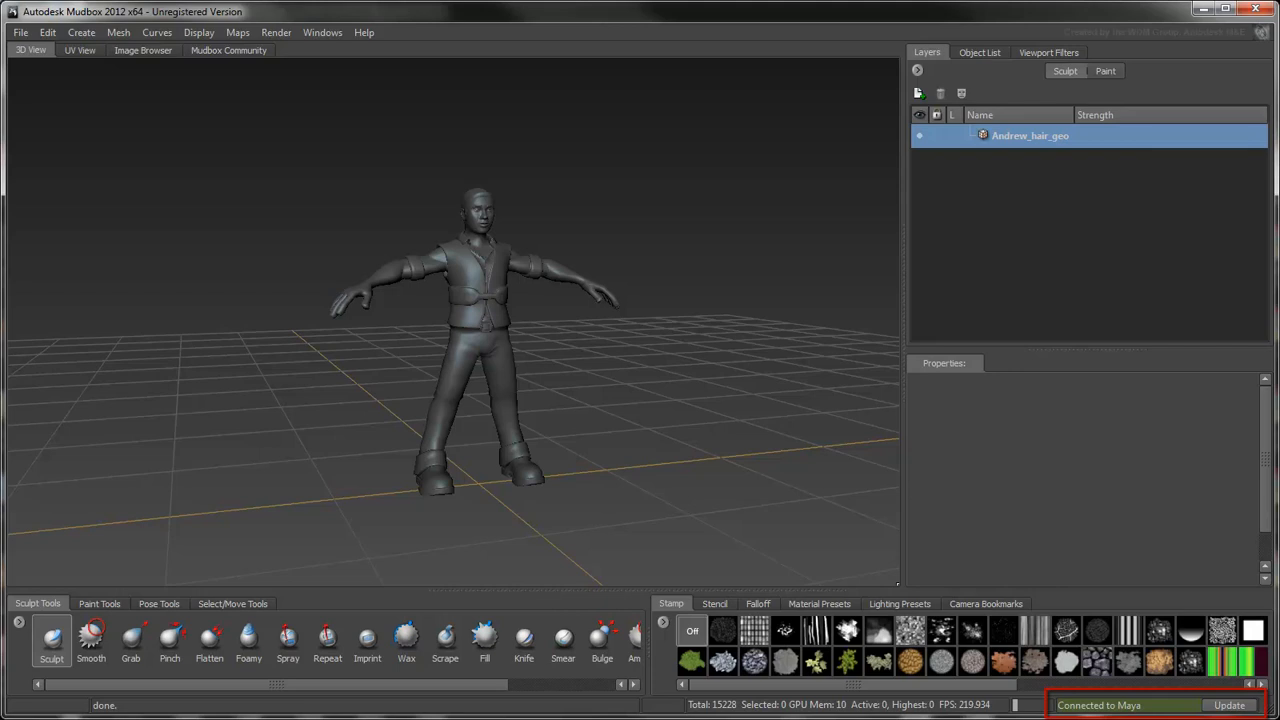
In the Object List, select Maya's persp1 camera to show its properties
{"action": "left_click", "coordinate": [982, 53]}
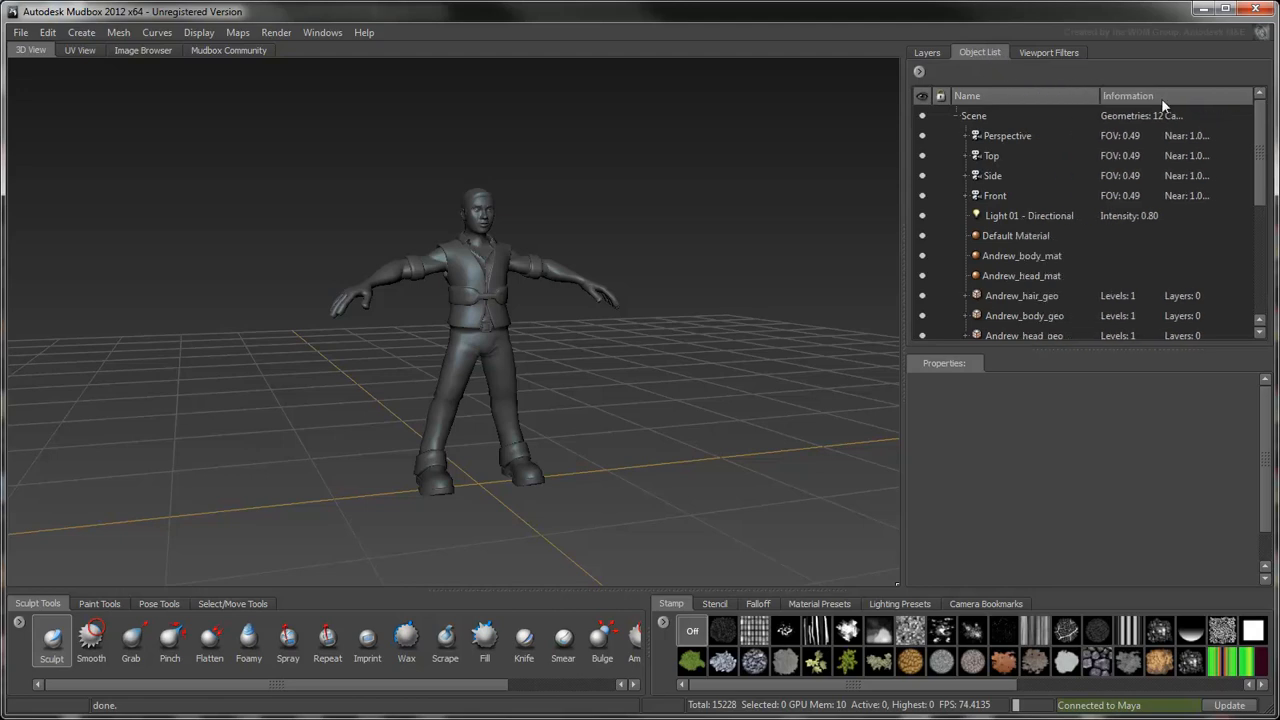
{"action": "scroll", "scroll_direction": "down", "scroll_amount": 3}
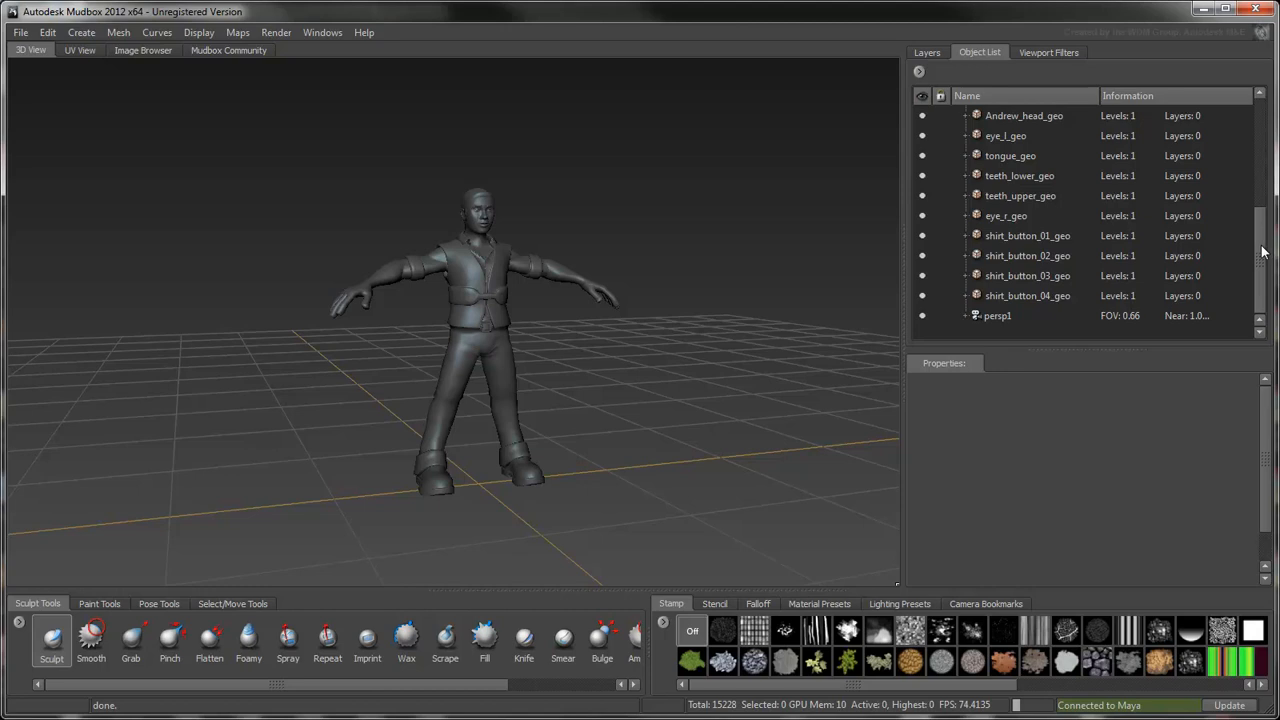
{"action": "mouse_move", "coordinate": [1005, 318]}
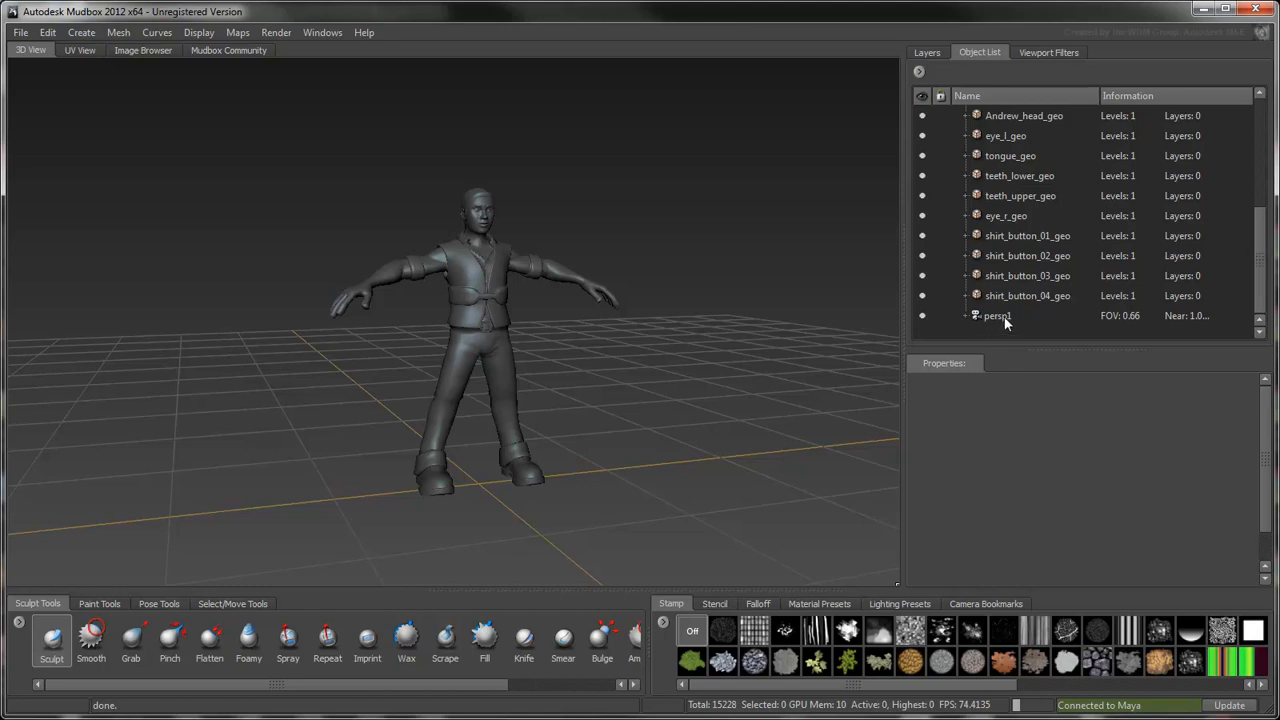
{"action": "left_click", "coordinate": [997, 315]}
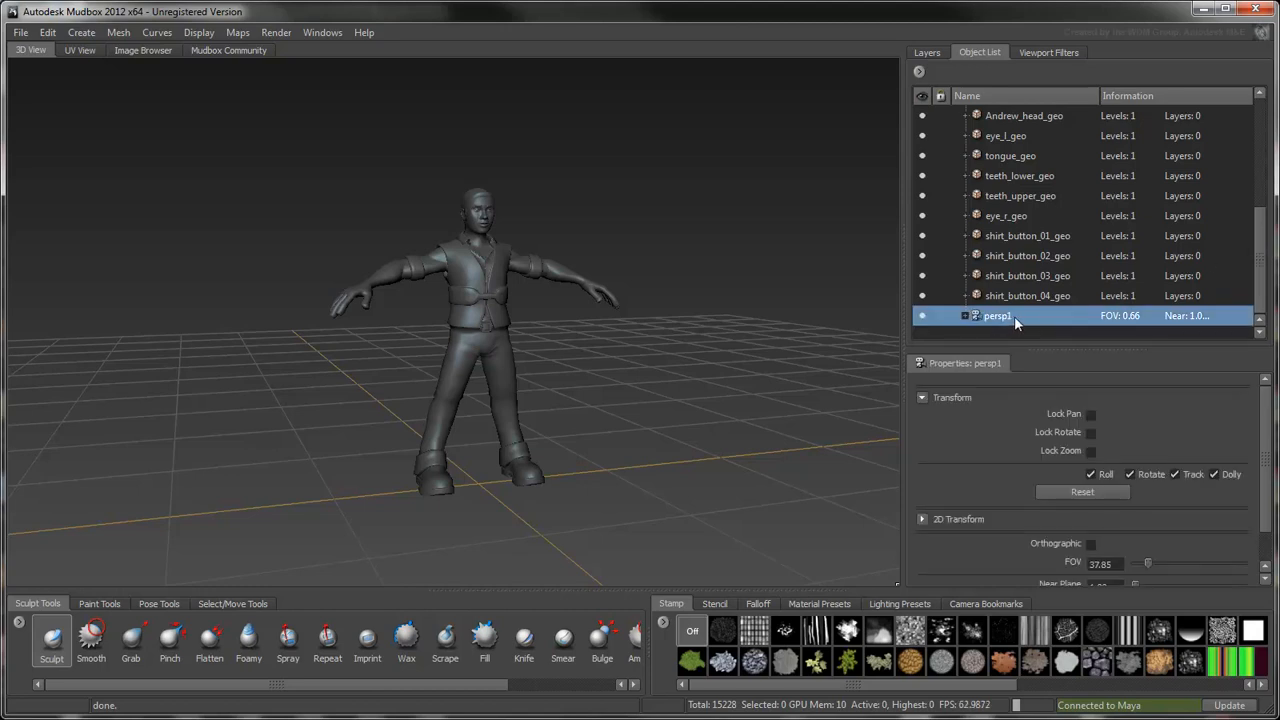
{"action": "mouse_move", "coordinate": [1018, 415]}
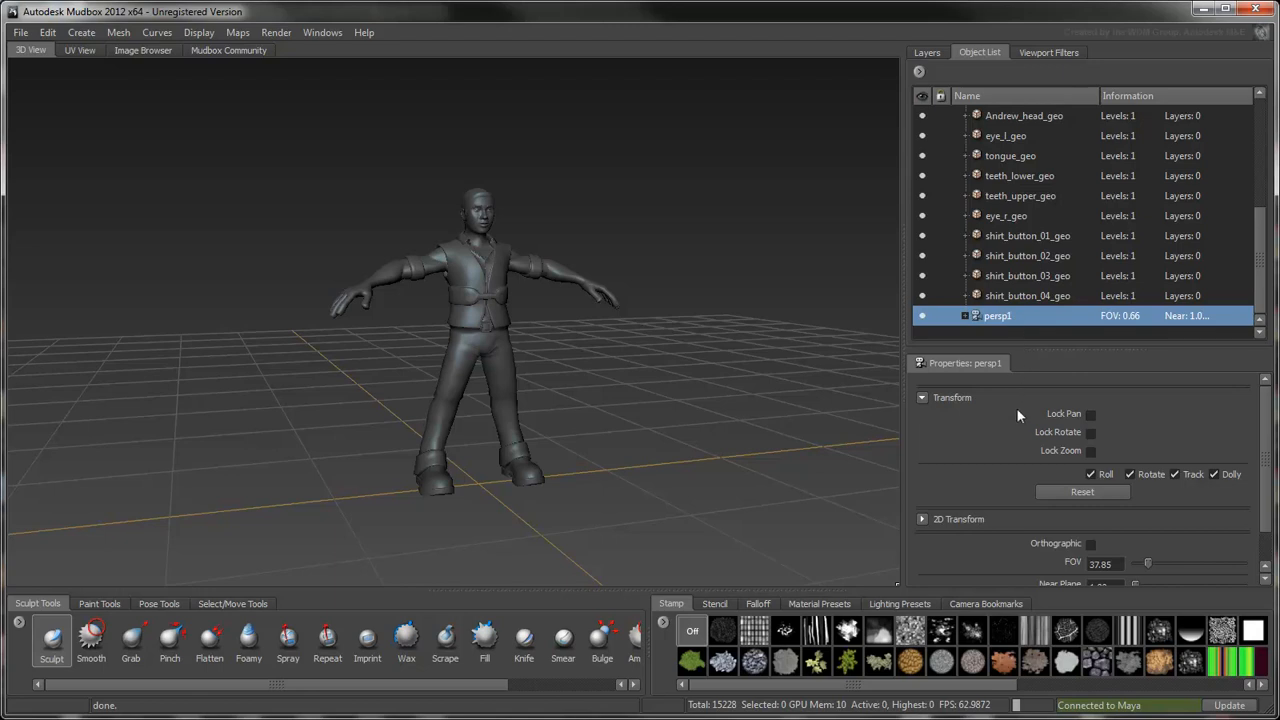
{"action": "mouse_move", "coordinate": [945, 423]}
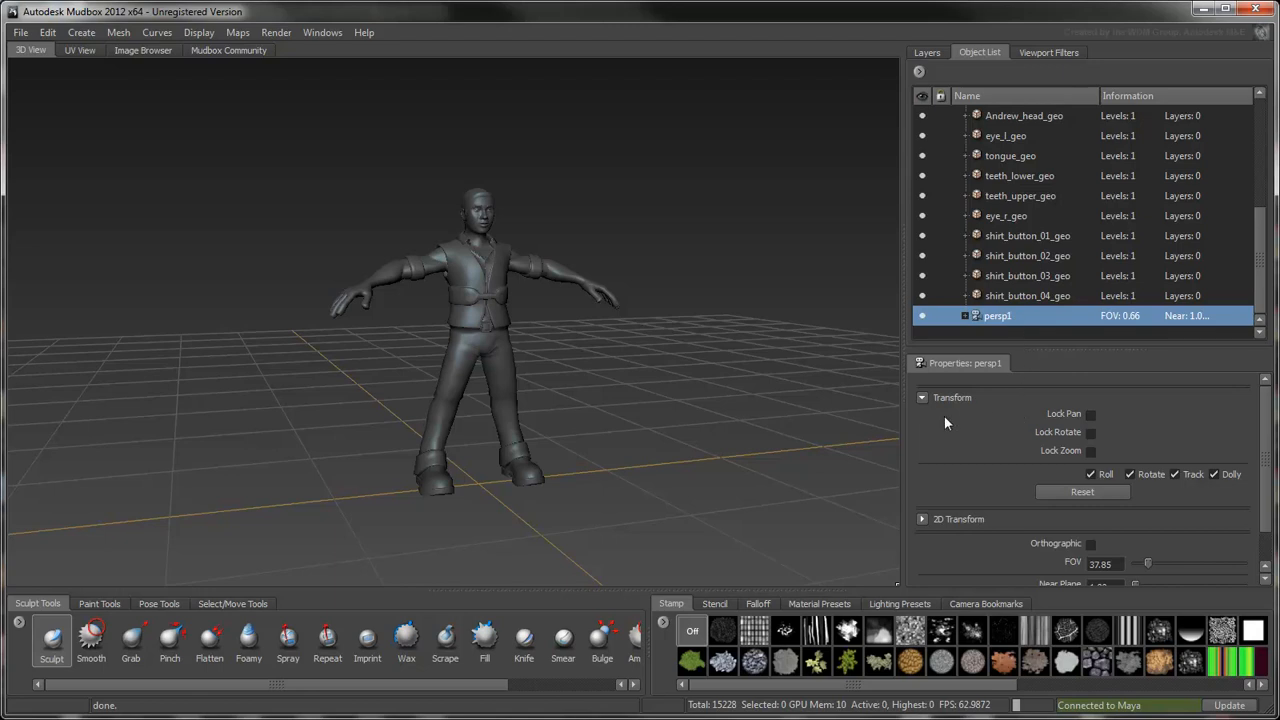
Switch the Mudbox viewport to look through the persp1 camera via the marking menu
{"action": "key", "text": "space"}
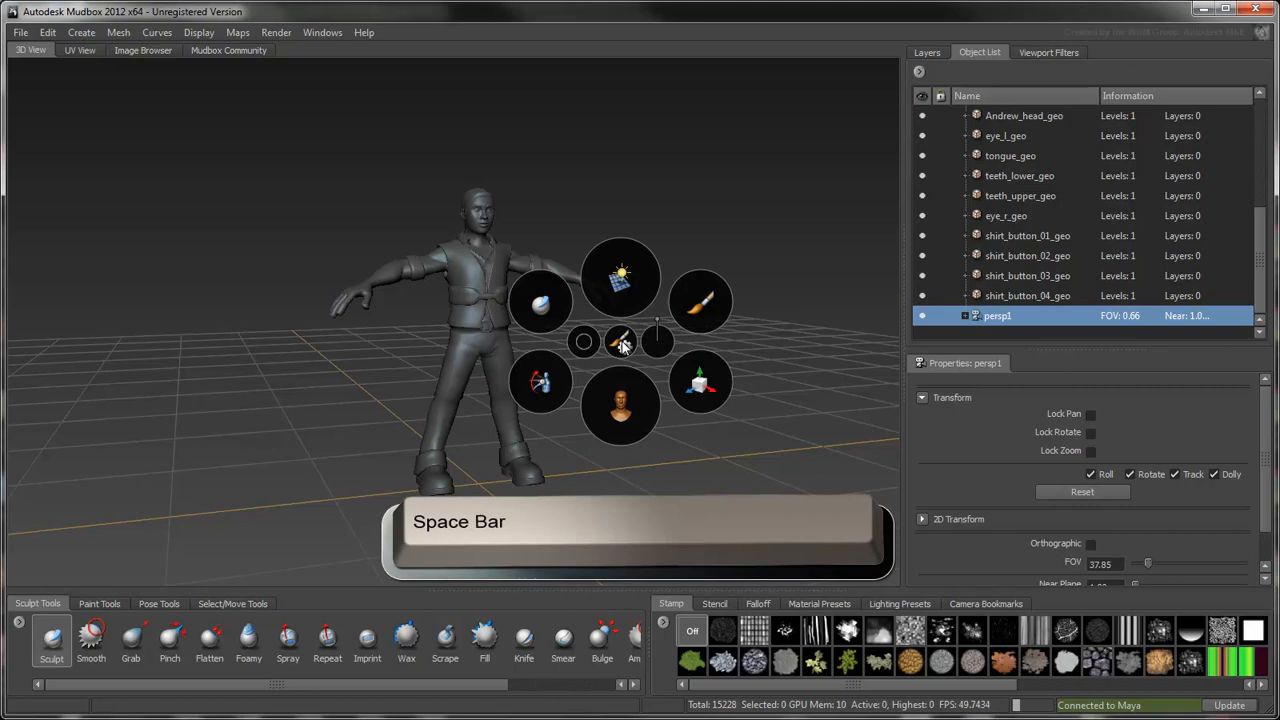
{"action": "mouse_move", "coordinate": [533, 313]}
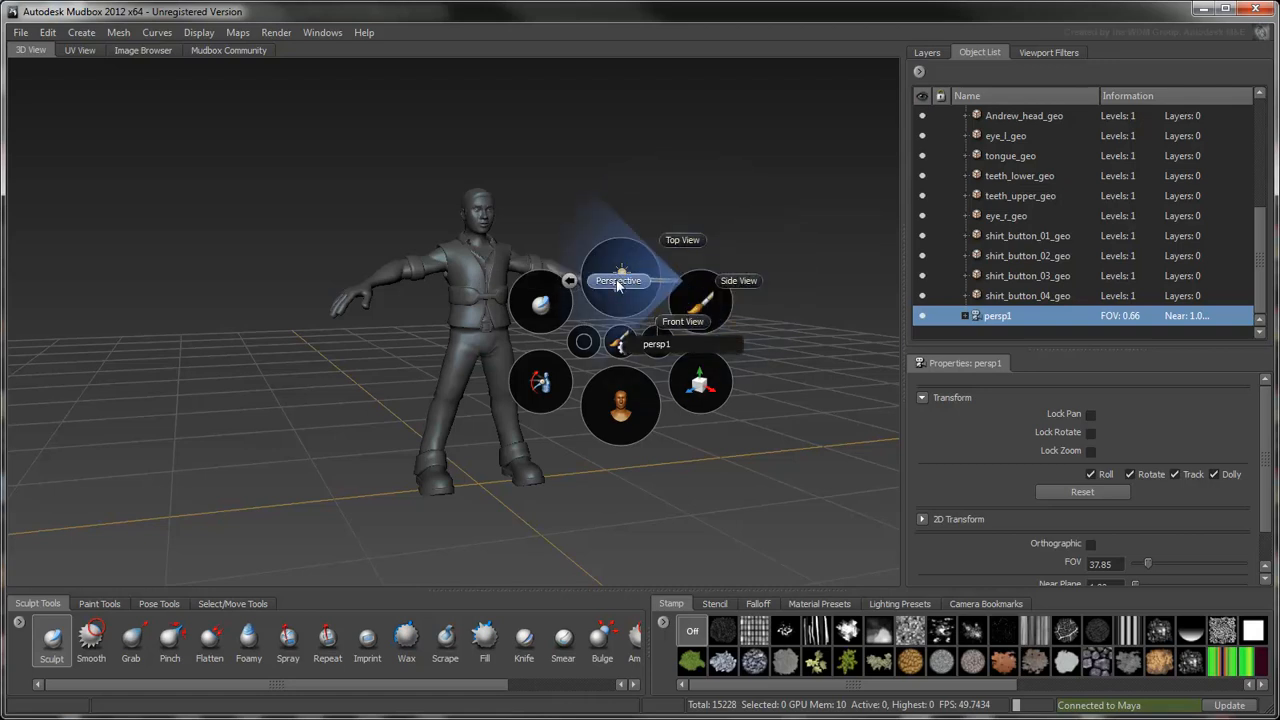
{"action": "left_click", "coordinate": [618, 280]}
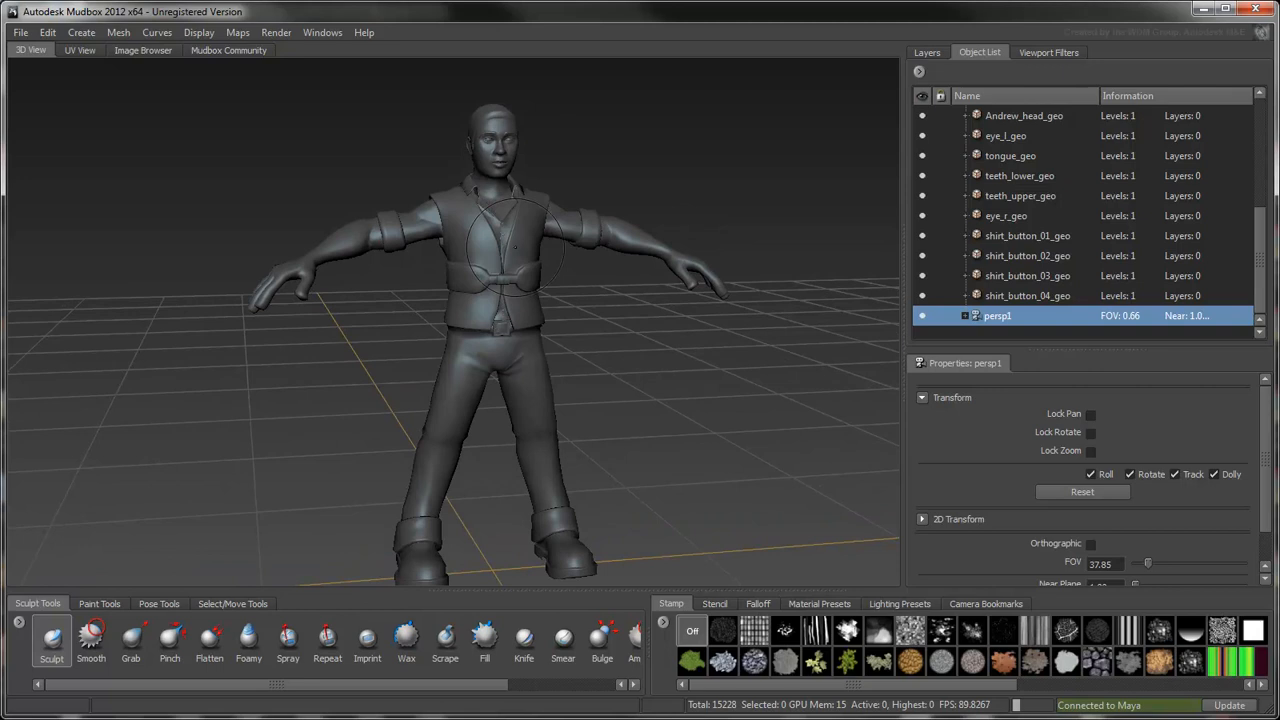
Subdivide Andrew's body mesh with Shift+D and toggle the wireframe overlay
{"action": "key", "text": "shift+d"}
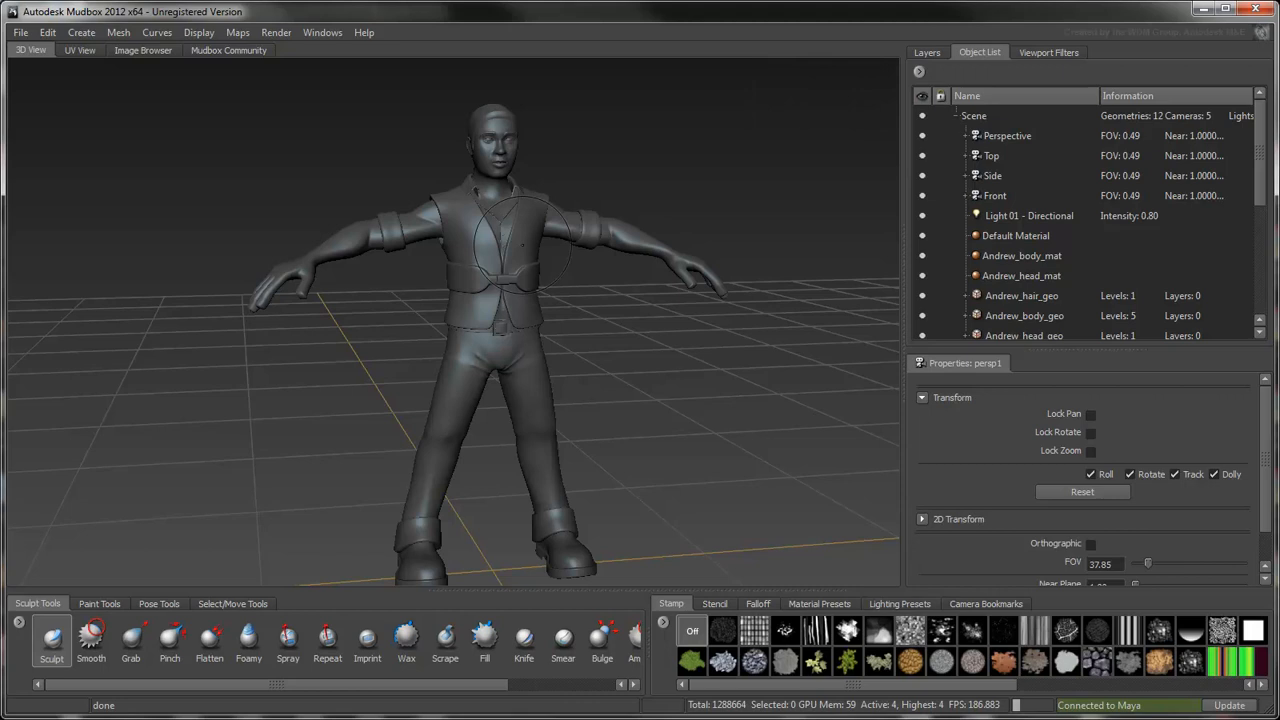
{"action": "key", "text": "w"}
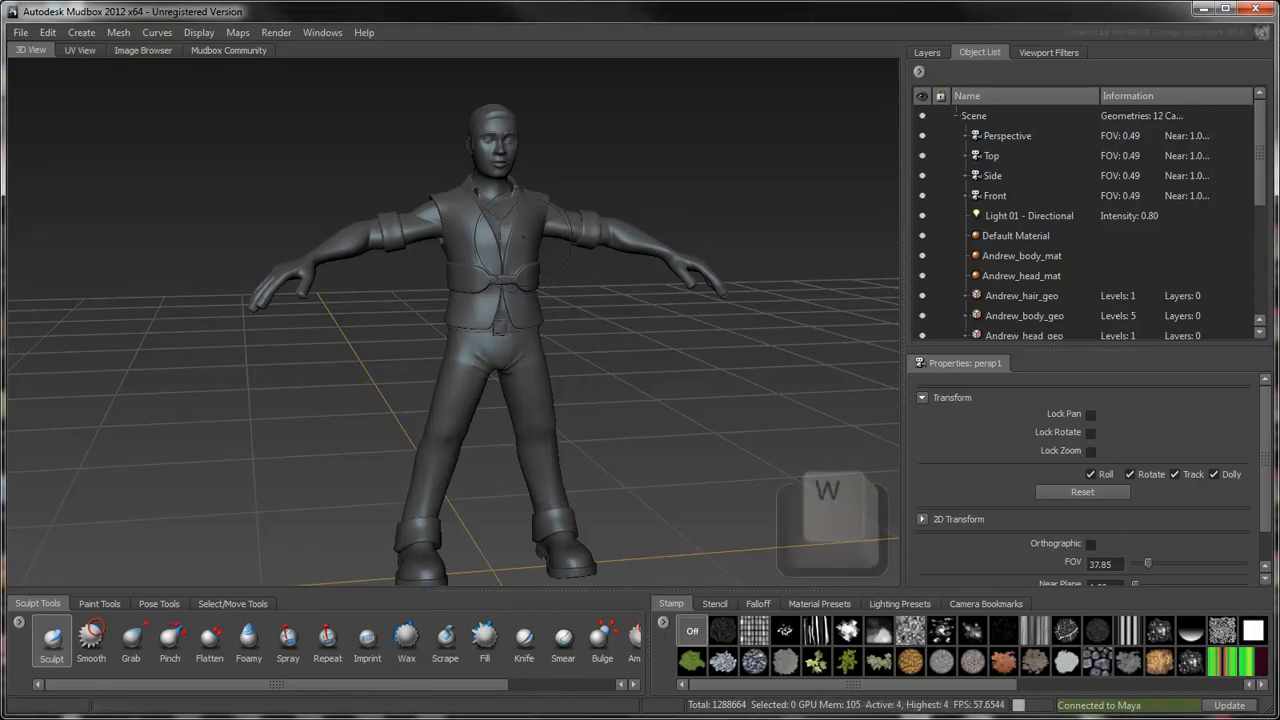
{"action": "key", "text": "w"}
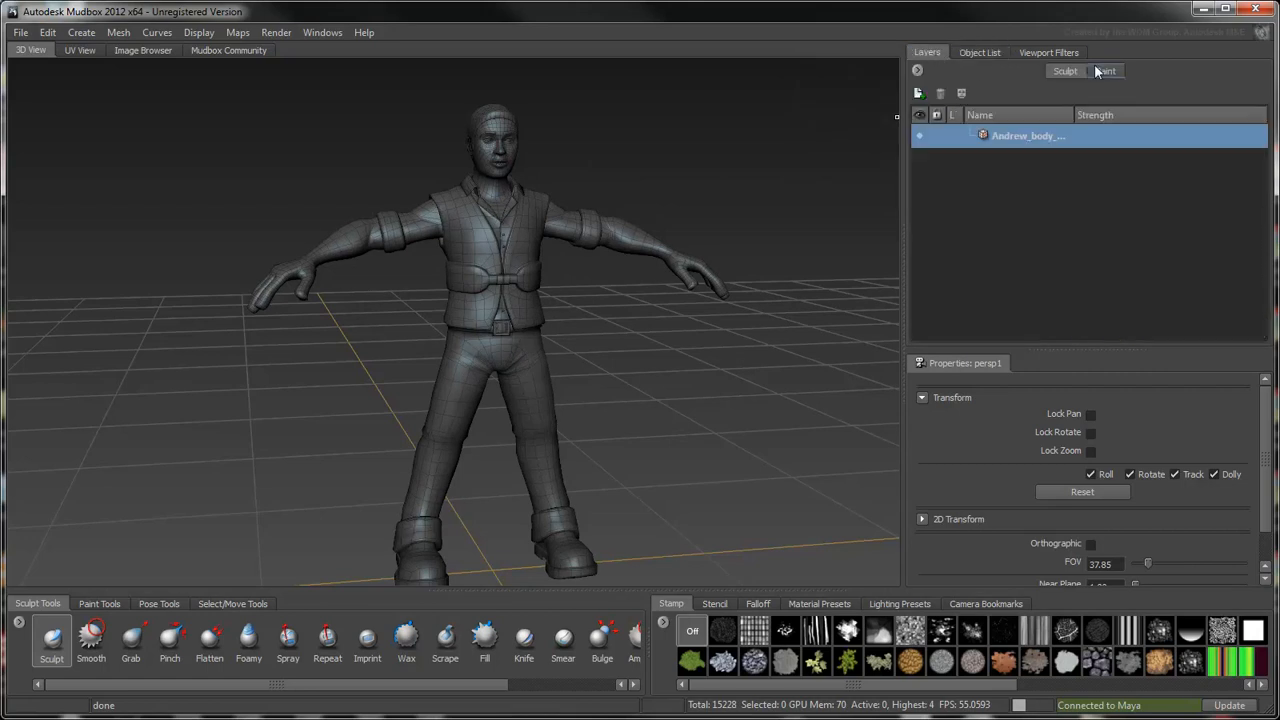
Open the pre-textured Andrew_Textured.mud scene
{"action": "left_click", "coordinate": [1105, 70]}
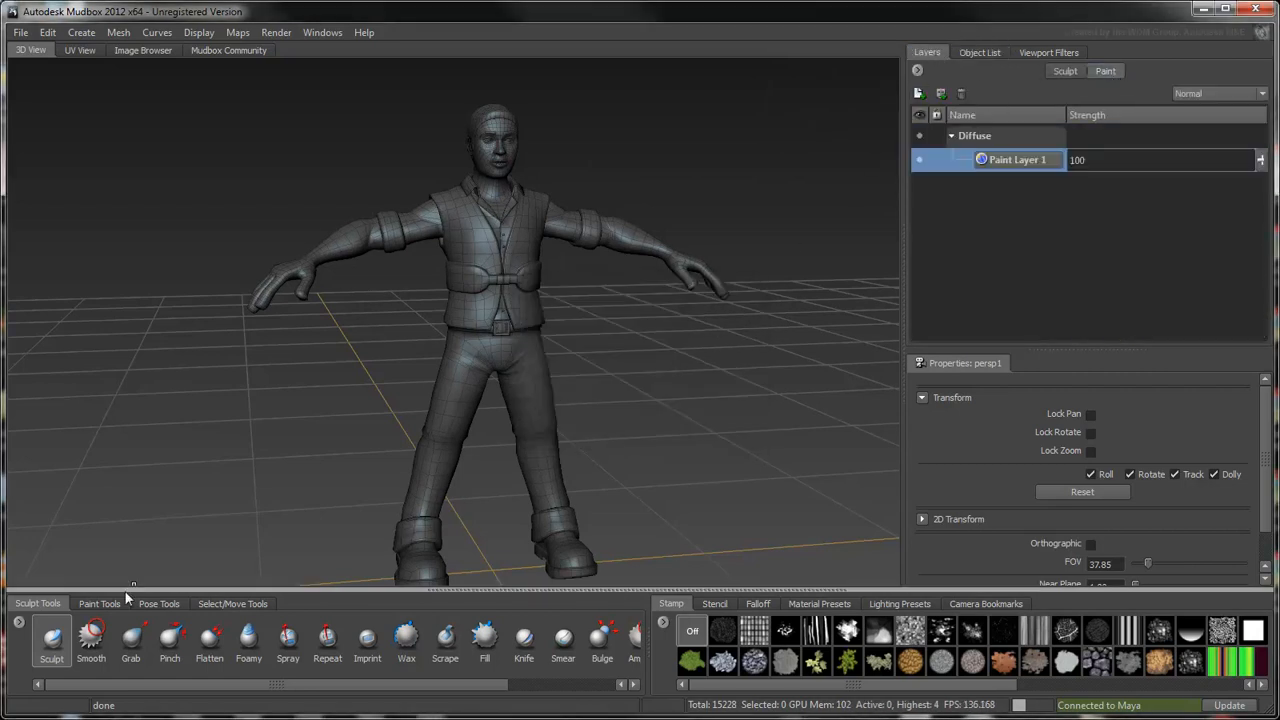
{"action": "left_click", "coordinate": [99, 603]}
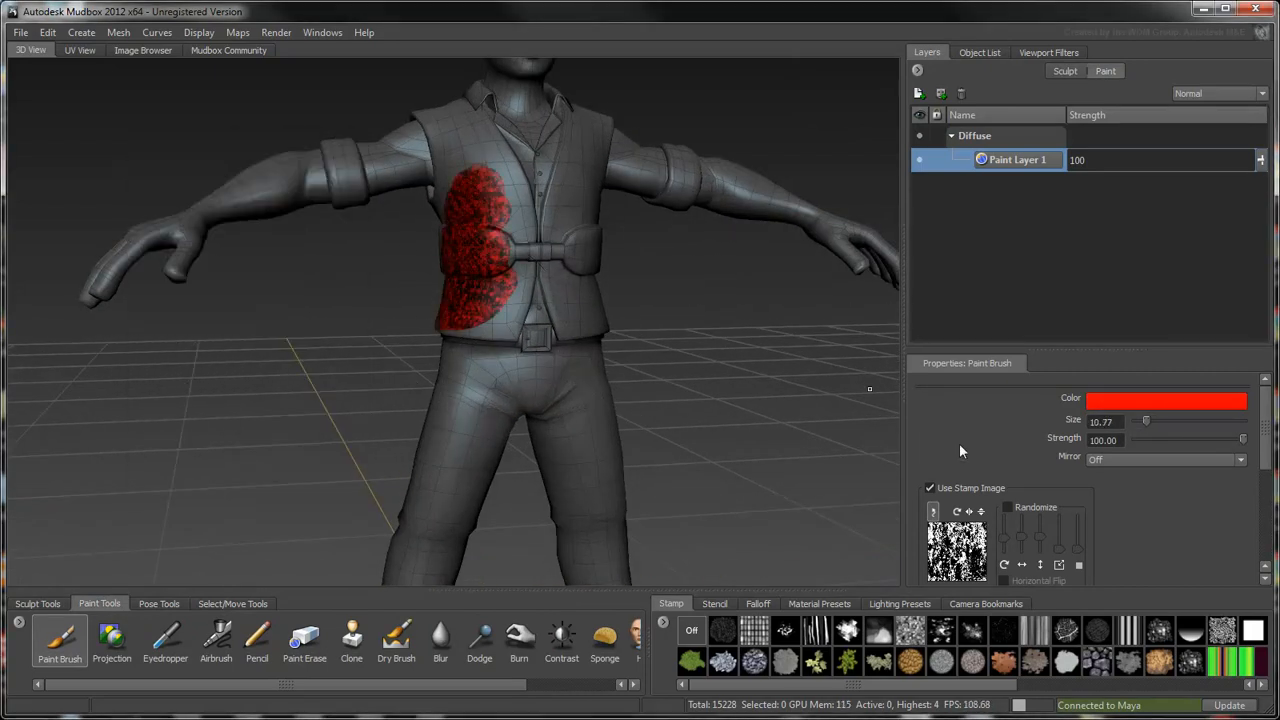
{"action": "left_click", "coordinate": [930, 487]}
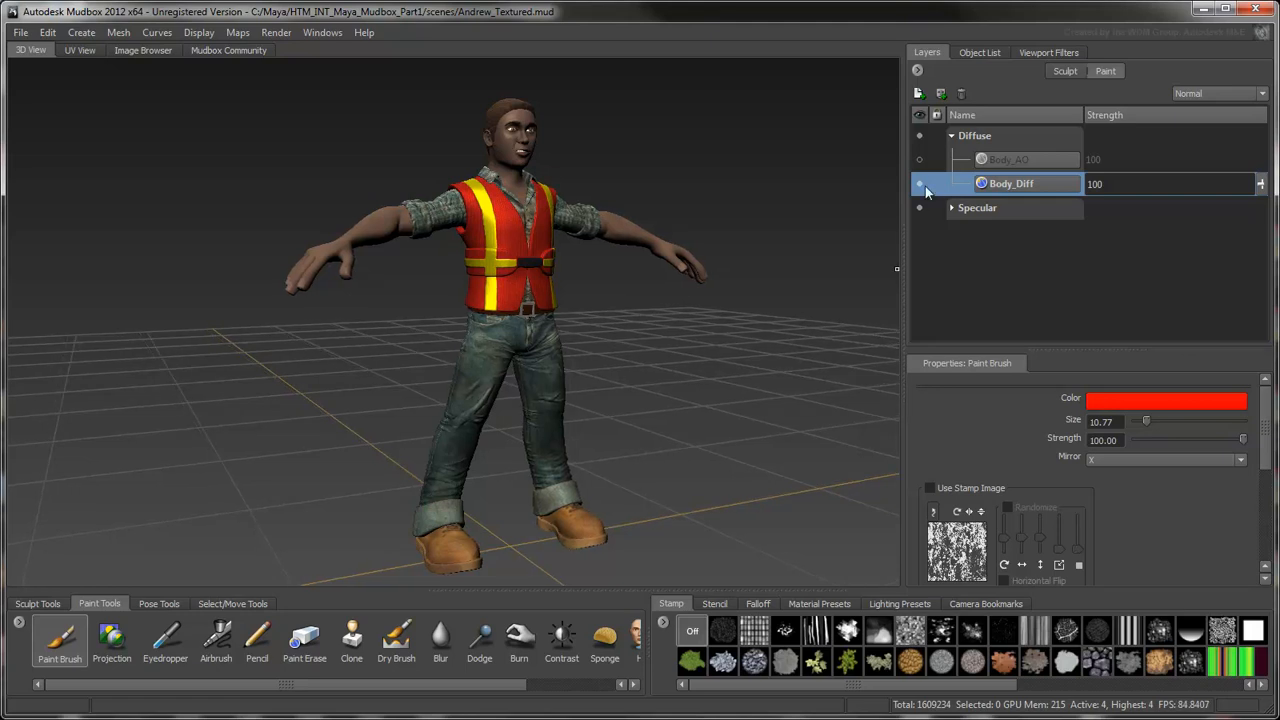
Hide the Body_Diff layer to reveal ambient occlusion and expand the Specular group
{"action": "left_click", "coordinate": [918, 183]}
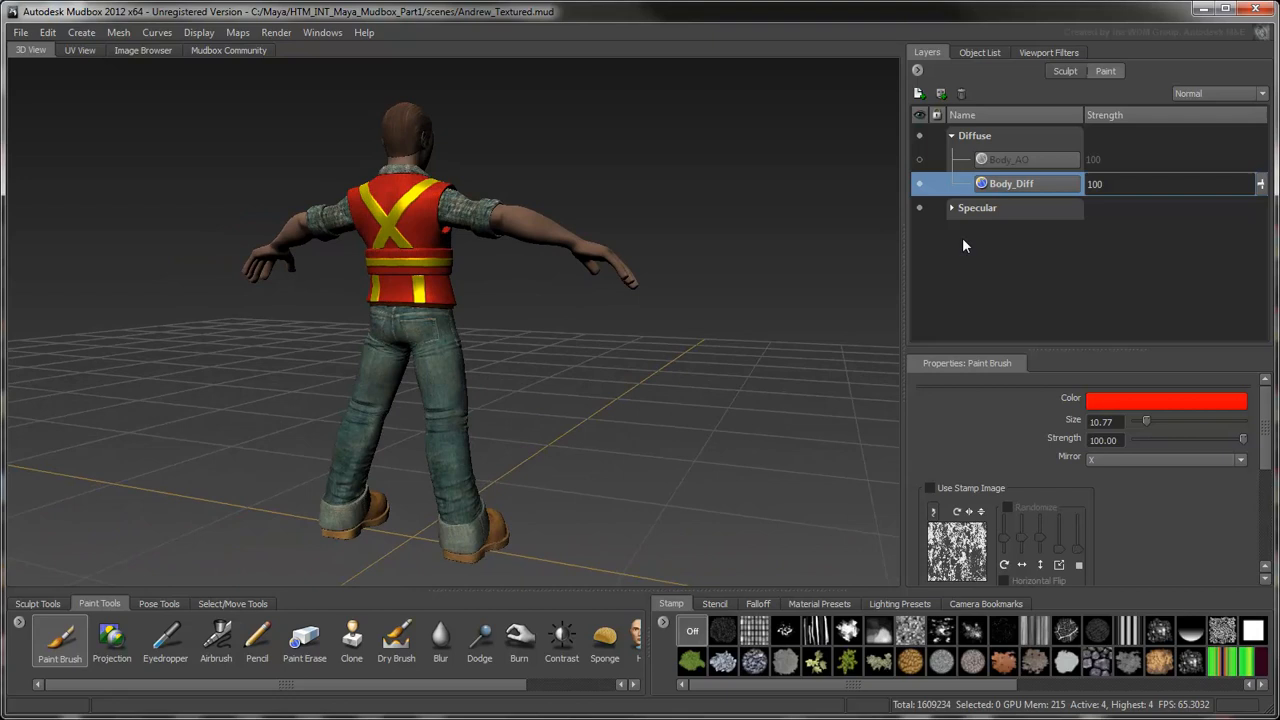
{"action": "left_click", "coordinate": [951, 207]}
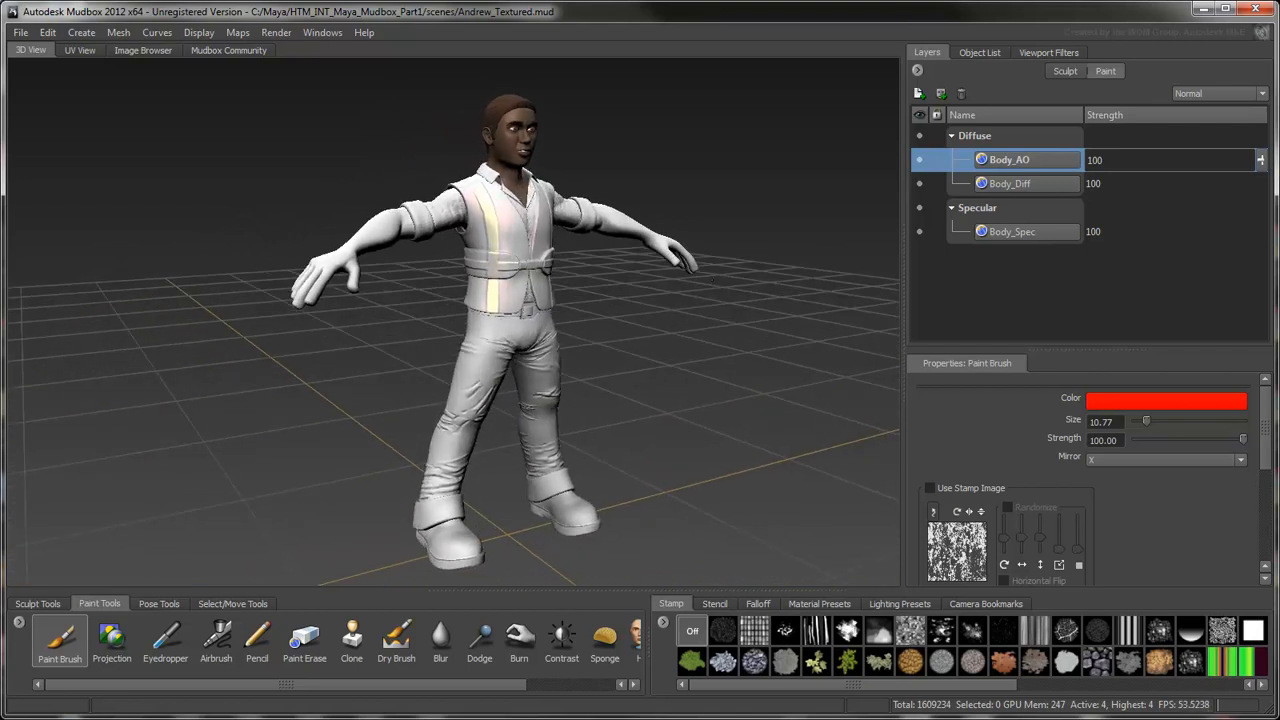
{"action": "mouse_move", "coordinate": [675, 275]}
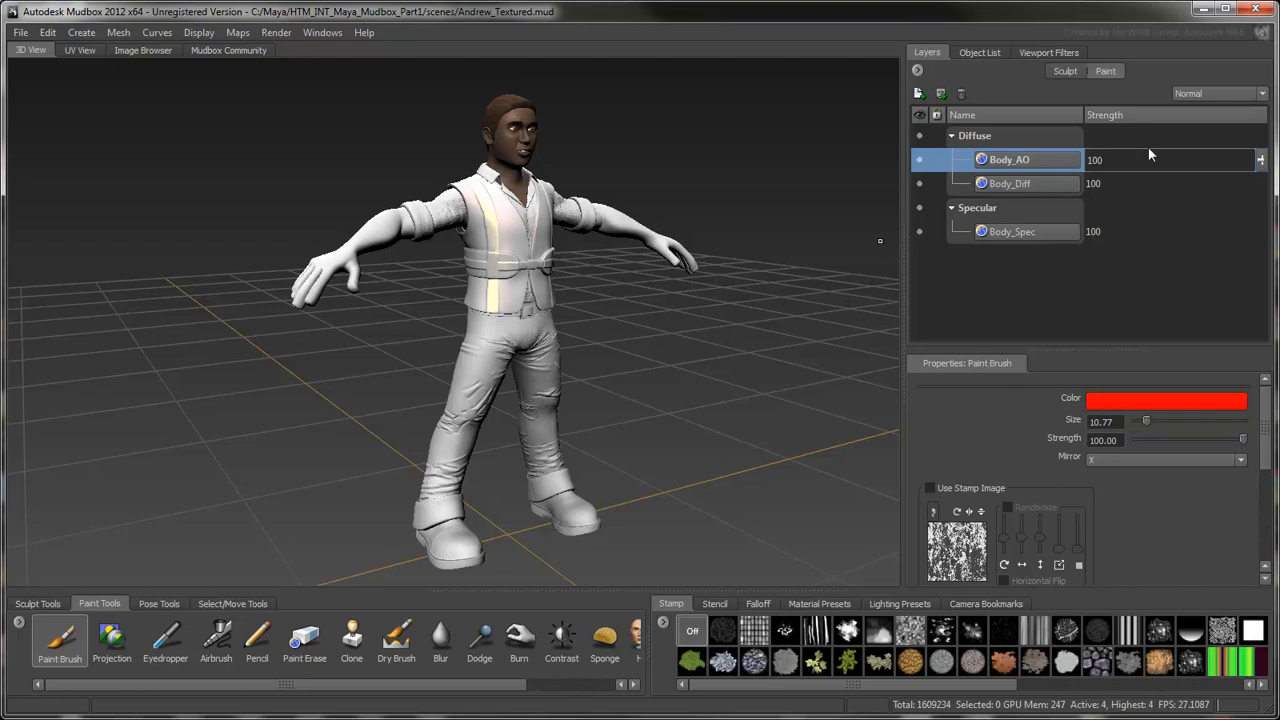
Set Body_AO's blend mode to Multiply, then show the Object List
{"action": "left_click", "coordinate": [1220, 96]}
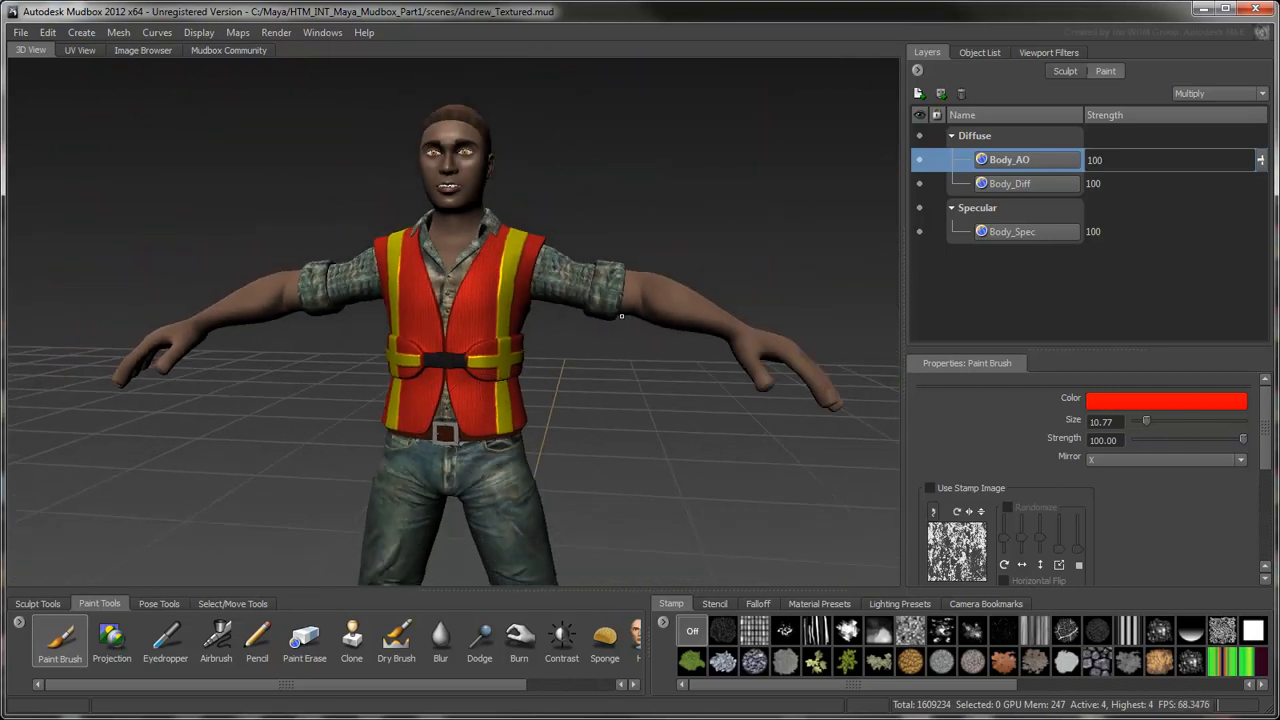
{"action": "left_click", "coordinate": [979, 52]}
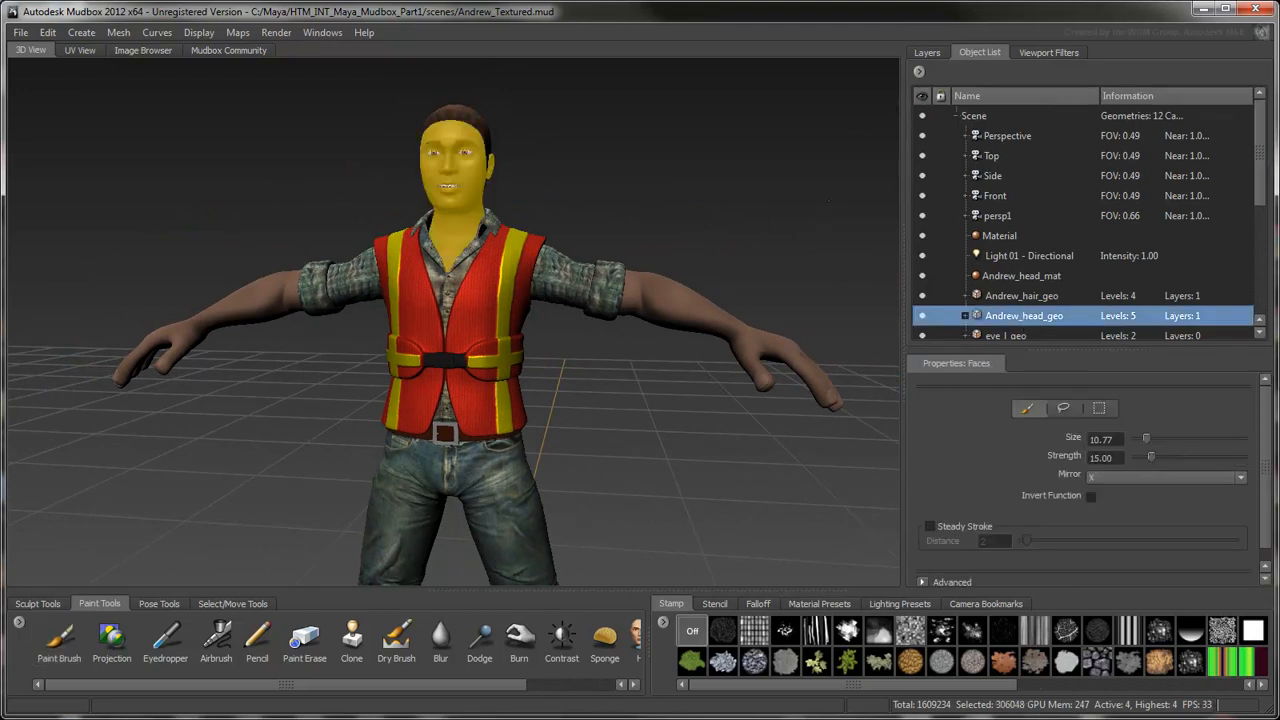
View the sculpt layers, then list Andrew_body_geo's subdivision levels in the Object List
{"action": "left_click", "coordinate": [924, 53]}
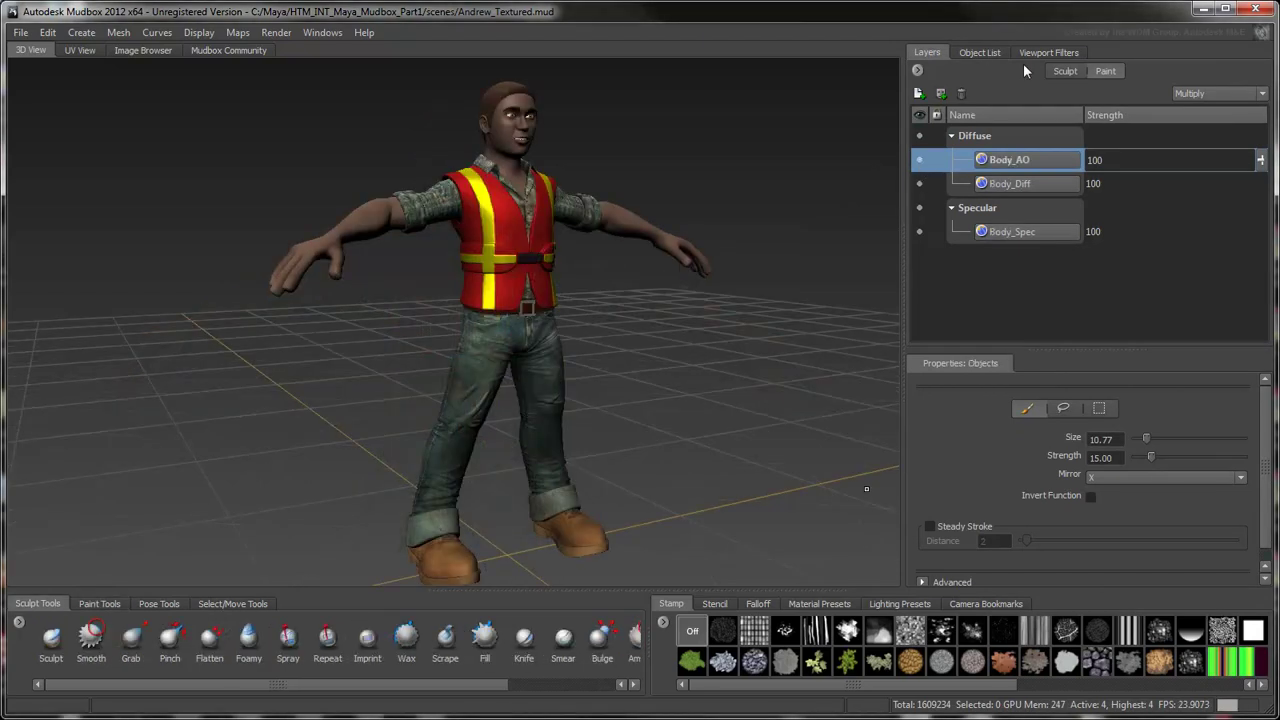
{"action": "left_click", "coordinate": [1067, 70]}
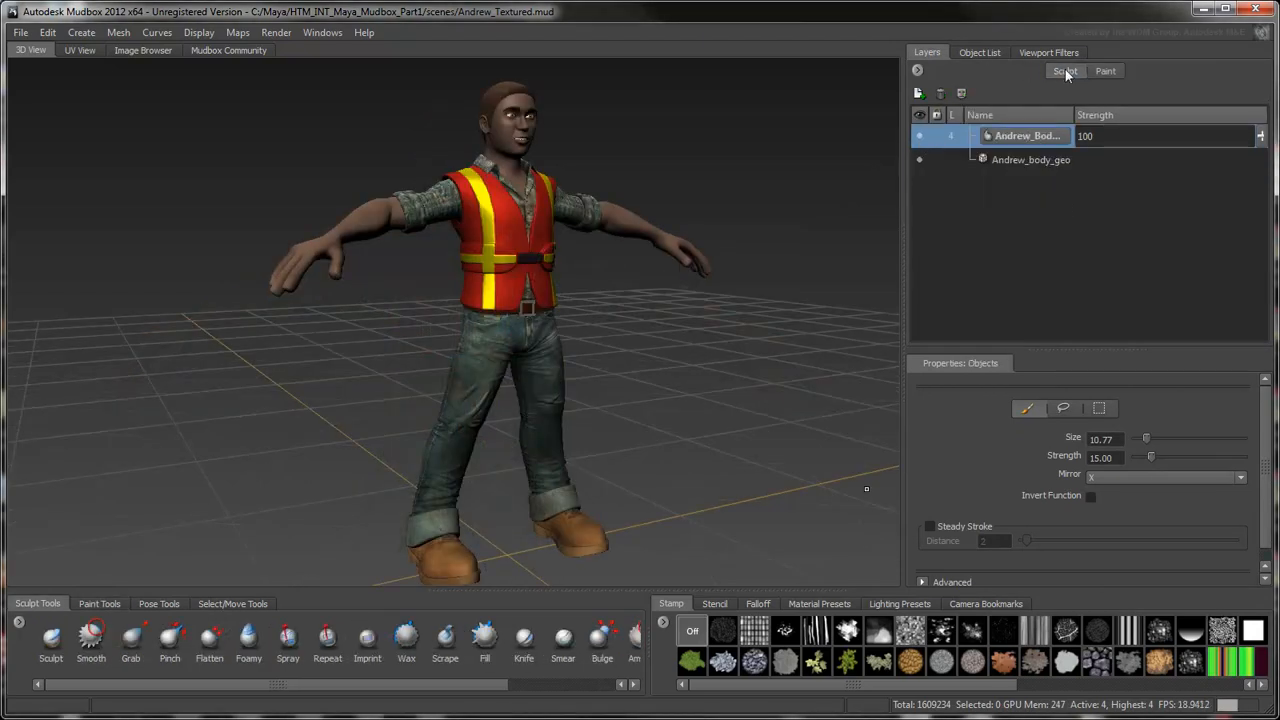
{"action": "left_click", "coordinate": [918, 137]}
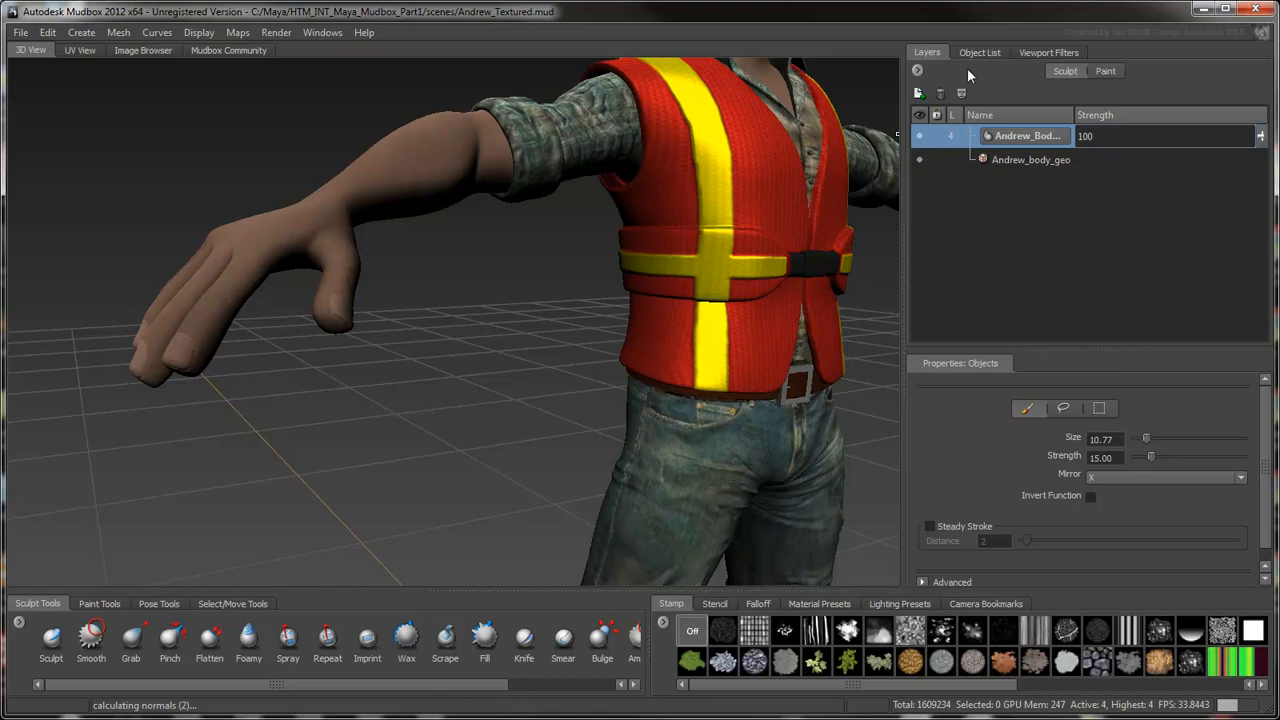
{"action": "left_click", "coordinate": [990, 52]}
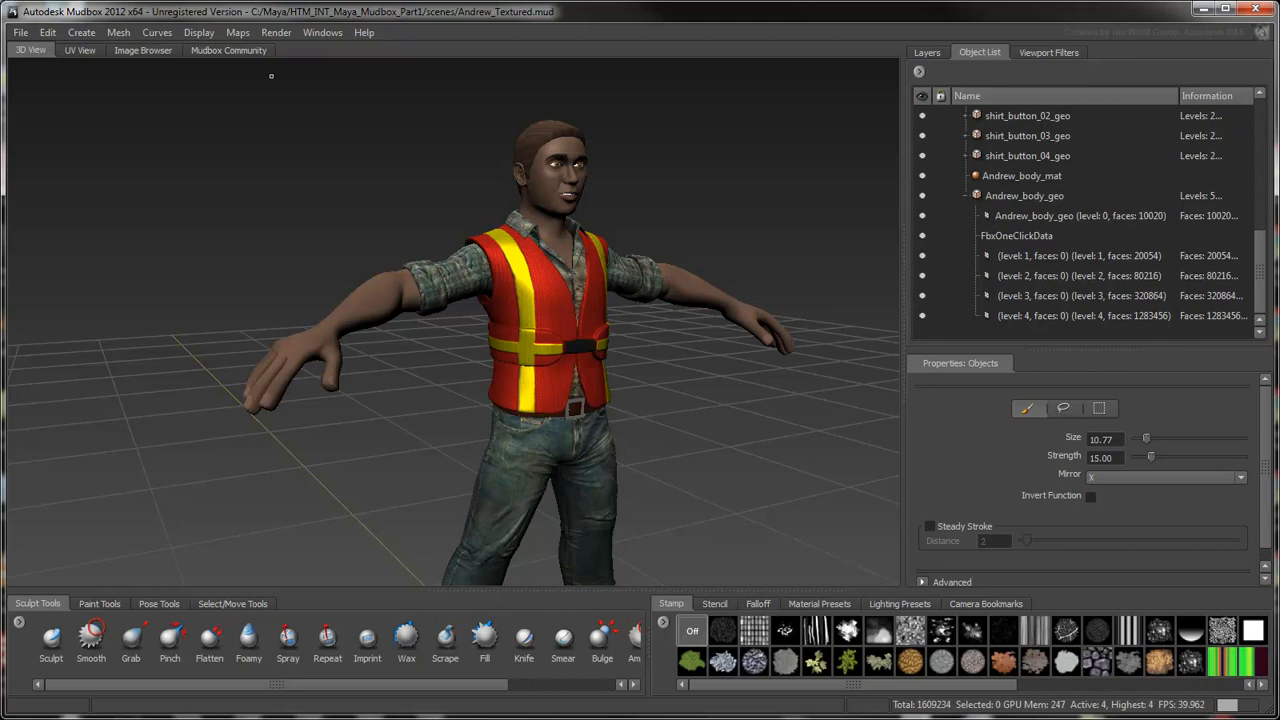
Start a new texture map extraction generating a Normal Map and select Andrew_body_geo
{"action": "left_click", "coordinate": [236, 33]}
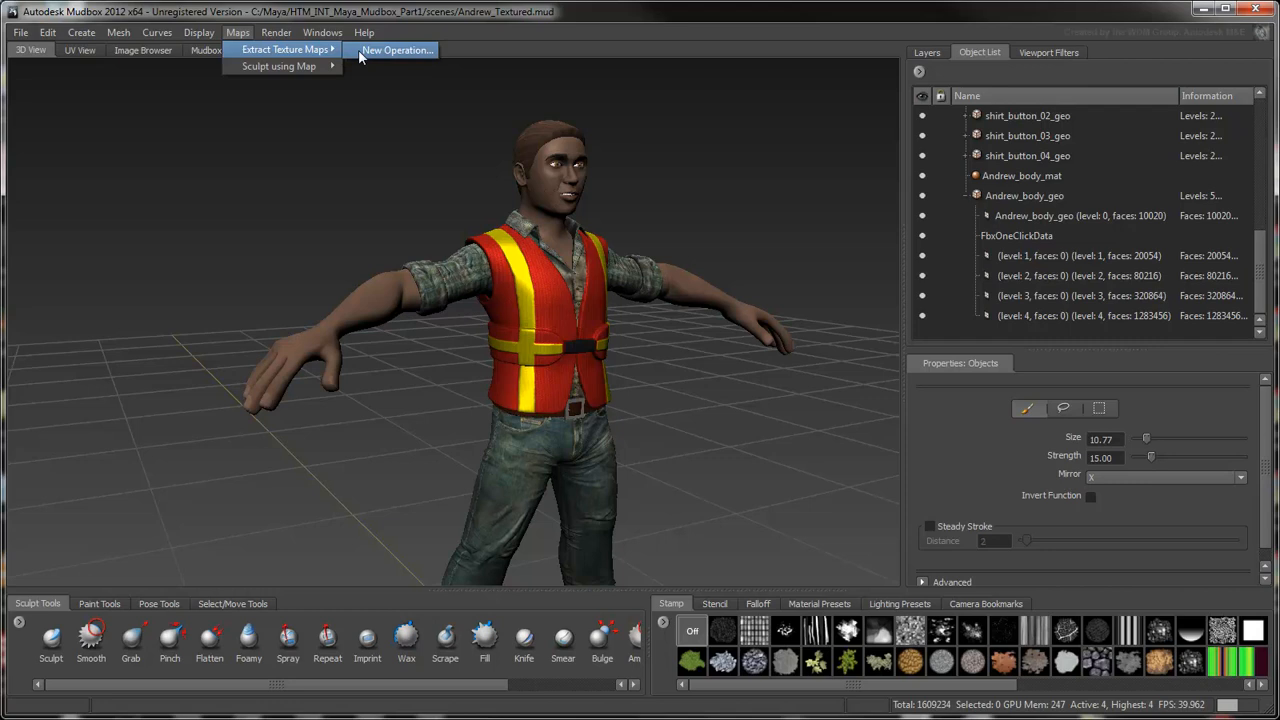
{"action": "left_click", "coordinate": [397, 50]}
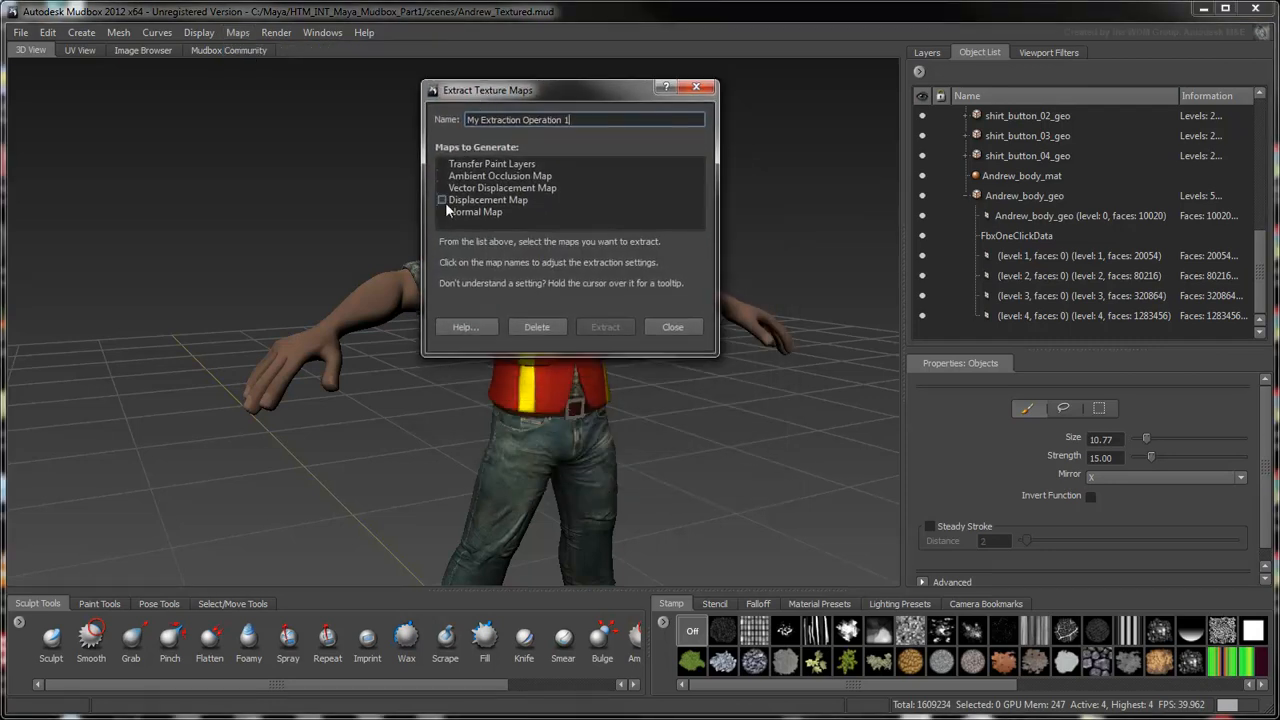
{"action": "left_click", "coordinate": [443, 211]}
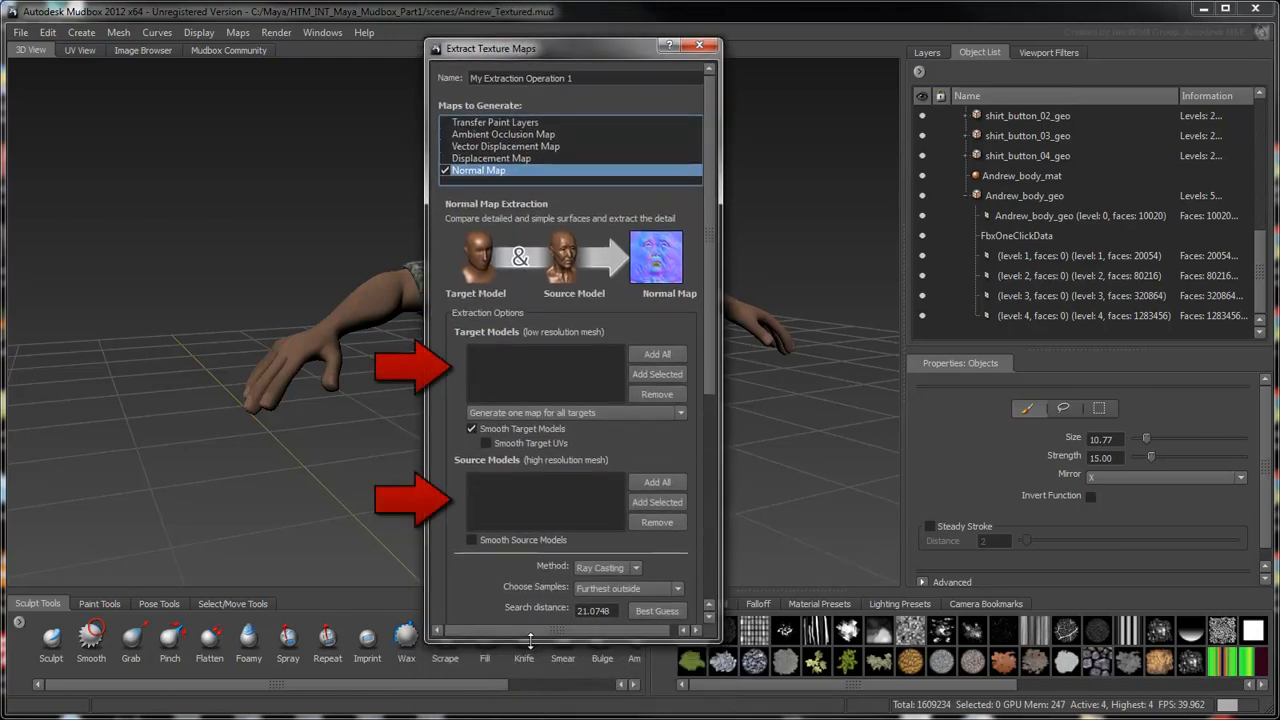
{"action": "mouse_move", "coordinate": [693, 407]}
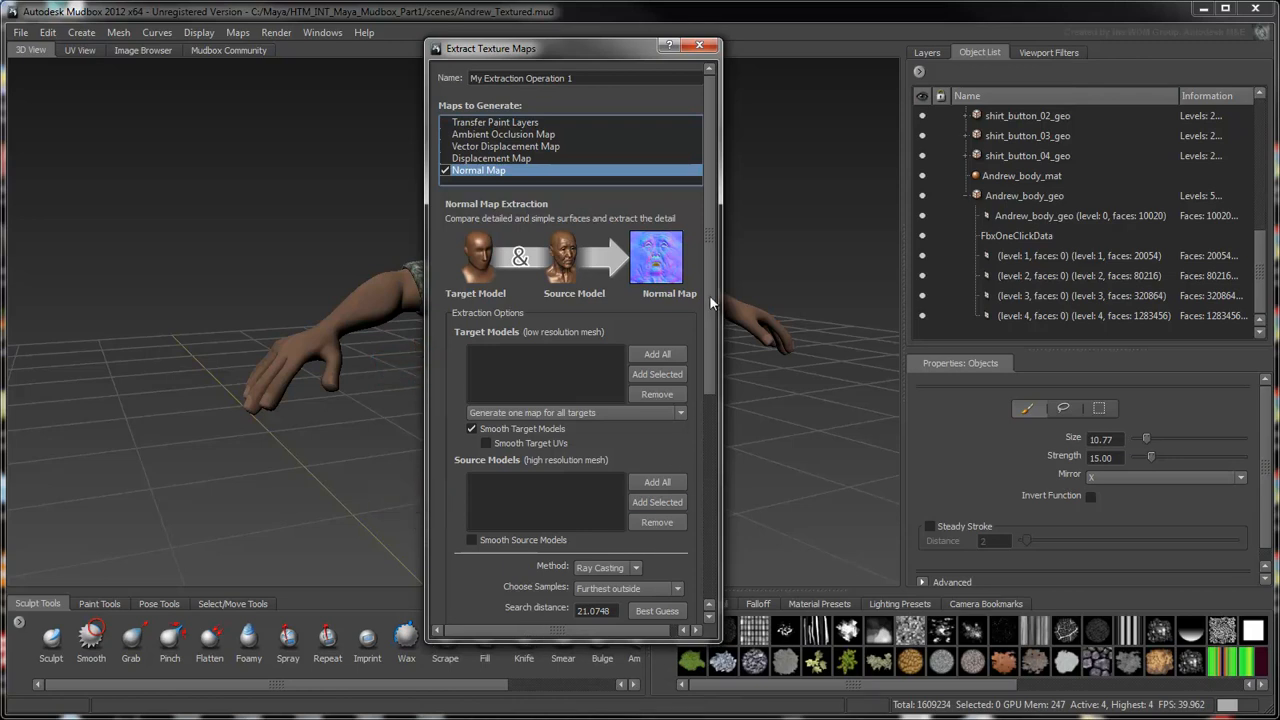
{"action": "scroll", "scroll_direction": "down", "scroll_amount": 3}
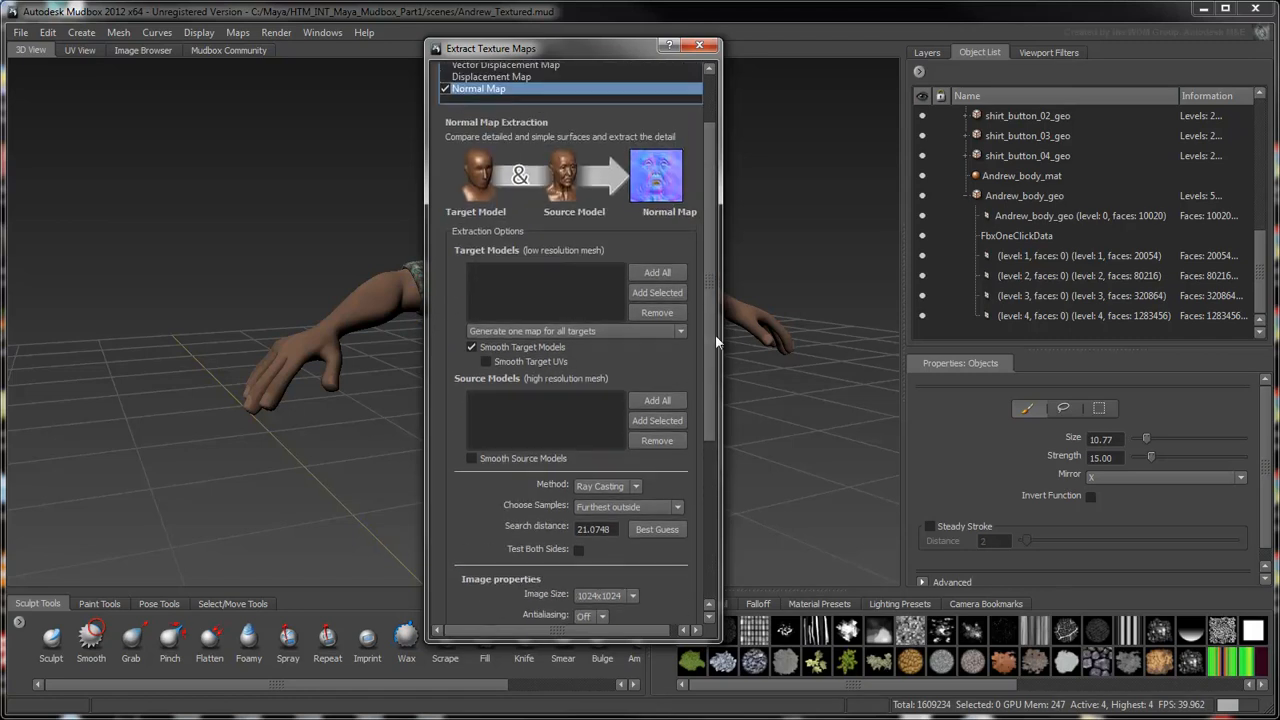
{"action": "left_click", "coordinate": [1022, 195]}
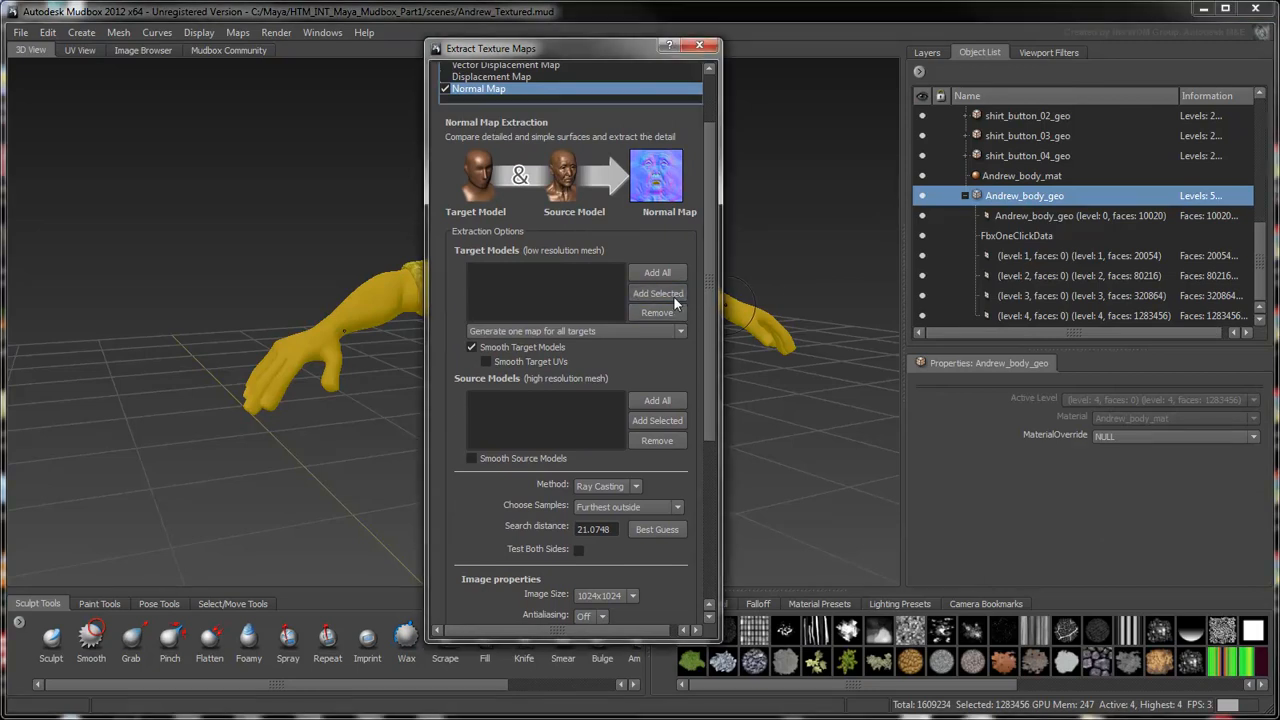
Add Andrew_body_geo as target (level 0) and source (level 4) models for the normal map
{"action": "left_click", "coordinate": [657, 292]}
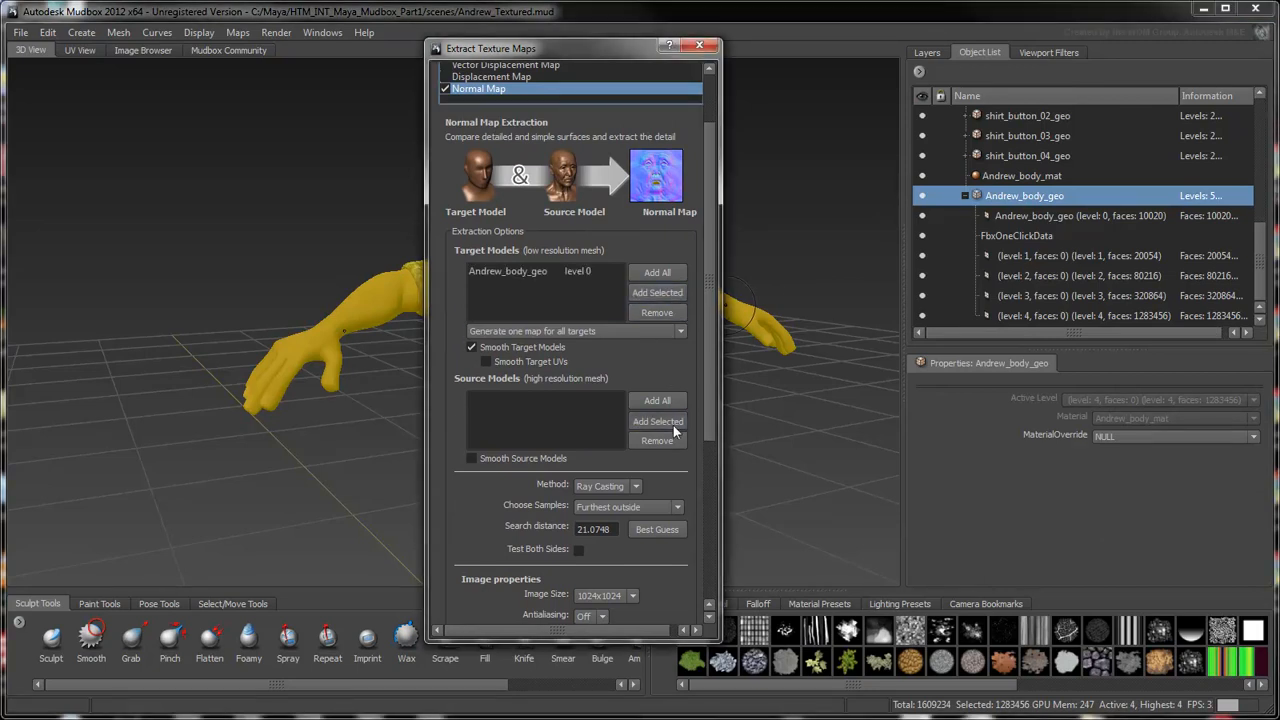
{"action": "left_click", "coordinate": [656, 400]}
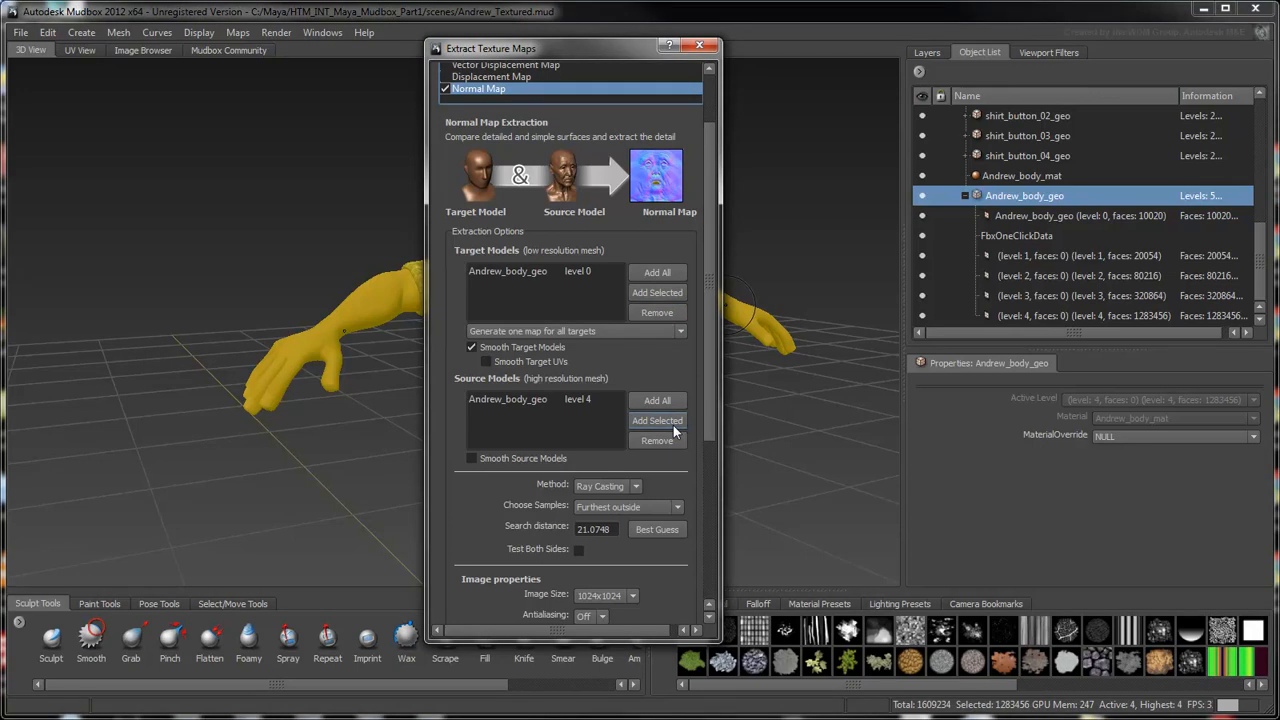
{"action": "scroll", "scroll_direction": "down", "scroll_amount": 3}
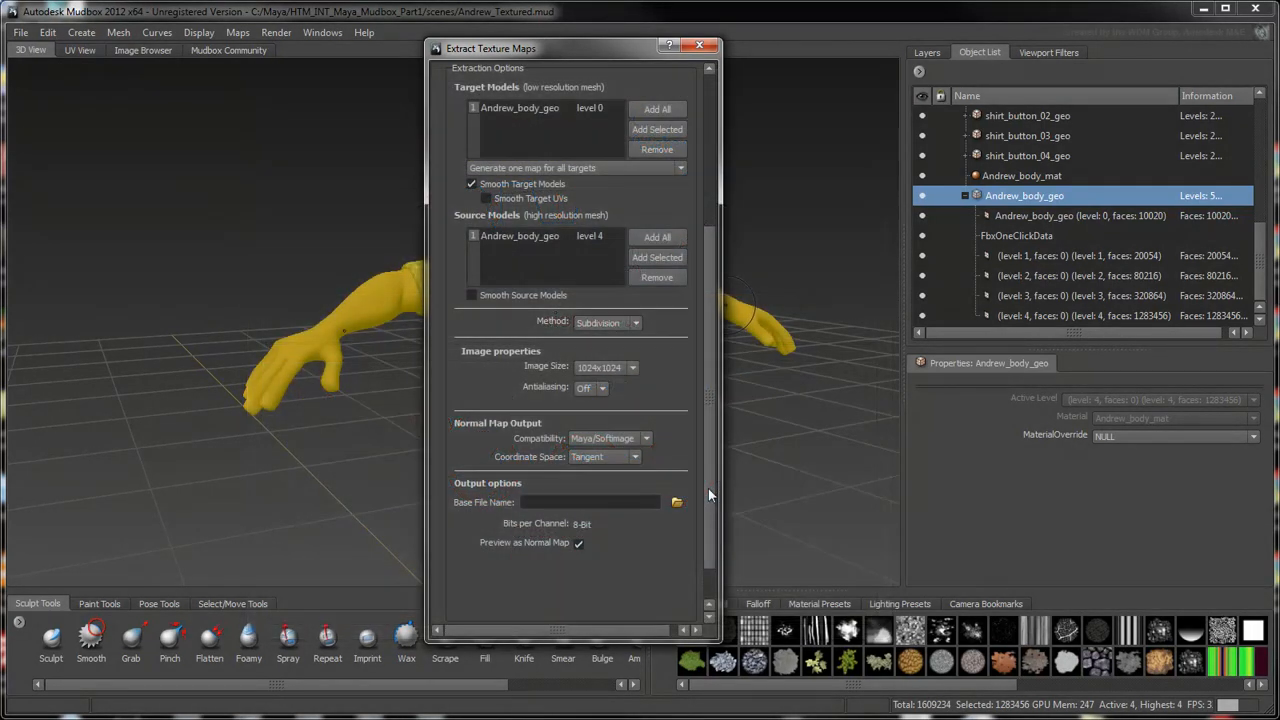
Extract the body normal map at 2048x2048 to Andrew_body_Normals.tif as 16-bit TIFF
{"action": "left_click", "coordinate": [633, 367]}
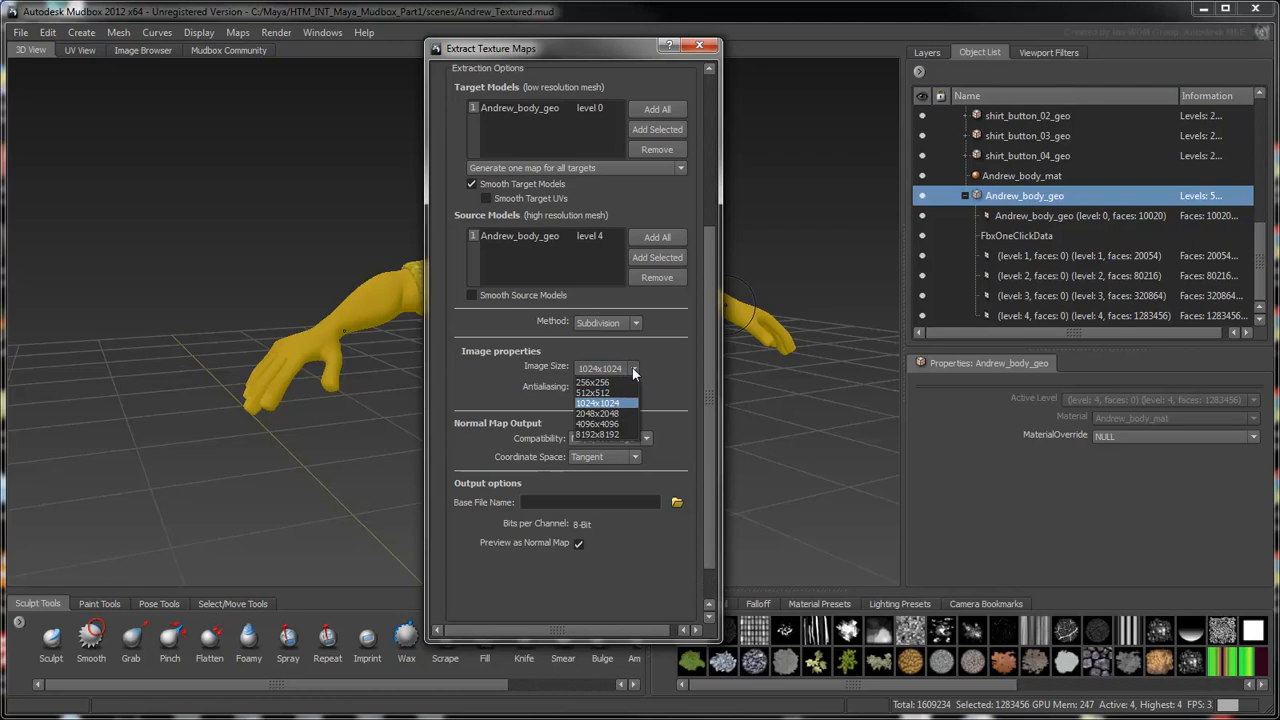
{"action": "left_click", "coordinate": [598, 413]}
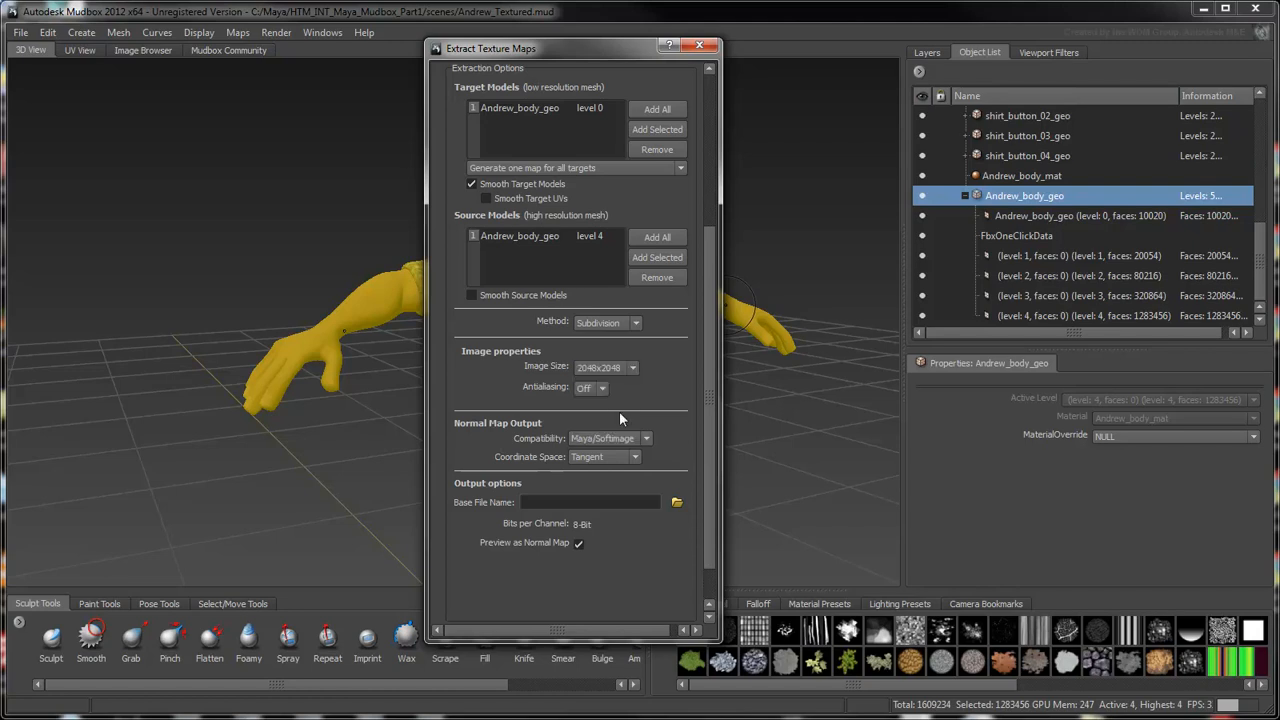
{"action": "left_click", "coordinate": [676, 502]}
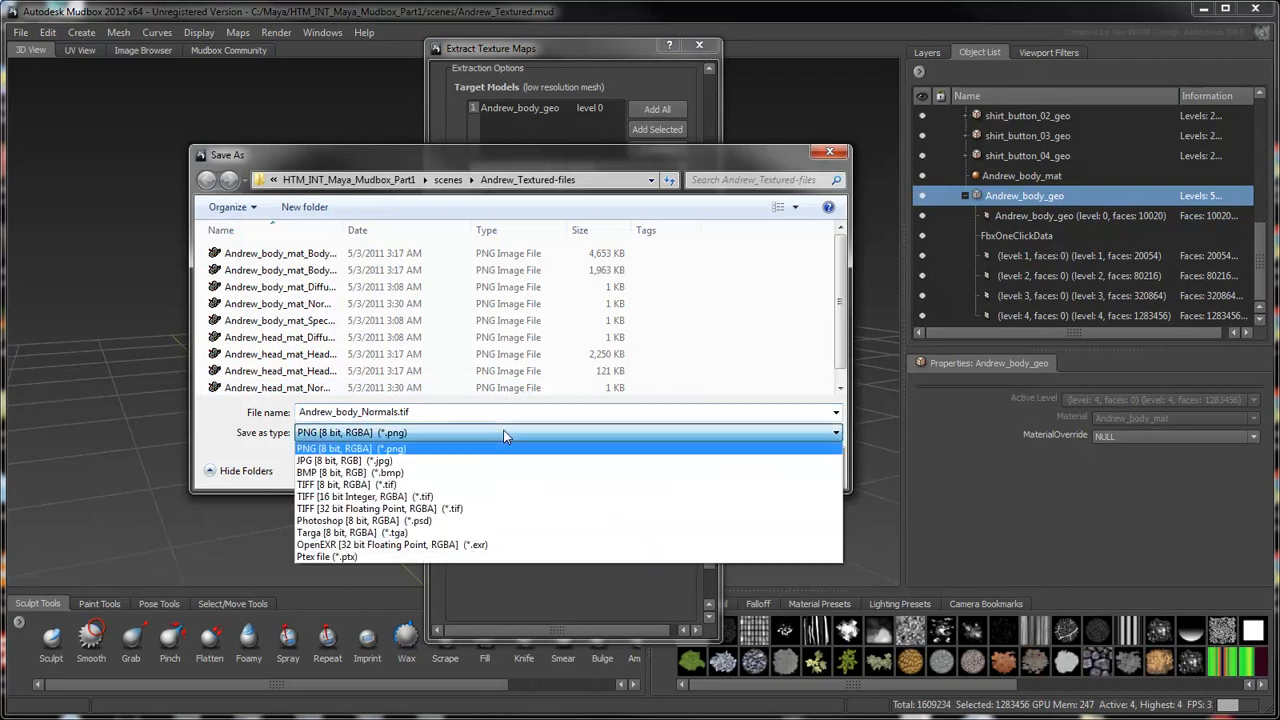
{"action": "left_click", "coordinate": [361, 496]}
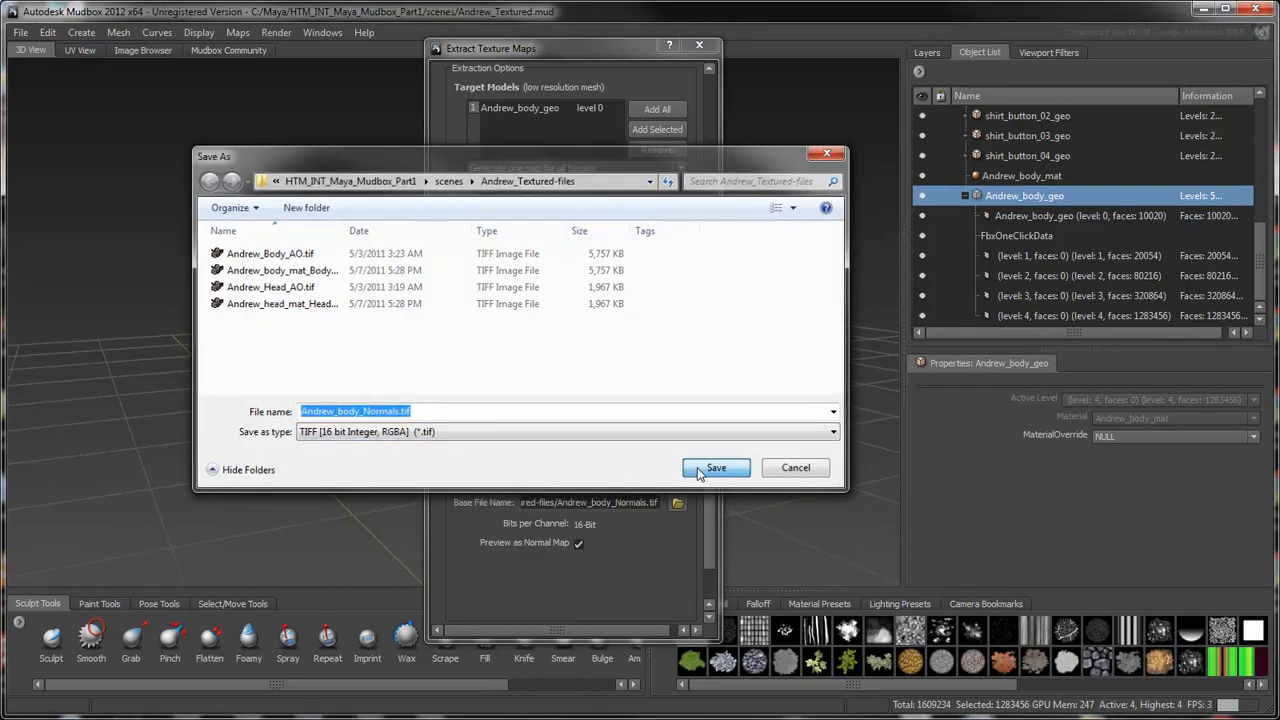
{"action": "left_click", "coordinate": [716, 468]}
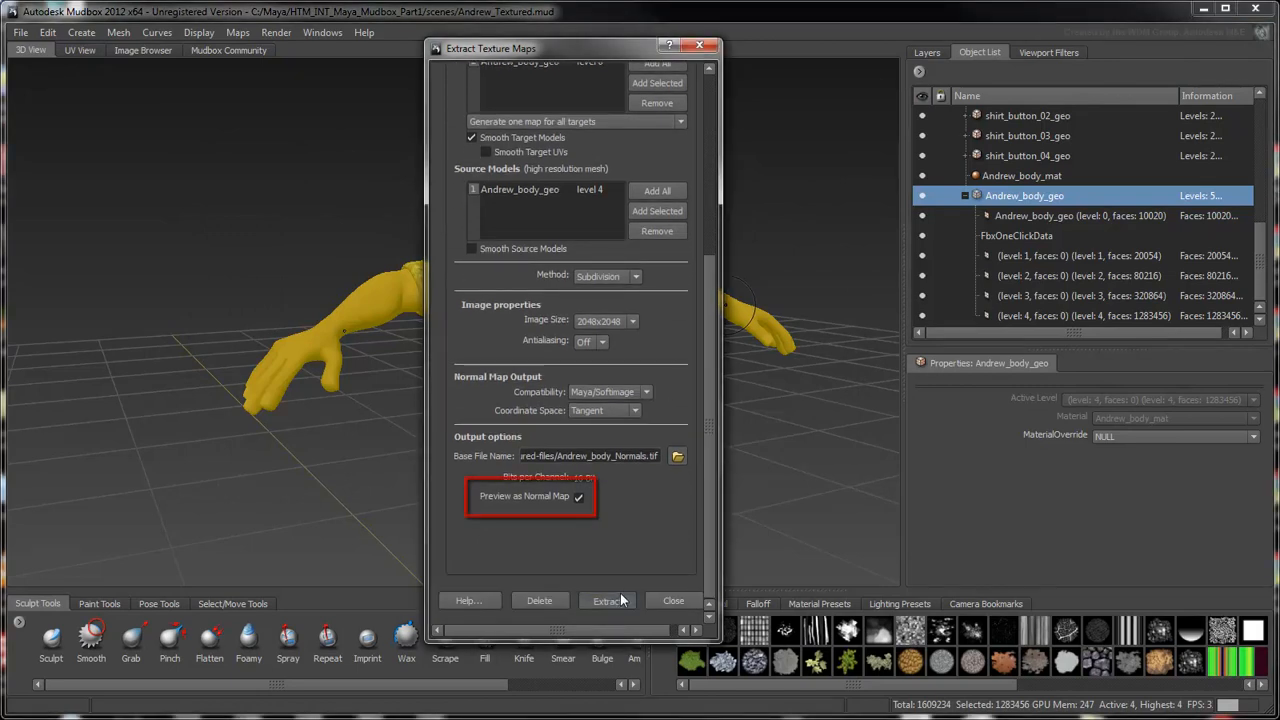
{"action": "left_click", "coordinate": [607, 600]}
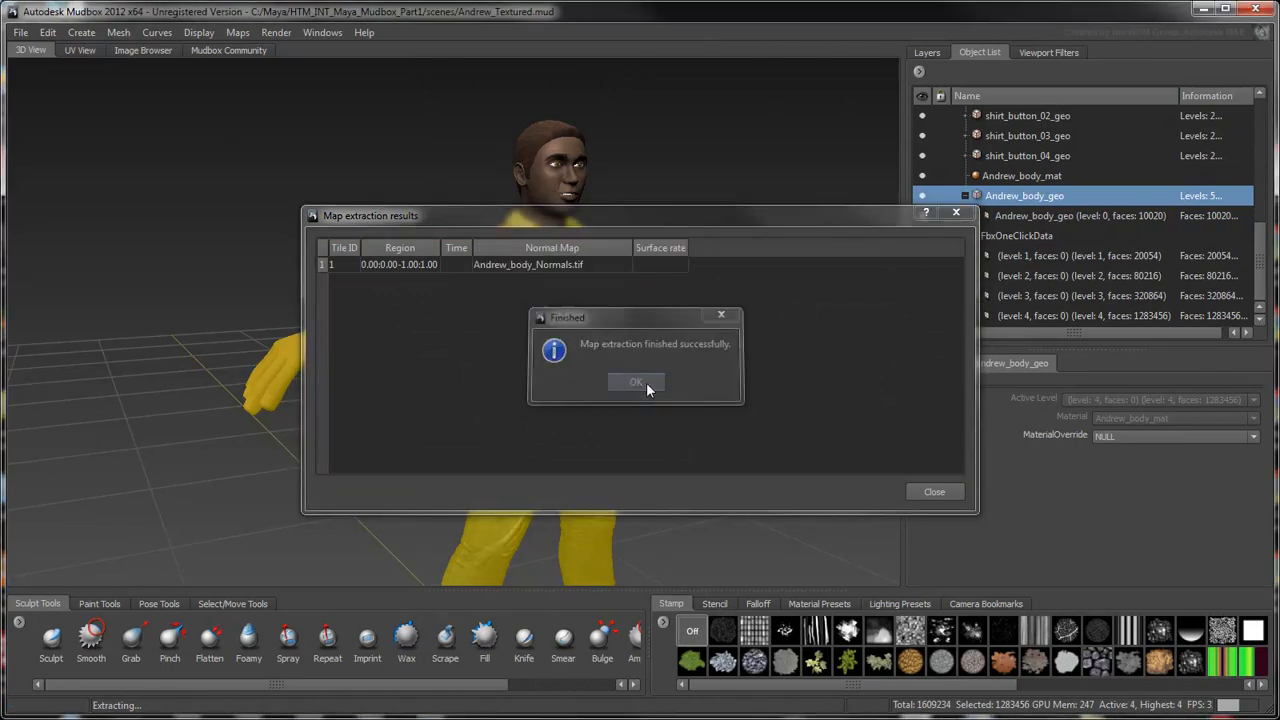
Dismiss the extraction results and show Andrew's diffuse, specular and normal map paint layers
{"action": "left_click", "coordinate": [636, 382]}
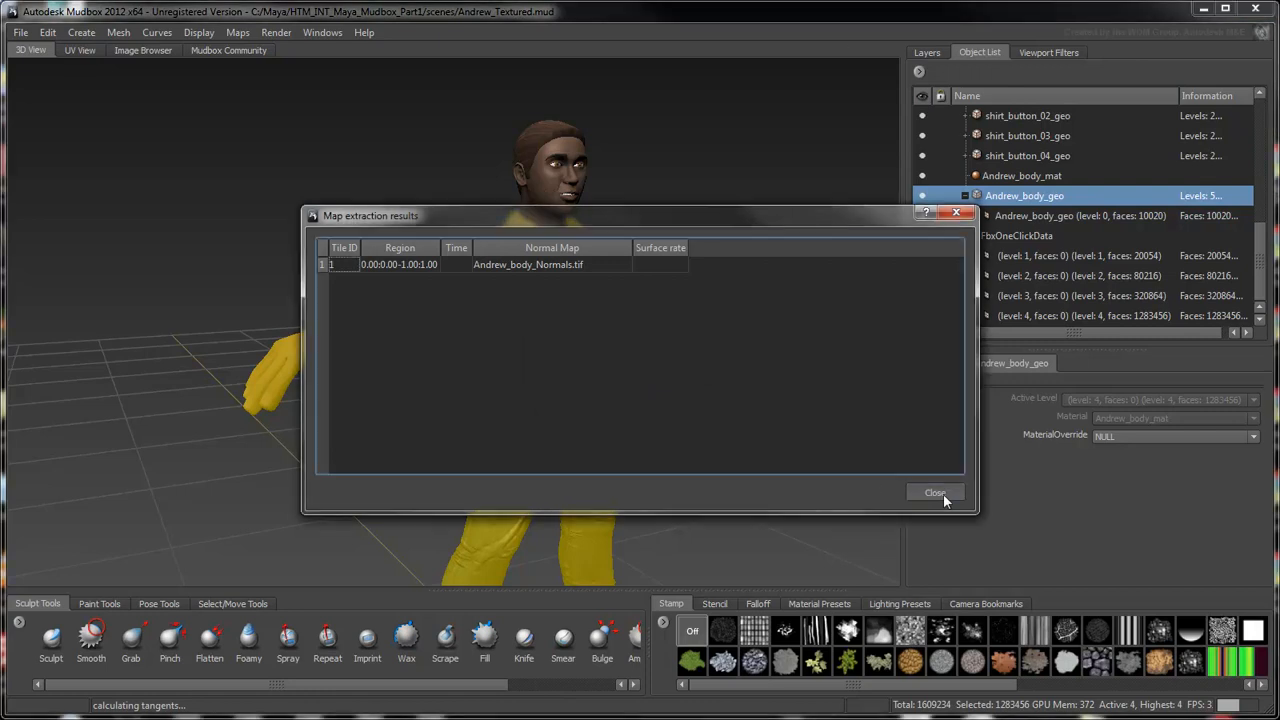
{"action": "left_click", "coordinate": [934, 492]}
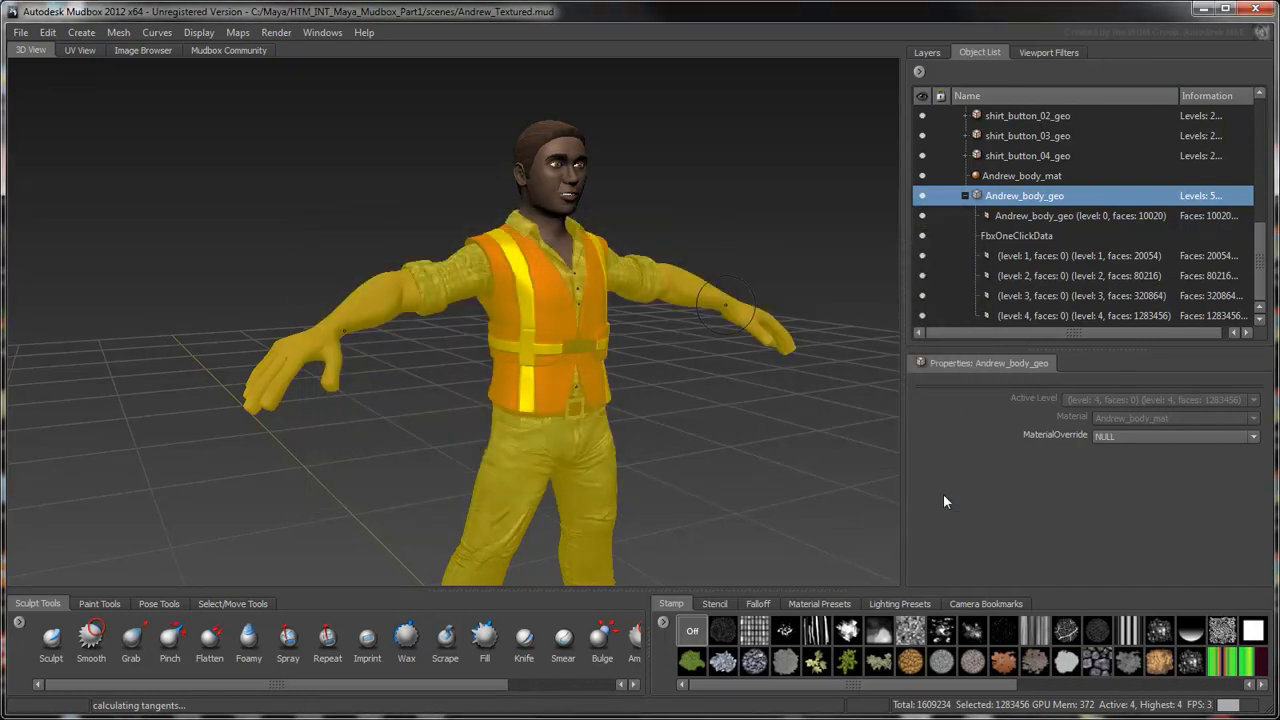
{"action": "left_click", "coordinate": [926, 52]}
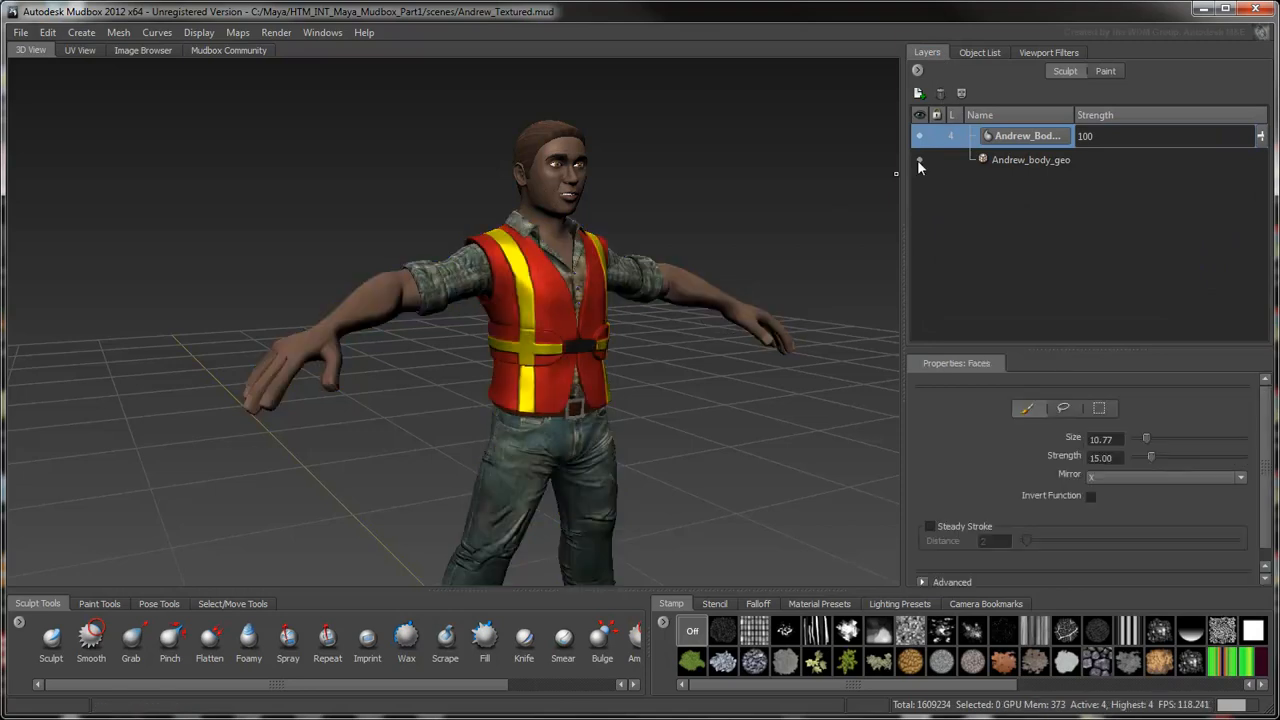
{"action": "left_click", "coordinate": [919, 136]}
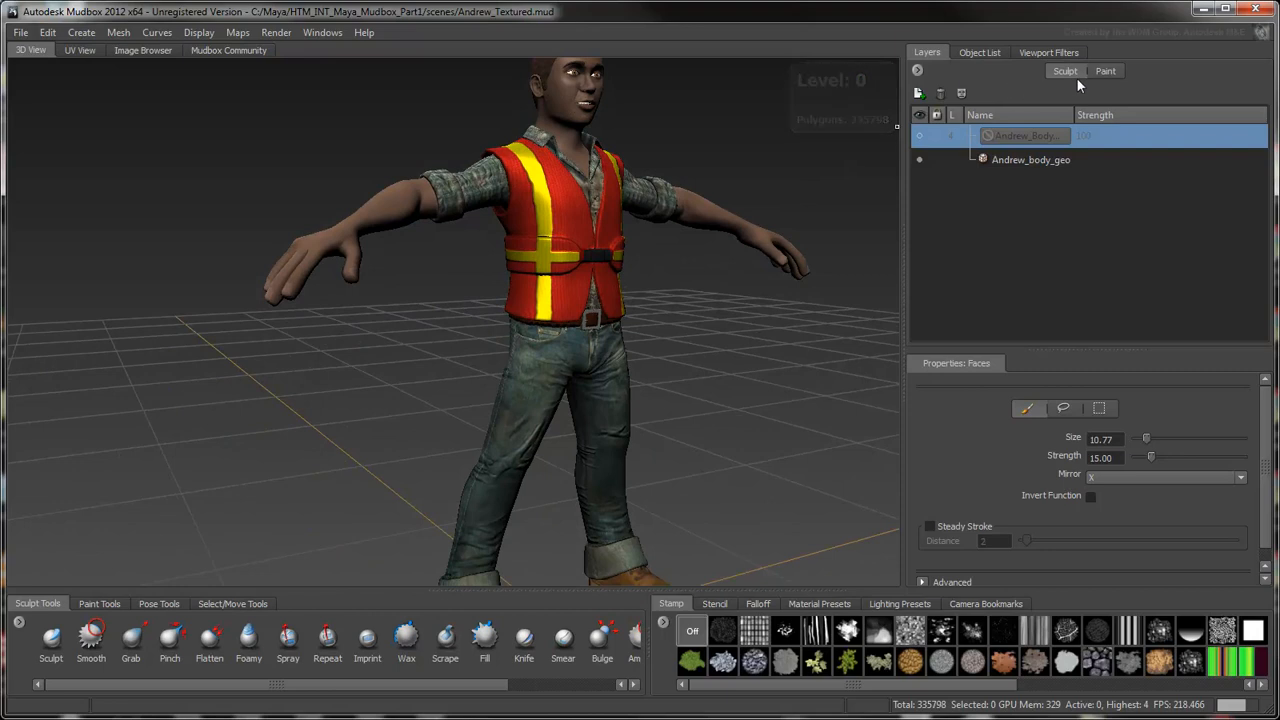
{"action": "left_click", "coordinate": [1109, 71]}
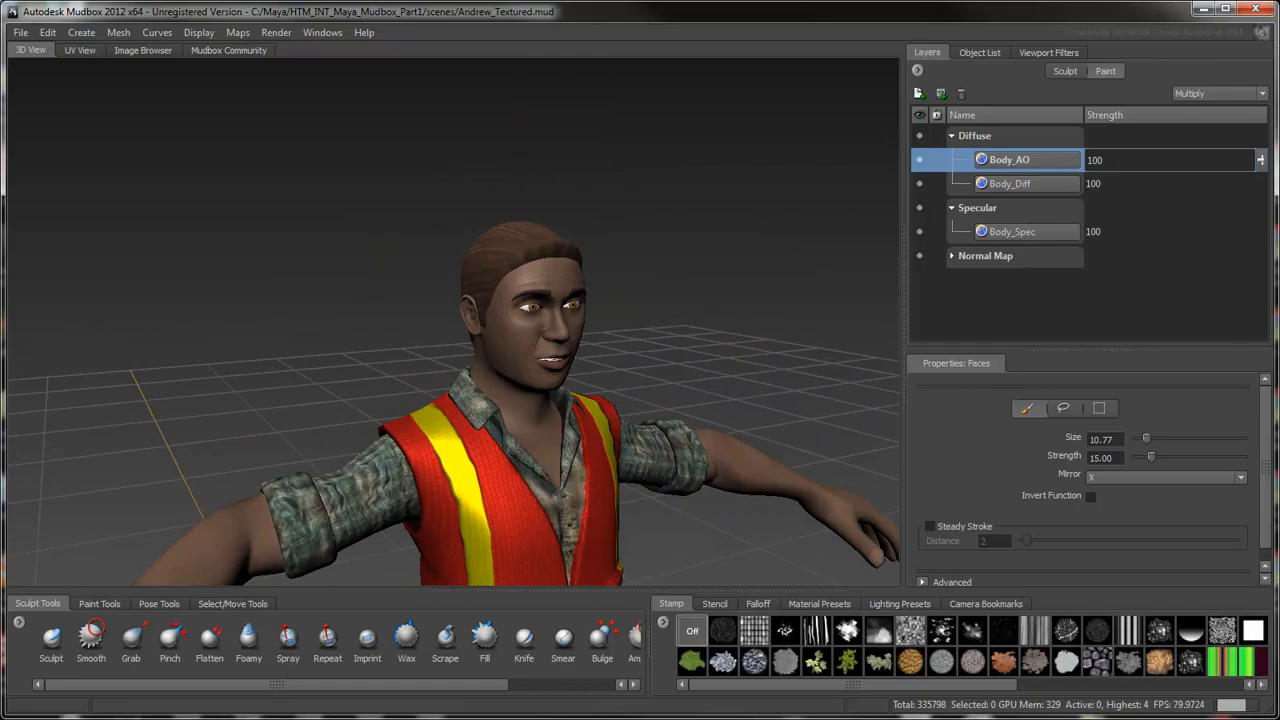
From the Object List, choose Send to Maya > Update Current Scene
{"action": "left_click", "coordinate": [978, 52]}
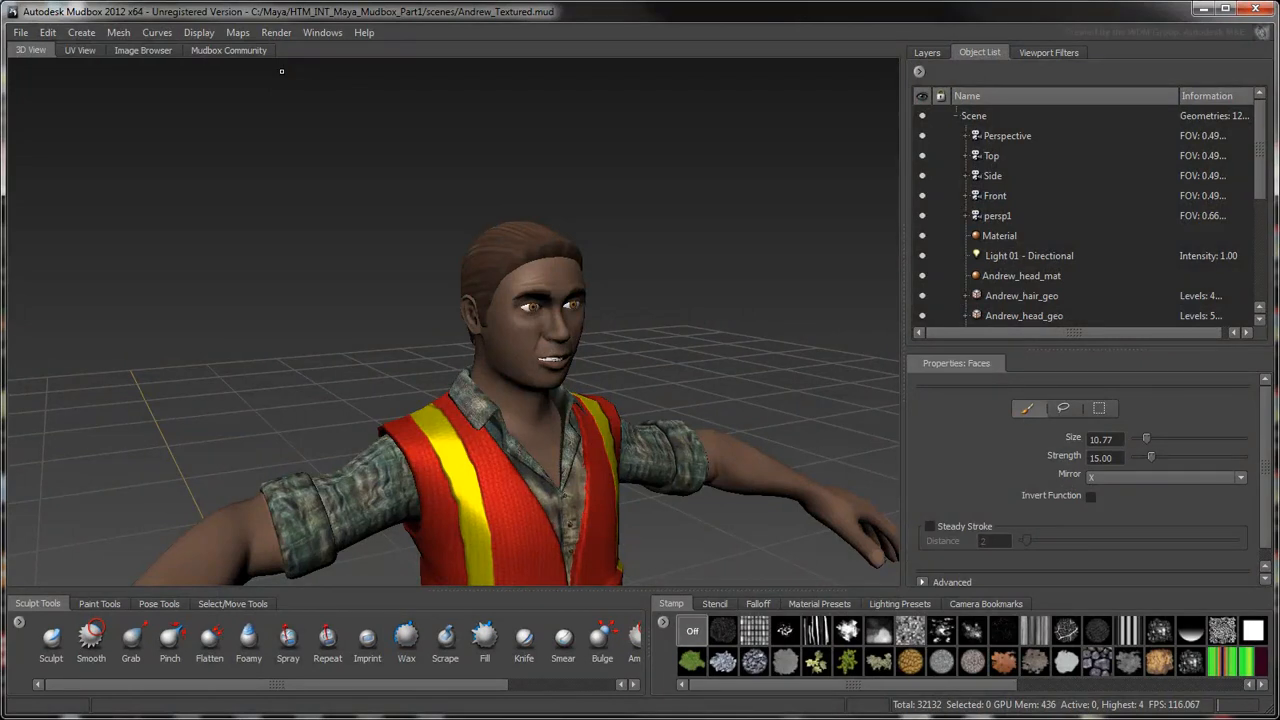
{"action": "left_click", "coordinate": [16, 31]}
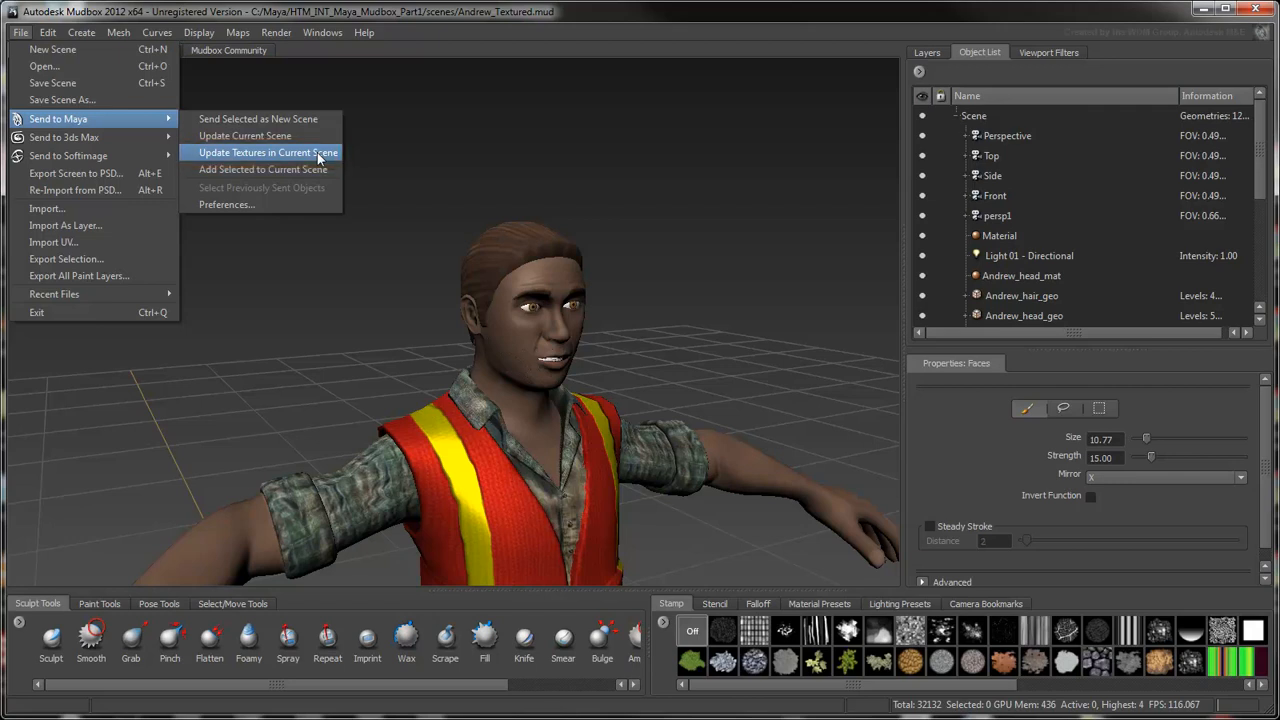
{"action": "mouse_move", "coordinate": [245, 135]}
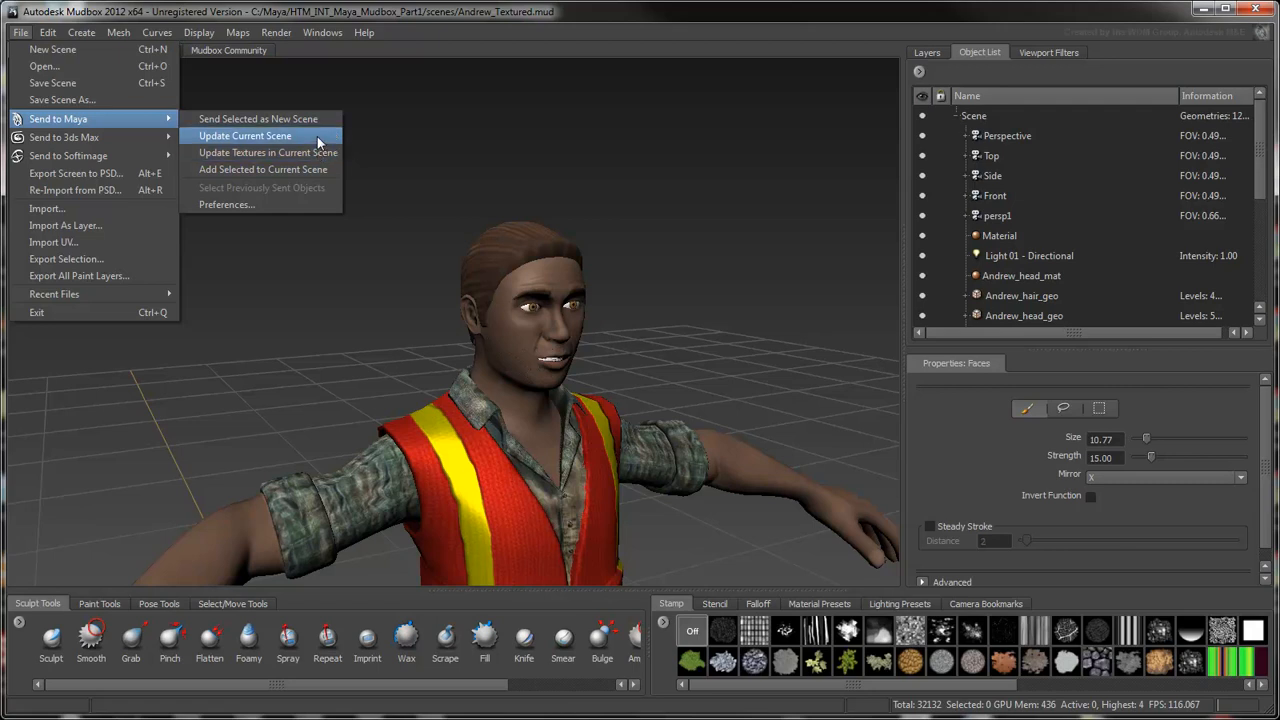
{"action": "left_click", "coordinate": [245, 135]}
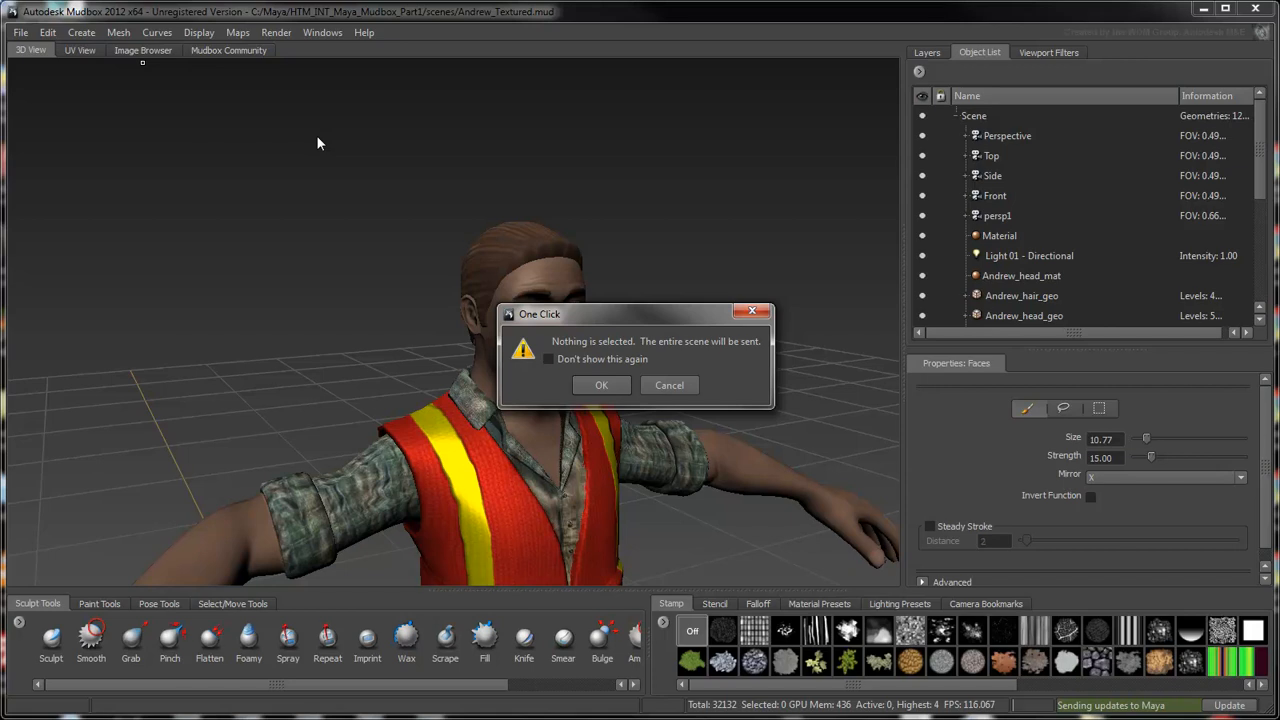
{"action": "mouse_move", "coordinate": [489, 370]}
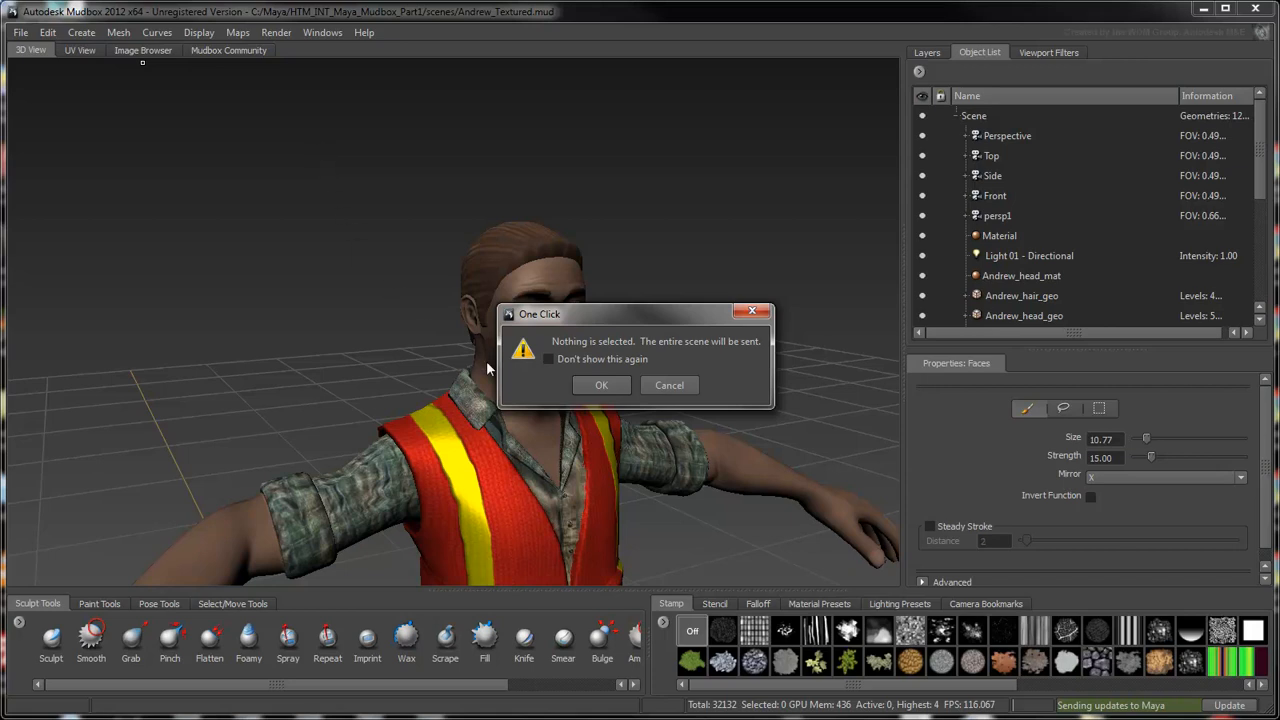
Accept the entire-scene warning and send Andrew's base meshes to Maya instead
{"action": "left_click", "coordinate": [601, 385]}
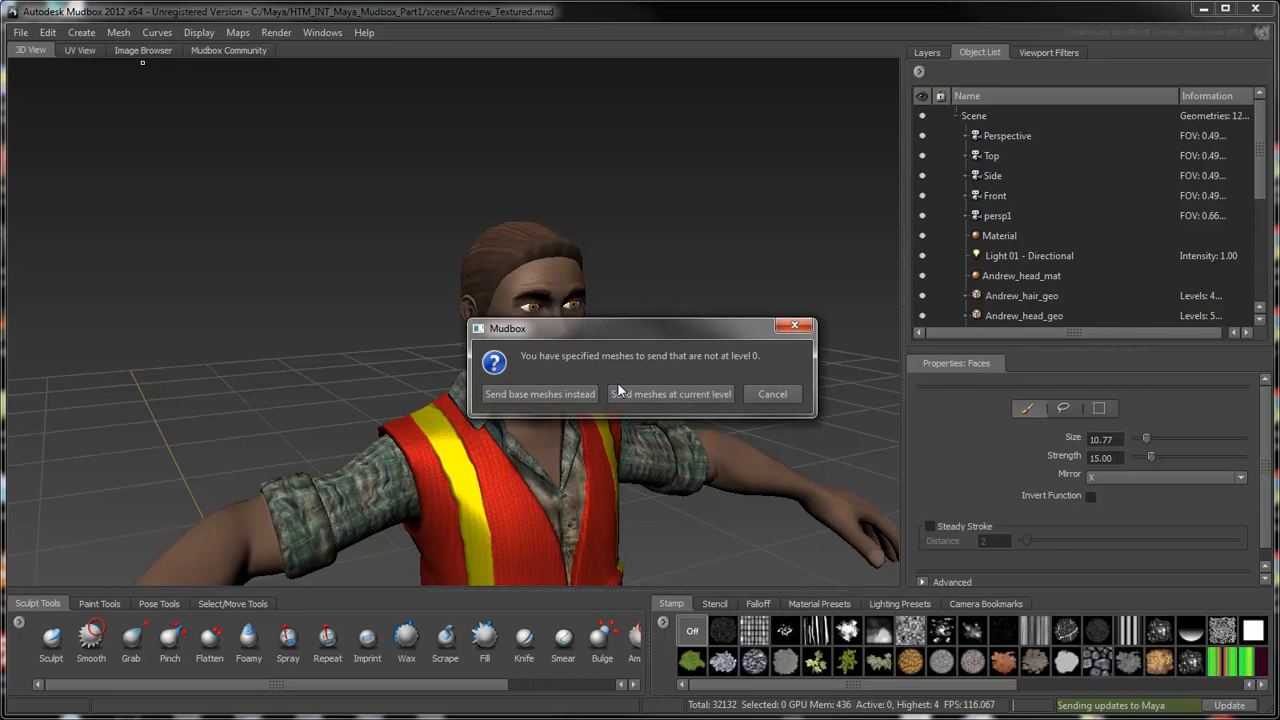
{"action": "mouse_move", "coordinate": [620, 373]}
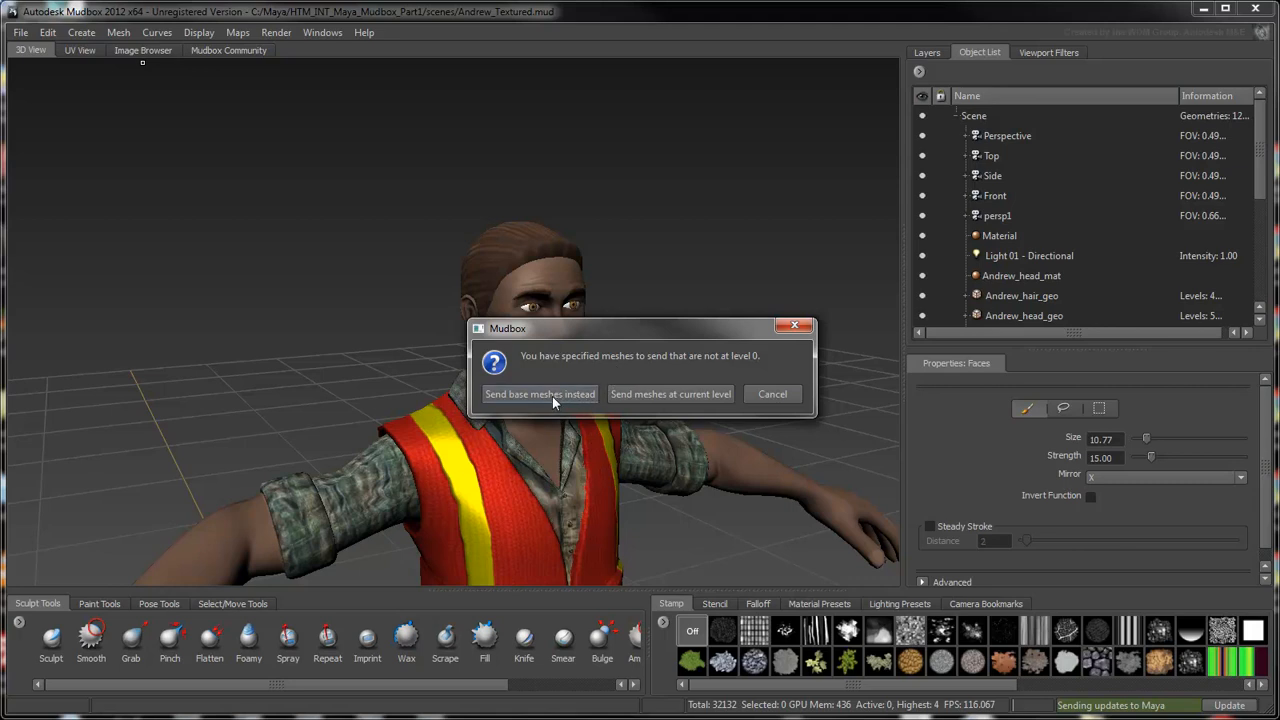
{"action": "left_click", "coordinate": [539, 394]}
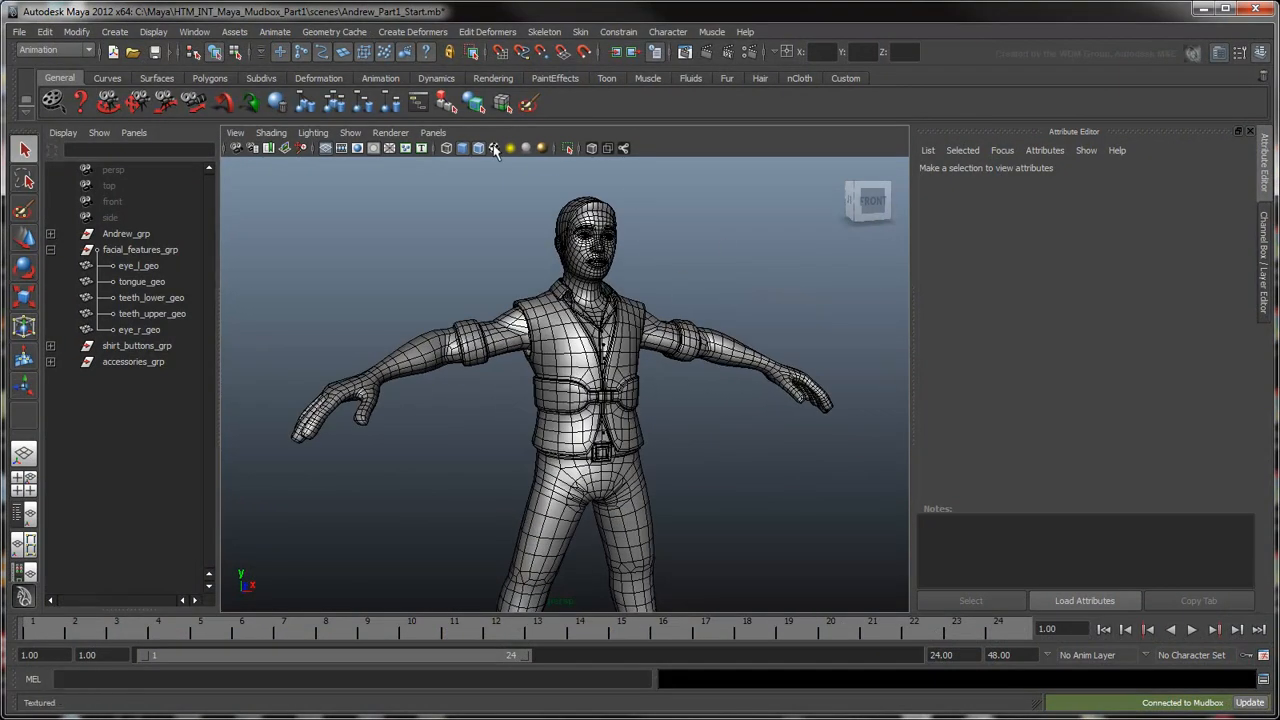
Turn on High Quality Rendering and orbit to Andrew's textured front view
{"action": "left_click", "coordinate": [542, 148]}
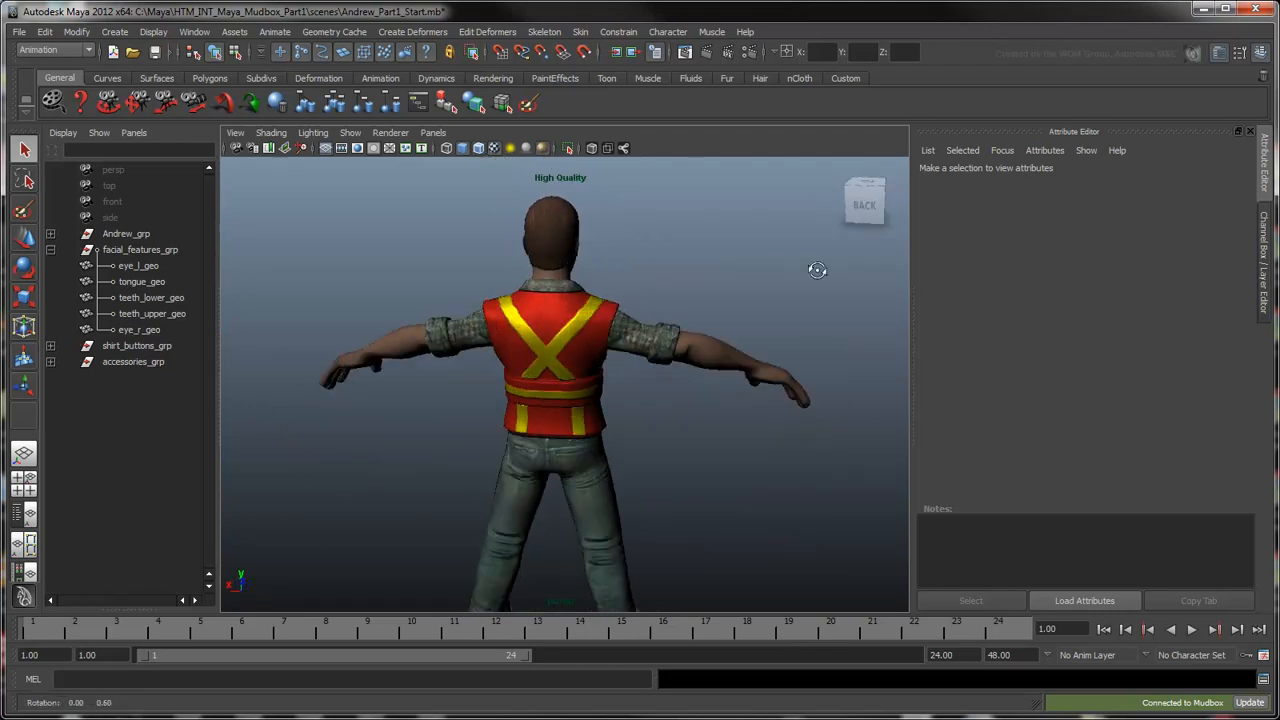
{"action": "left_click_drag", "start_coordinate": [817, 270], "coordinate": [474, 267]}
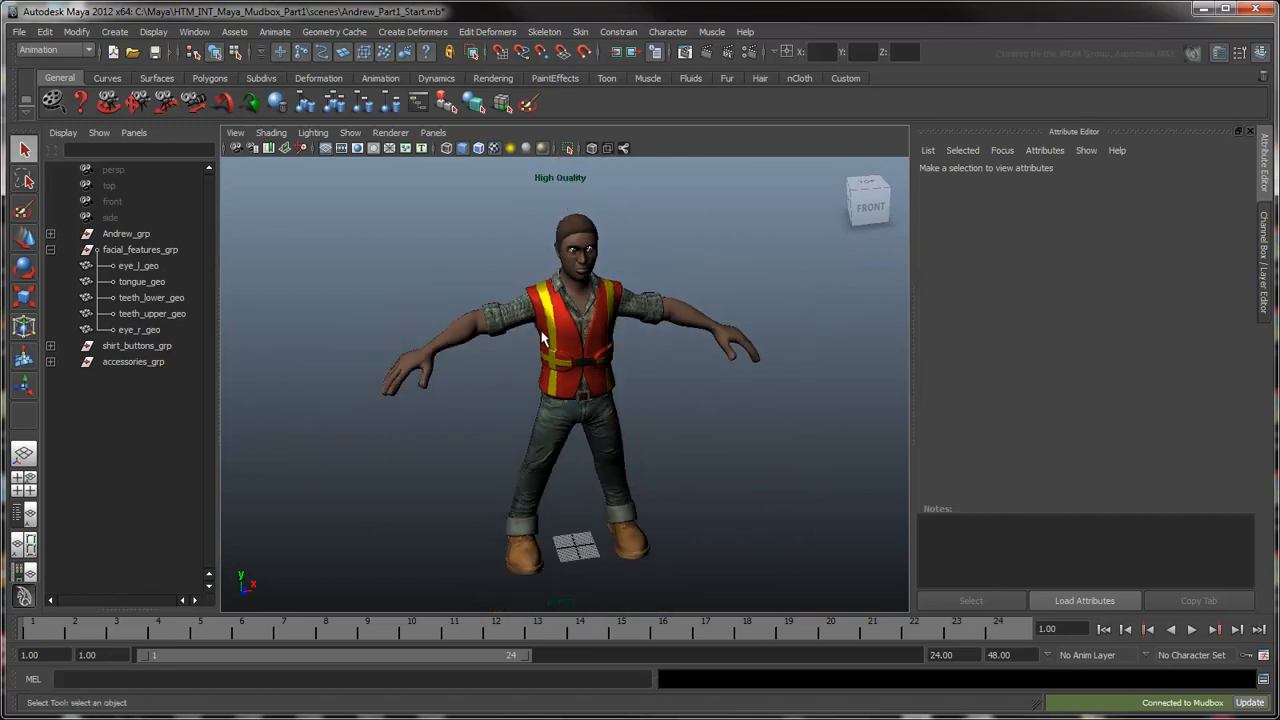
{"action": "left_click", "coordinate": [192, 33]}
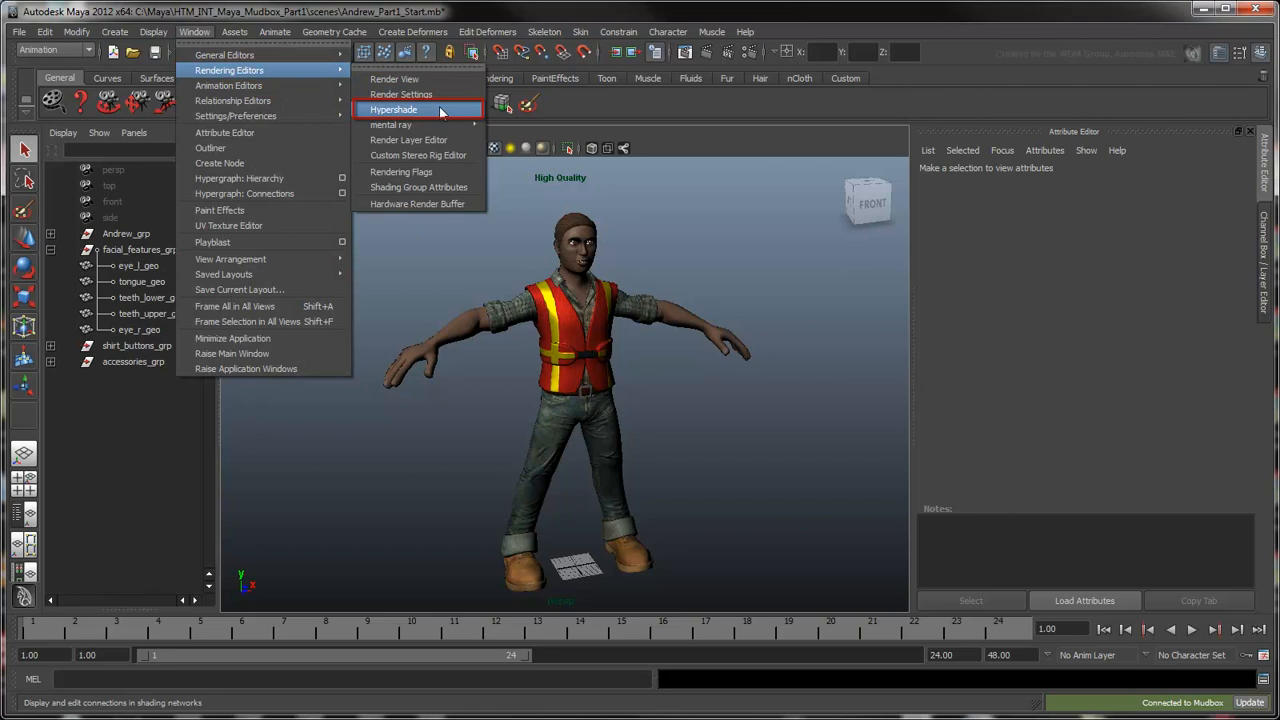
In Hypershade, inspect Andrew_body_mat, Andrew_body_mat1 and Andrew_head_mat1 materials
{"action": "left_click", "coordinate": [396, 109]}
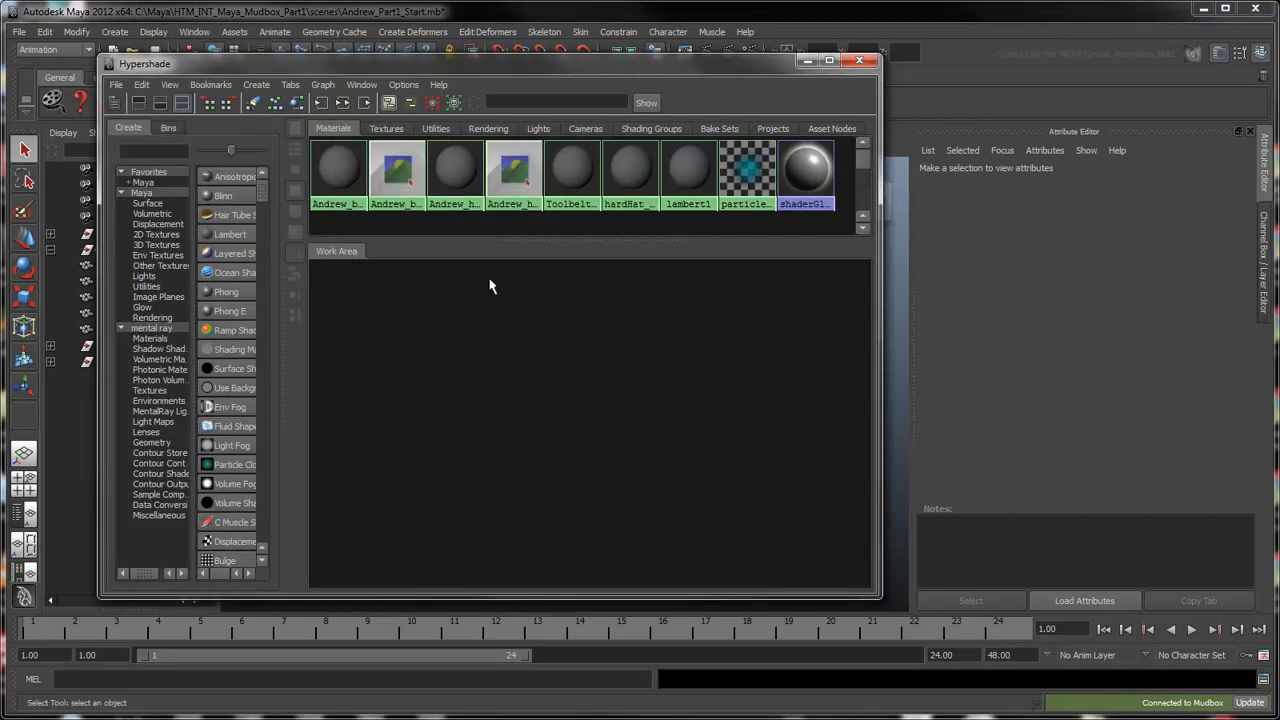
{"action": "mouse_move", "coordinate": [446, 274]}
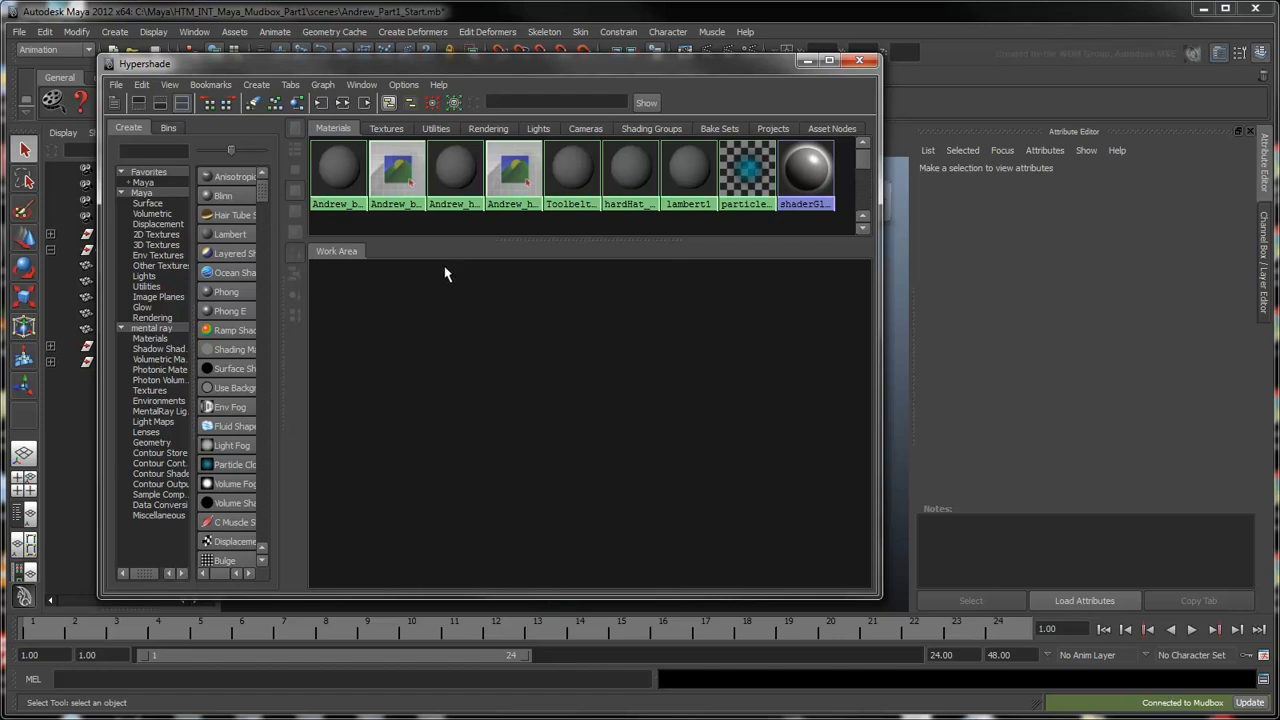
{"action": "left_click", "coordinate": [338, 170]}
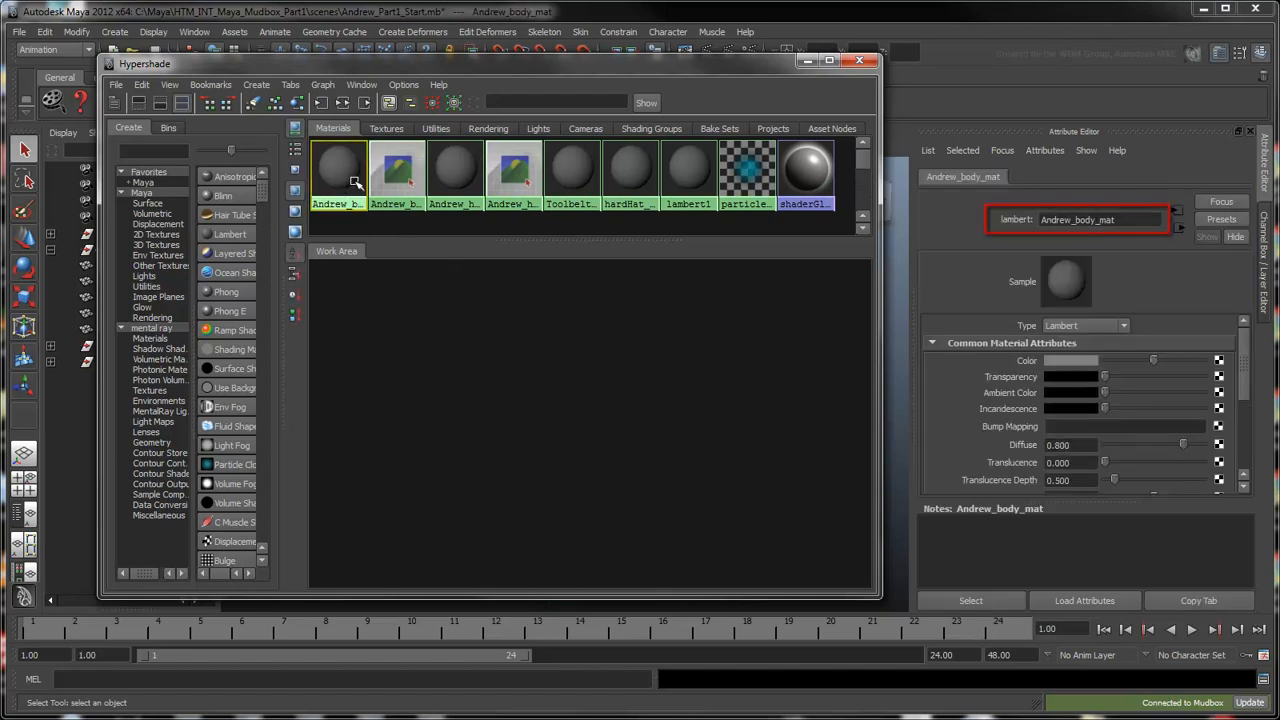
{"action": "left_click", "coordinate": [394, 170]}
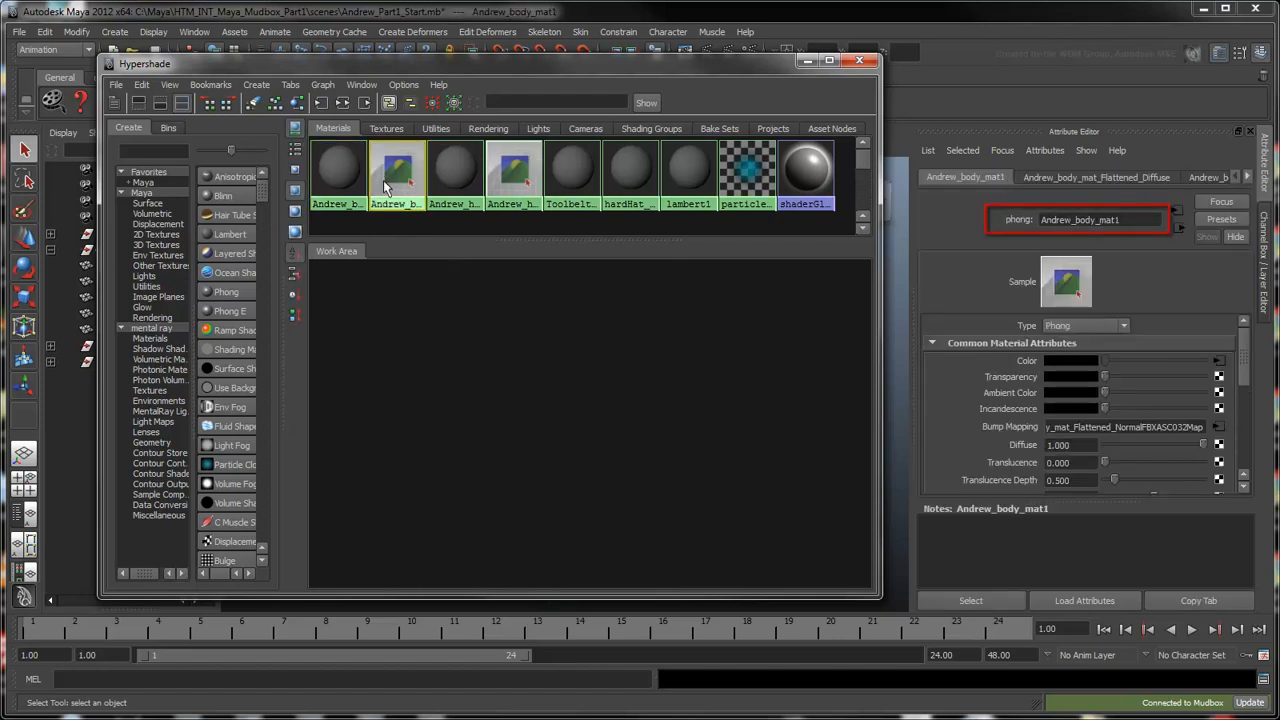
{"action": "left_click", "coordinate": [512, 170]}
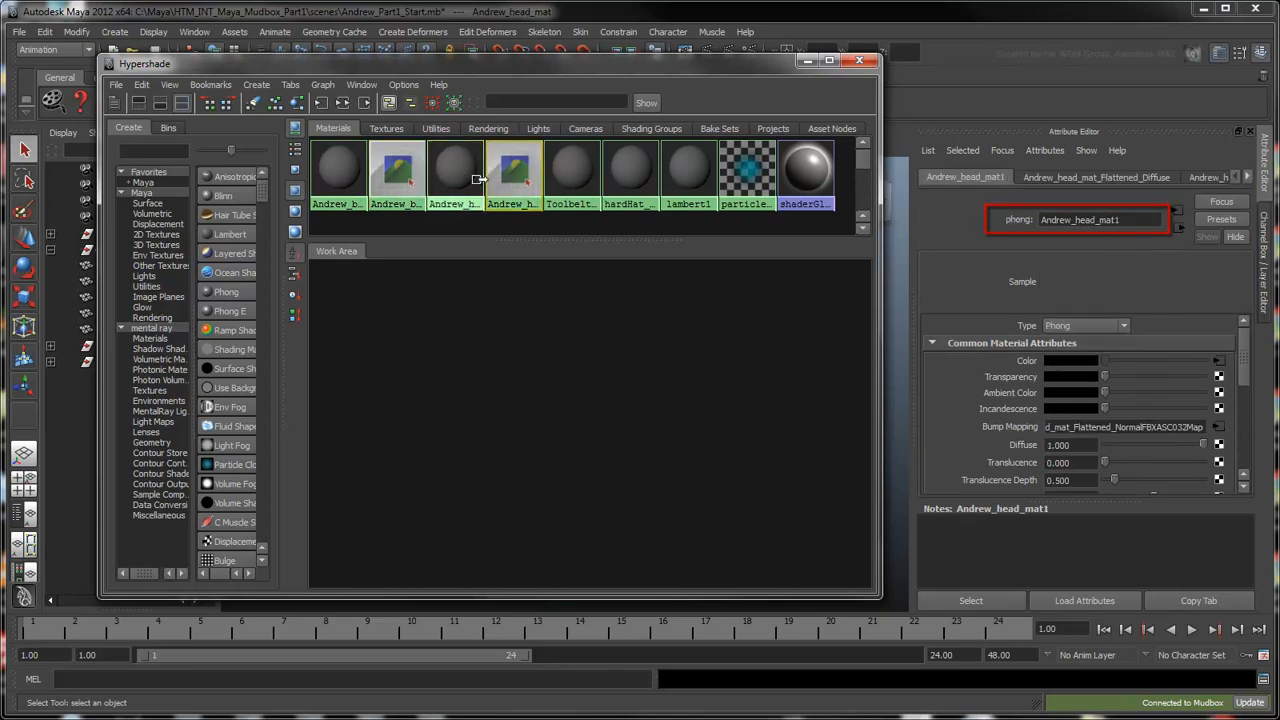
Graph Andrew_body_mat1's phong network and select its specular texture file node
{"action": "left_click", "coordinate": [397, 172]}
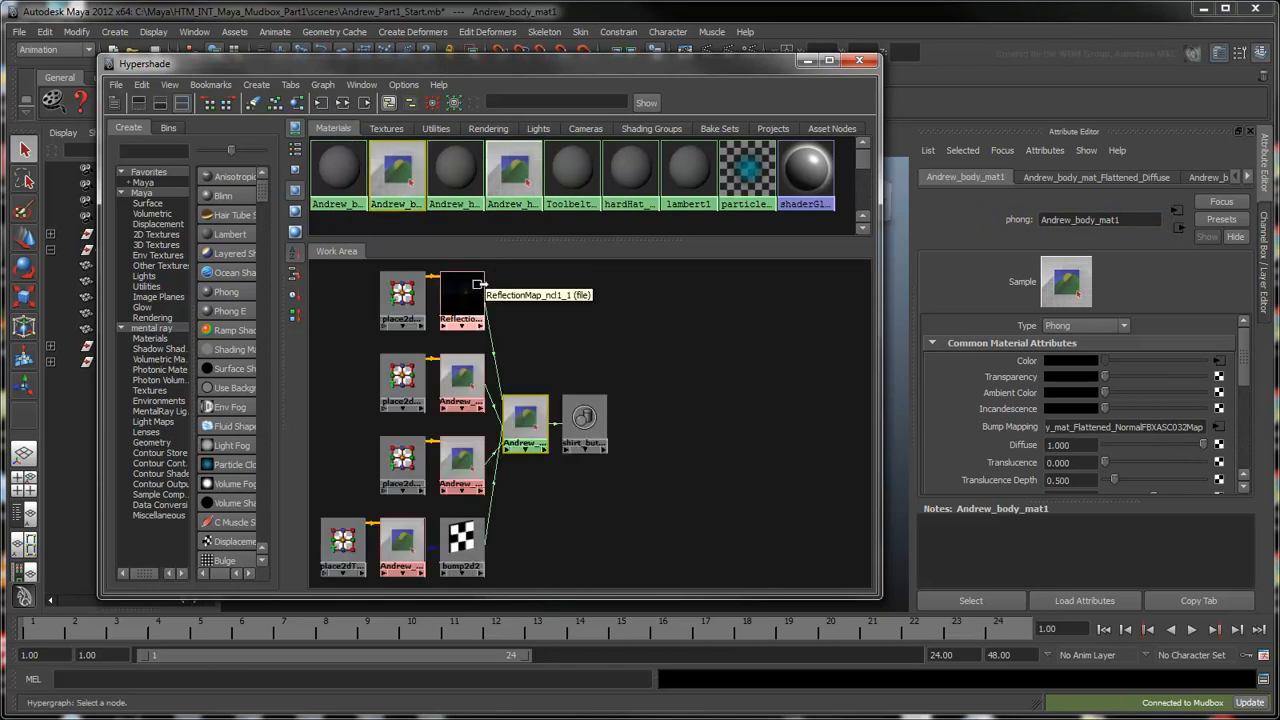
{"action": "left_click", "coordinate": [462, 380]}
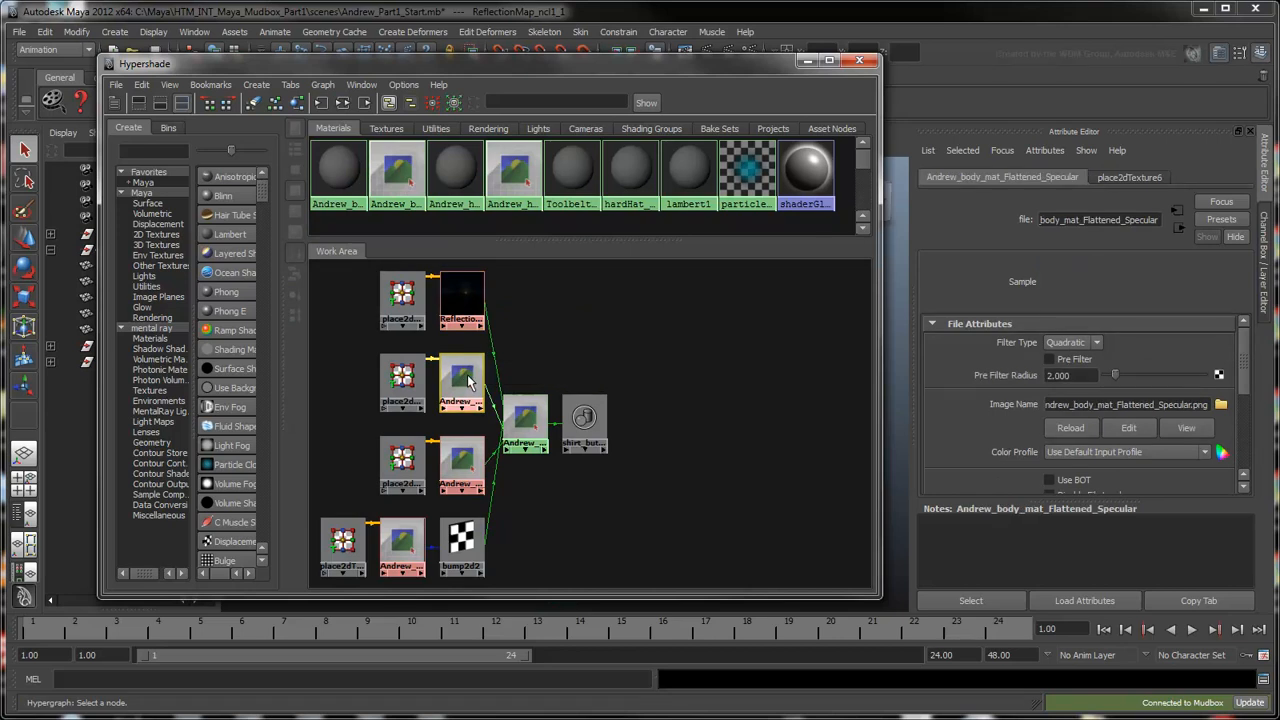
{"action": "left_click", "coordinate": [461, 465]}
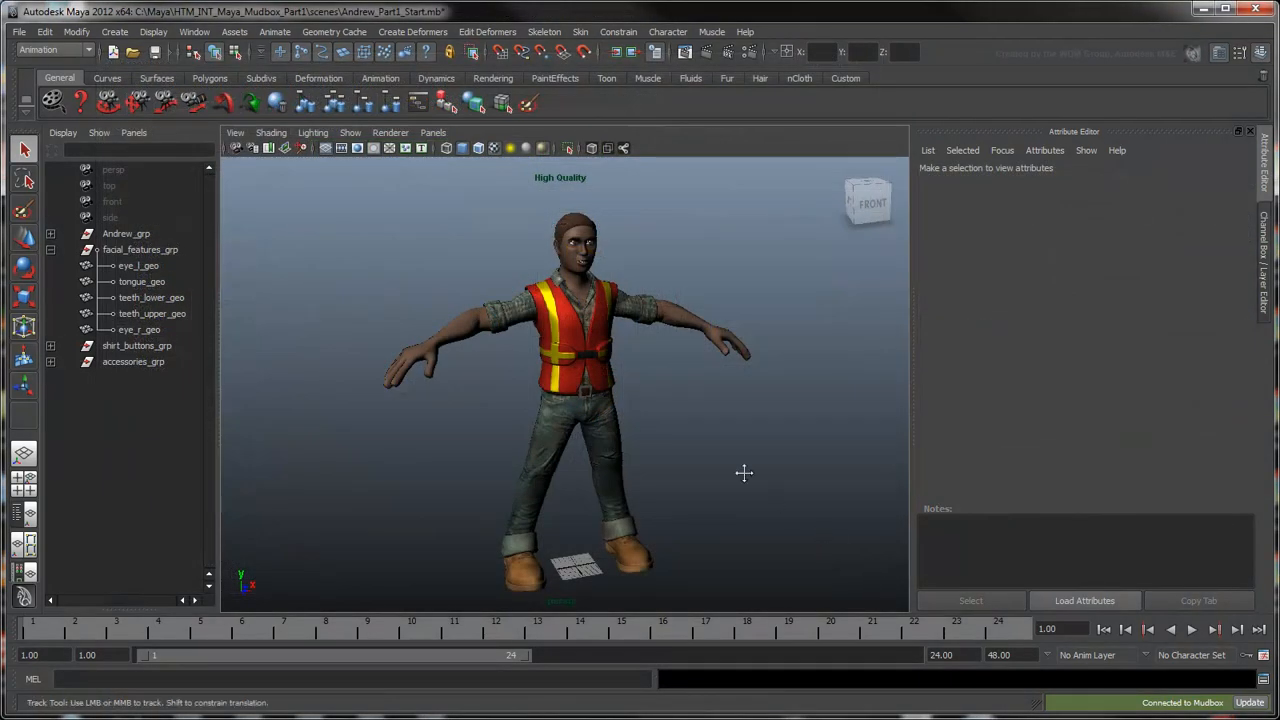
{"action": "left_click_drag", "start_coordinate": [744, 473], "coordinate": [672, 450]}
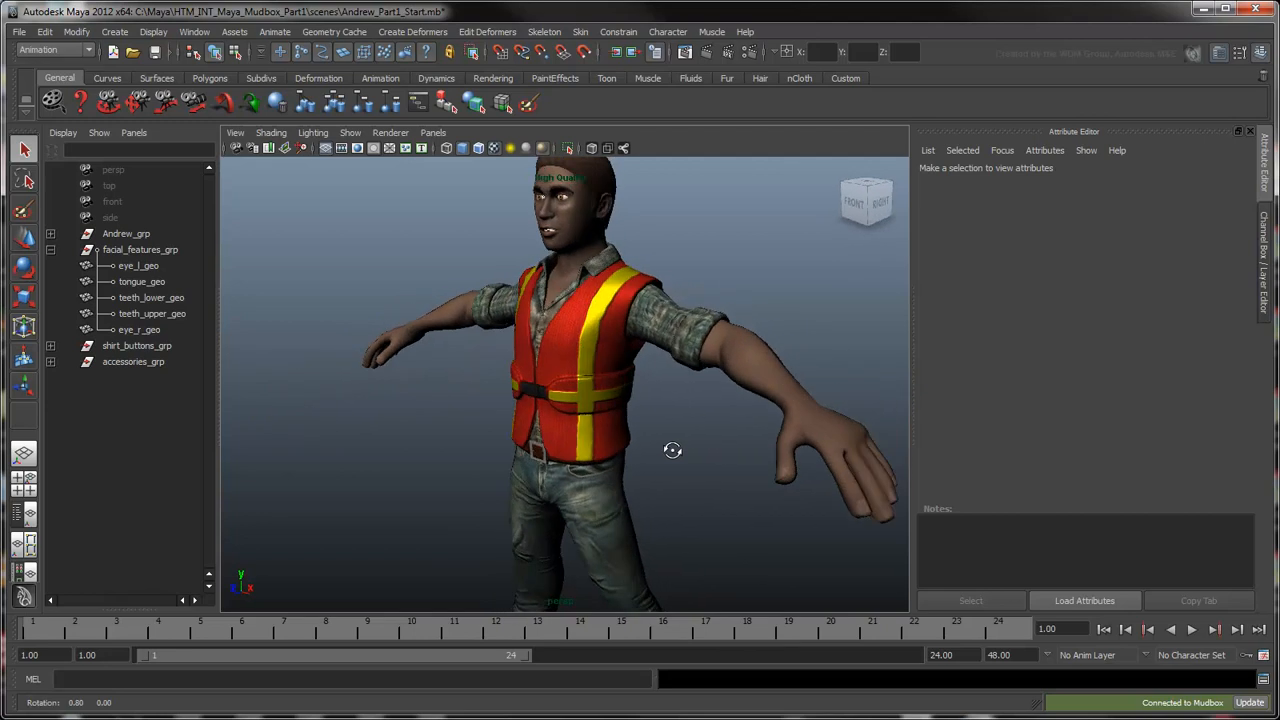